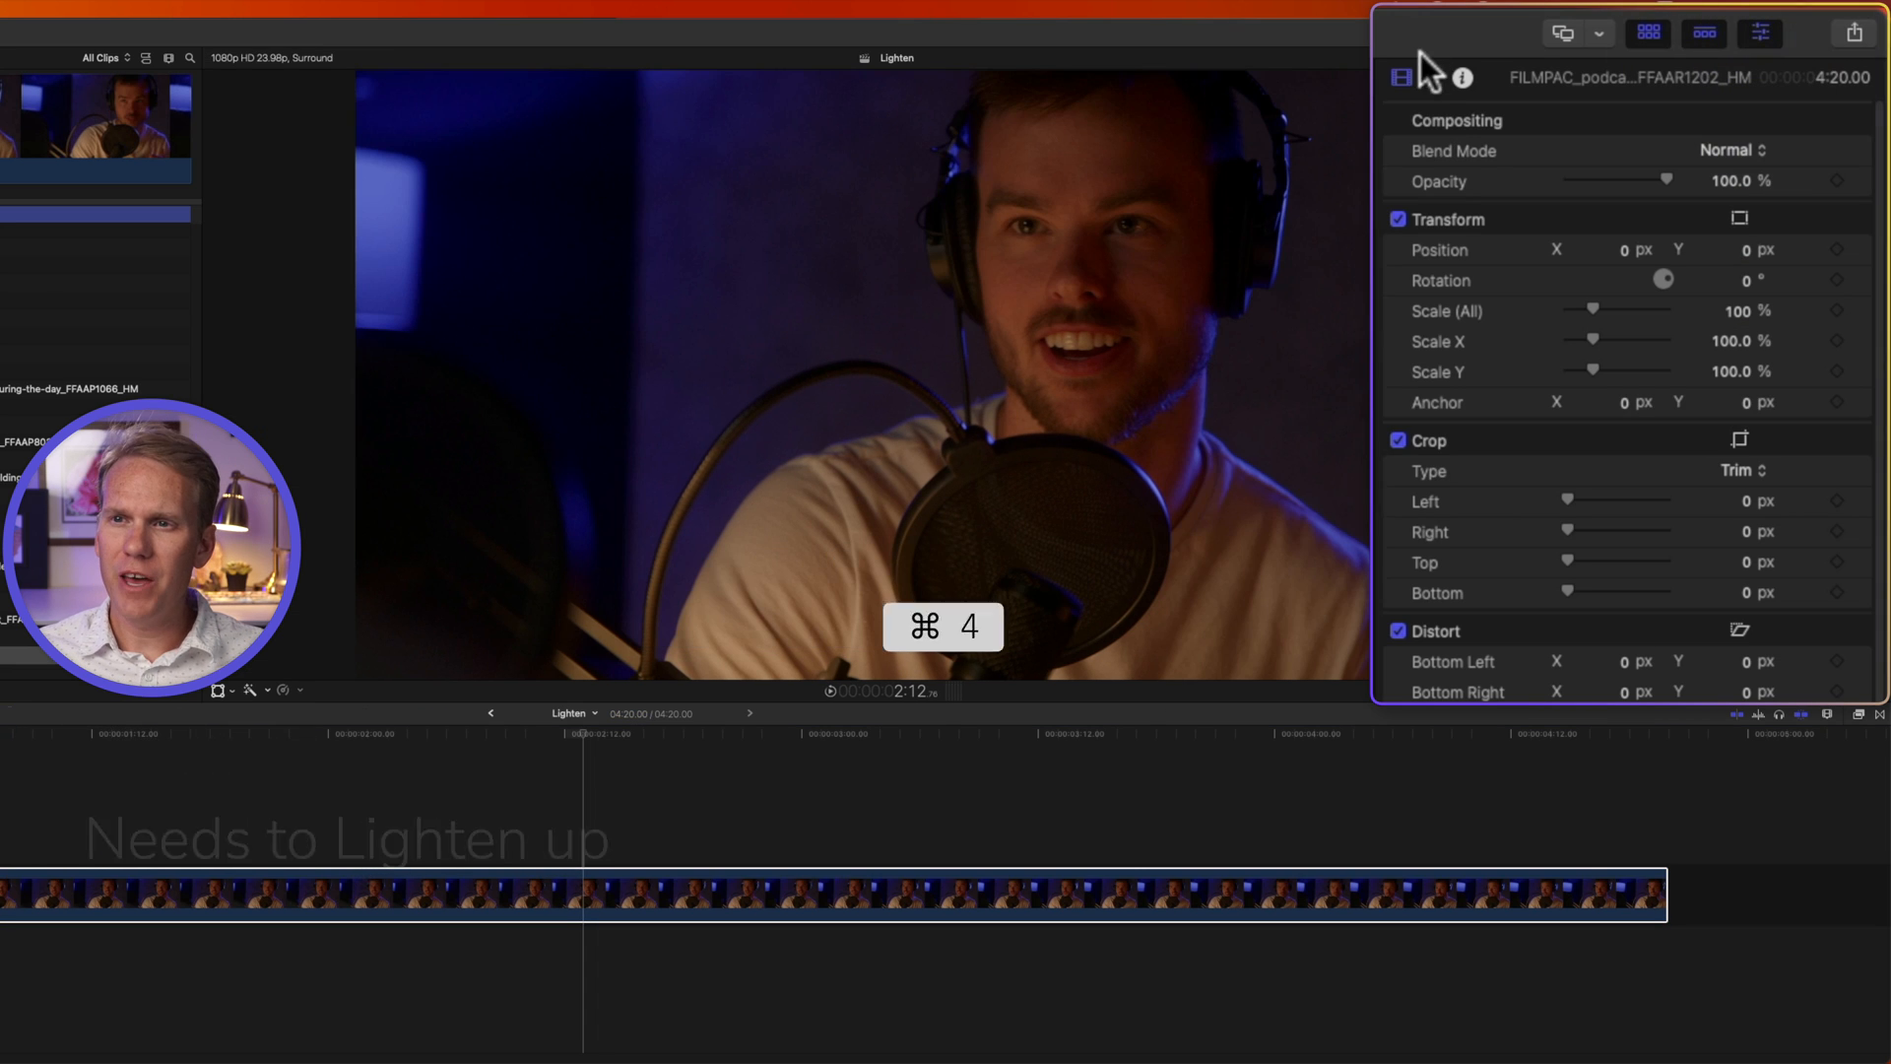
mouse_move(1434, 77)
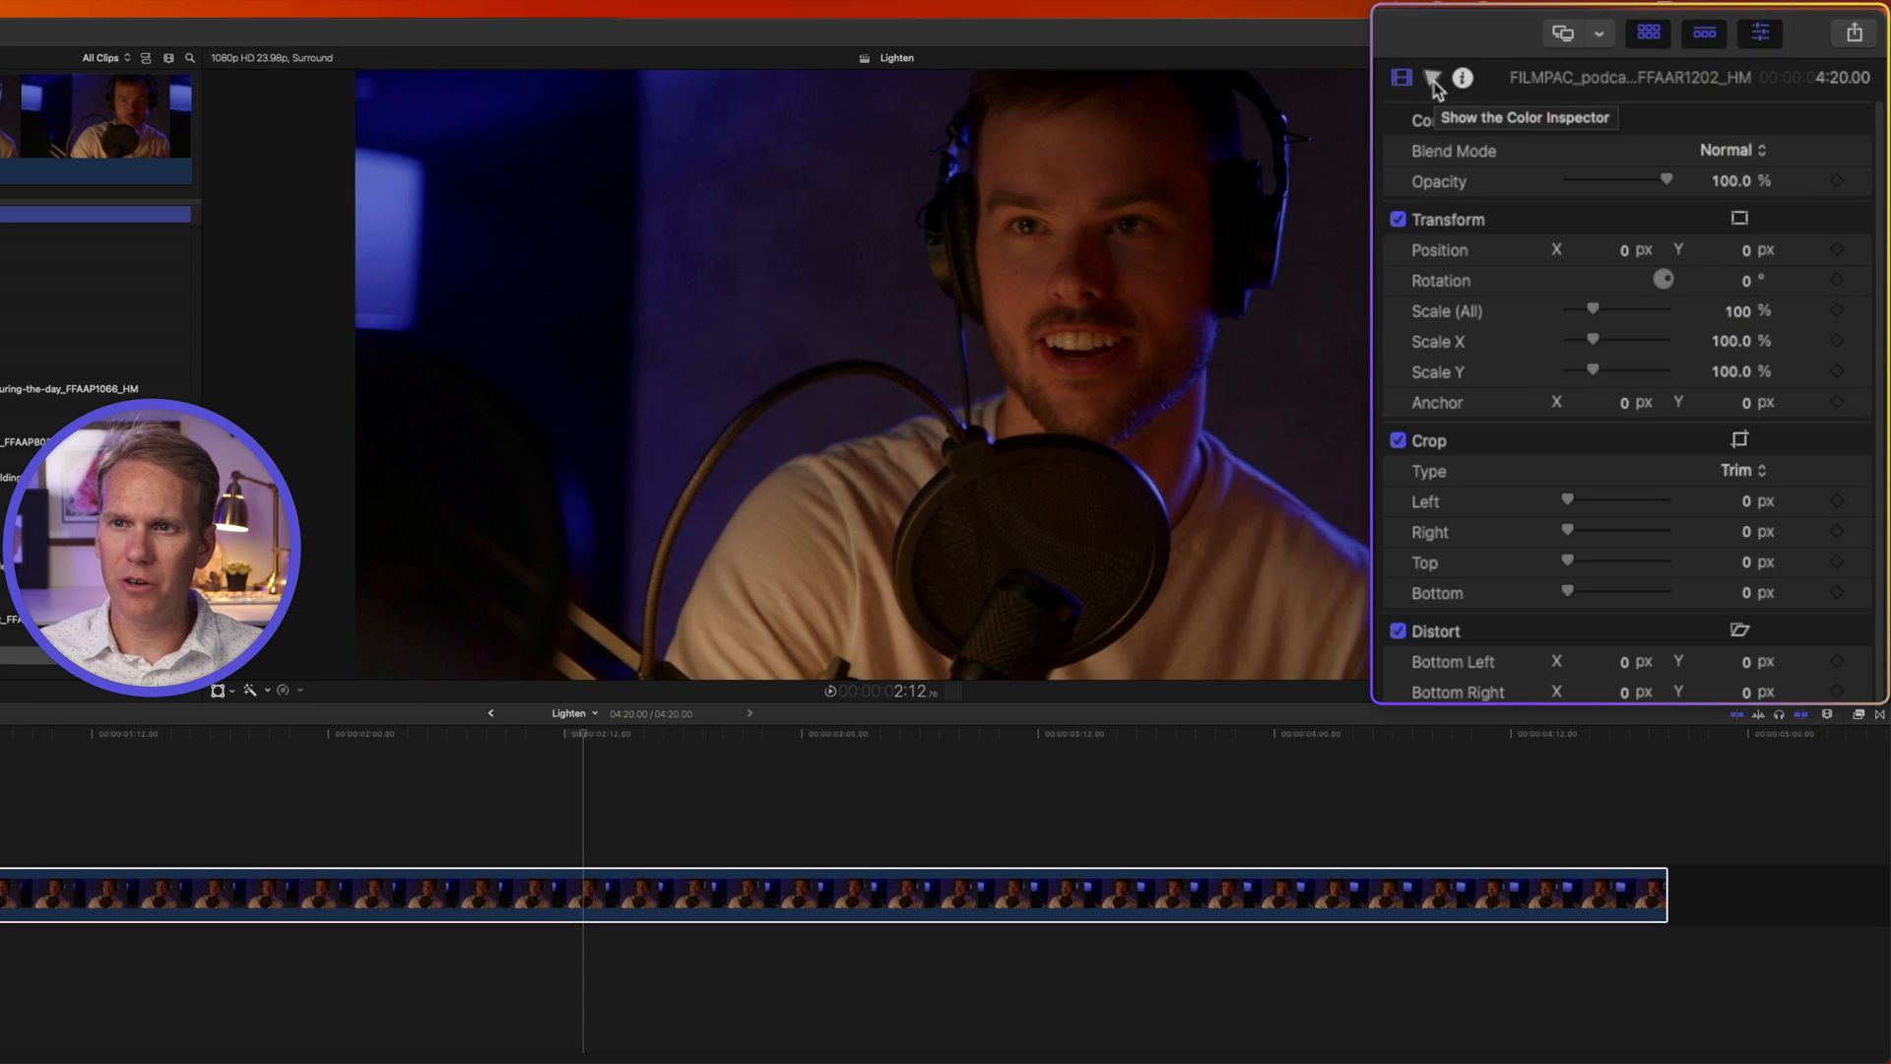
- Show the Color Board's Exposure controls for the podcast clip, all values at zero
left_click(1432, 77)
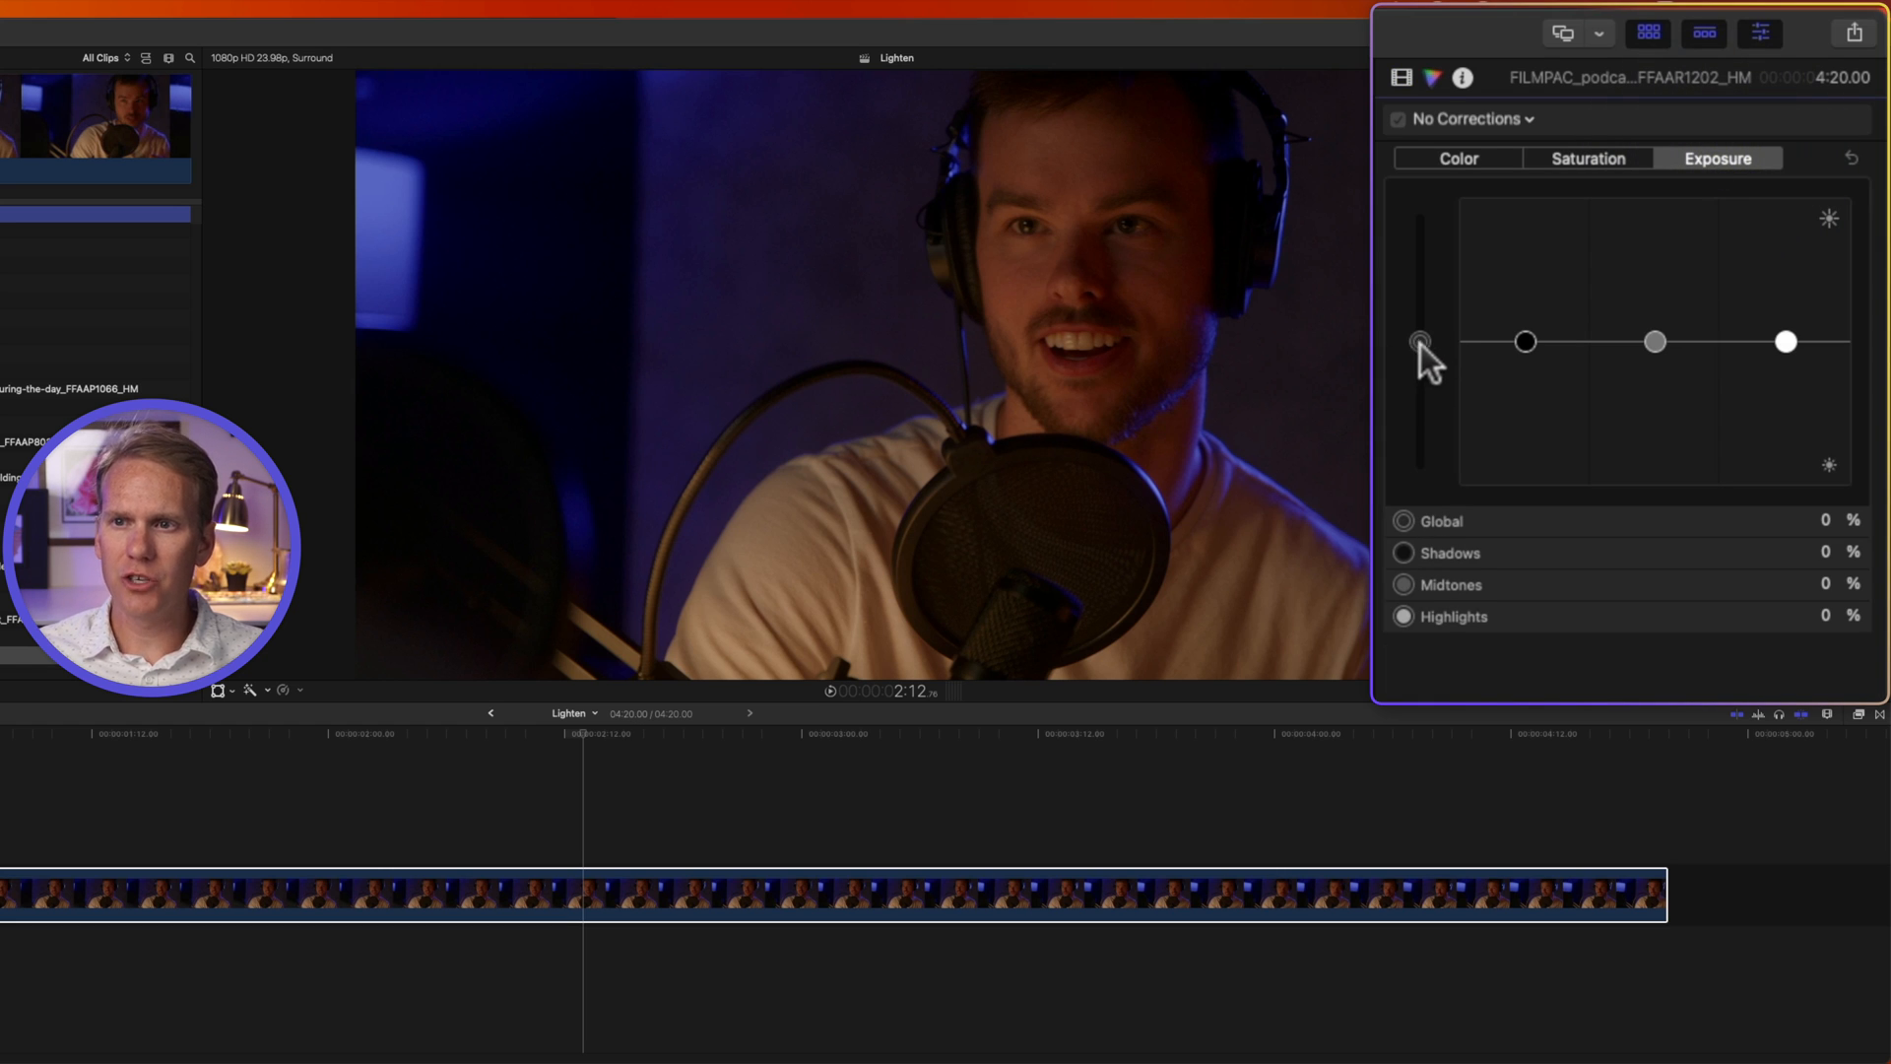
- Try raising the Global exposure puck, then bring it back to zero
left_click(1420, 342)
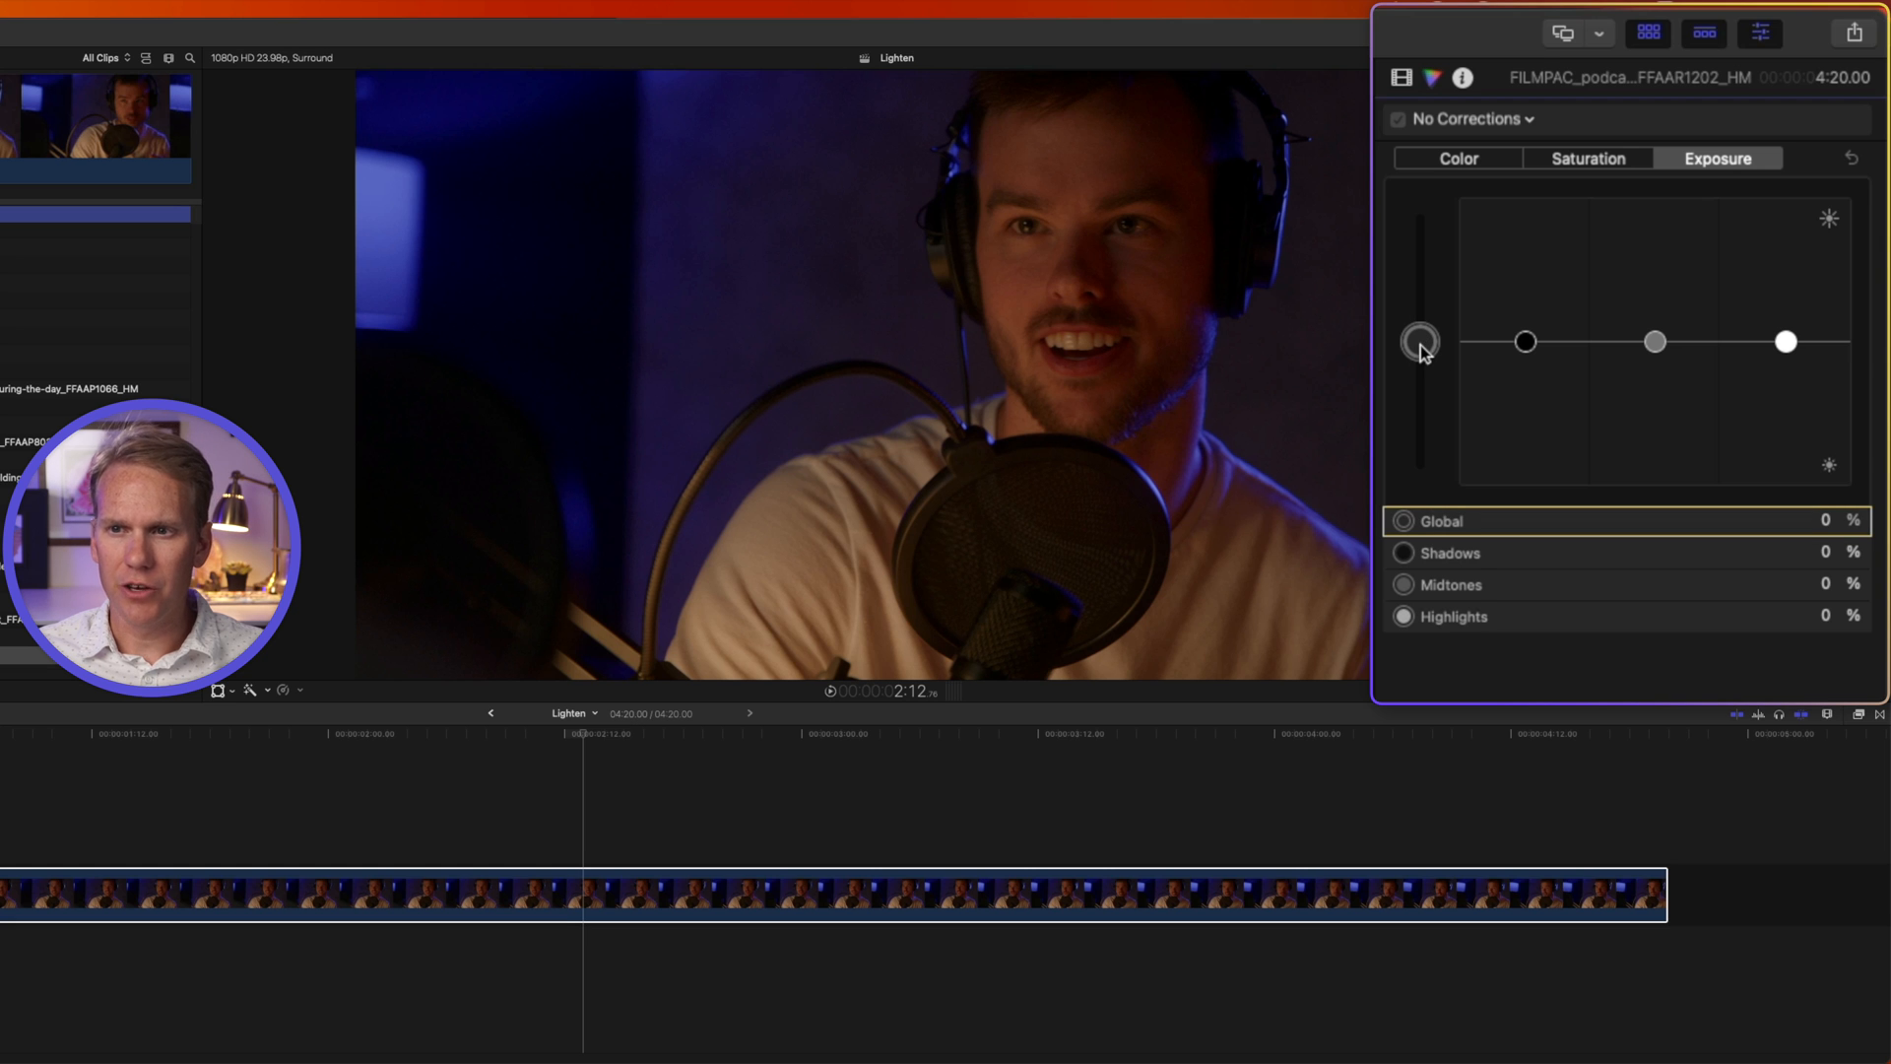
left_click_drag(1421, 342, 1421, 312)
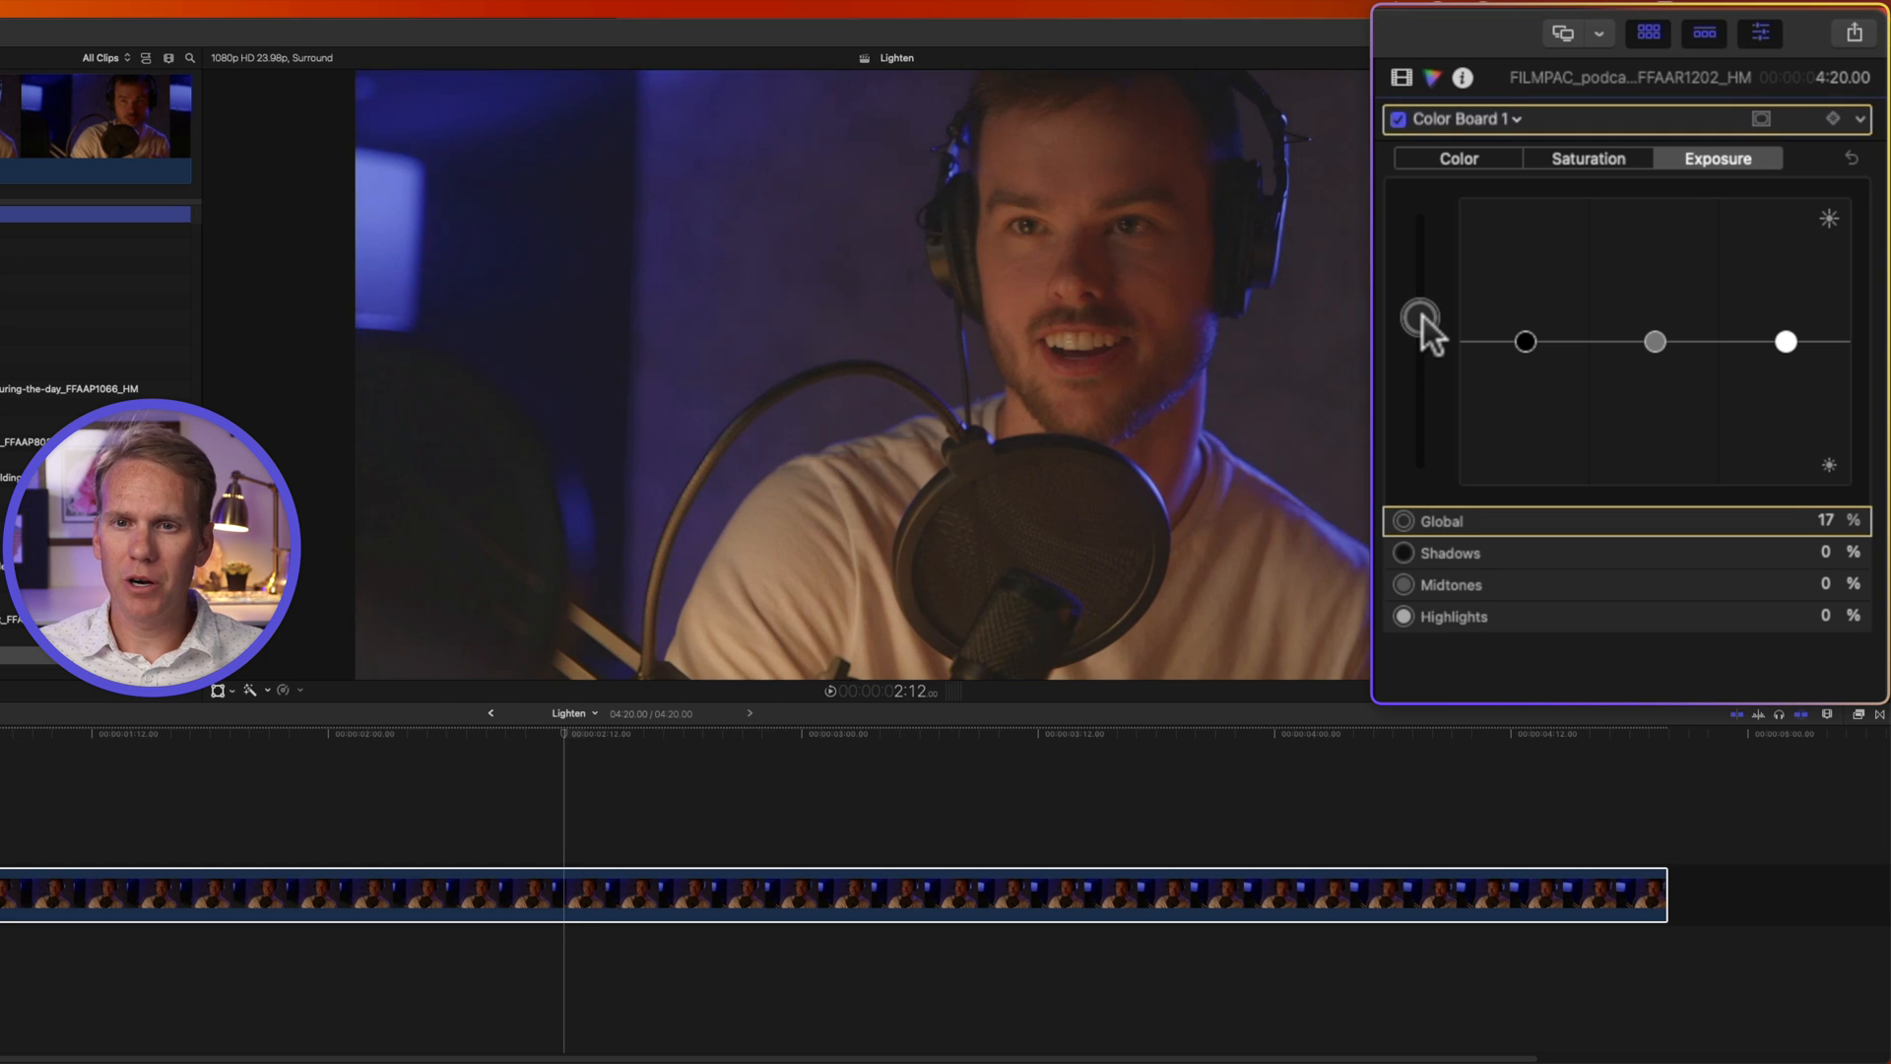
left_click_drag(1419, 314, 1418, 263)
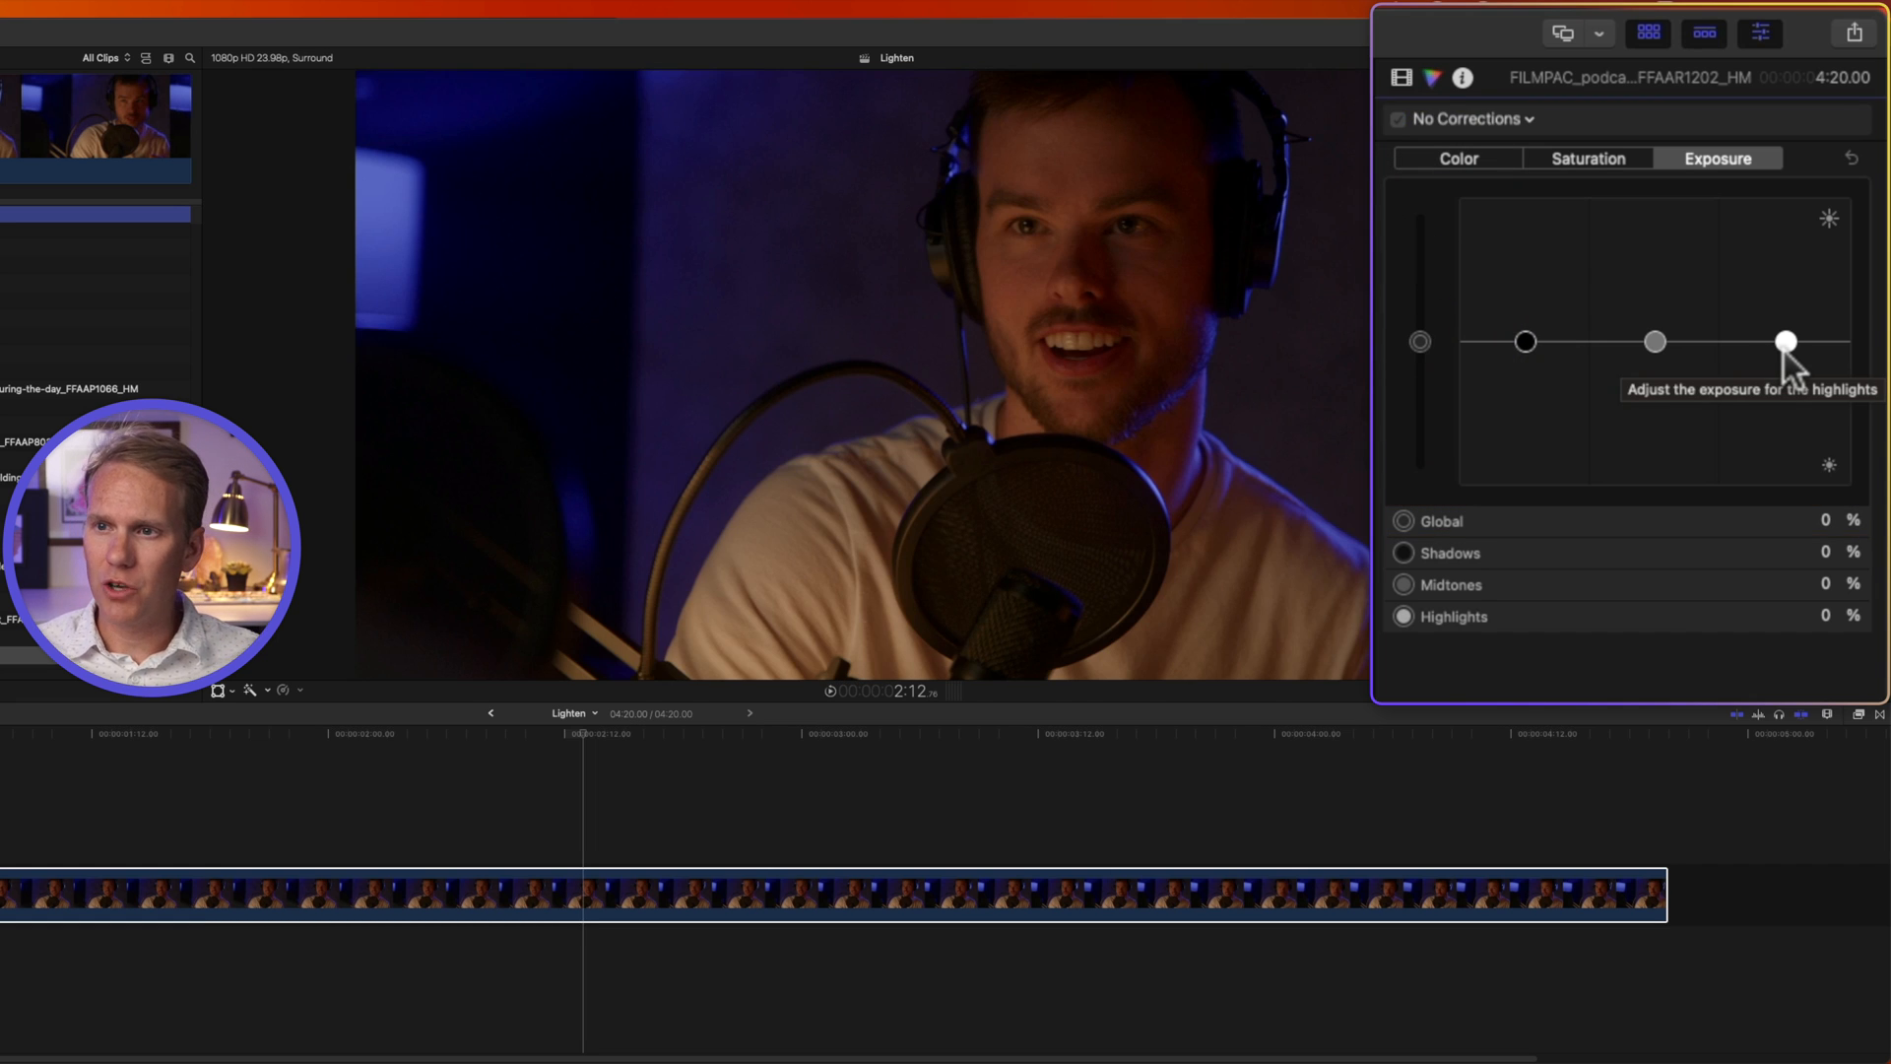
- Set highlights to 54%, midtones to 25%, shadows to 6% and global to -9%
left_click_drag(1786, 343, 1786, 331)
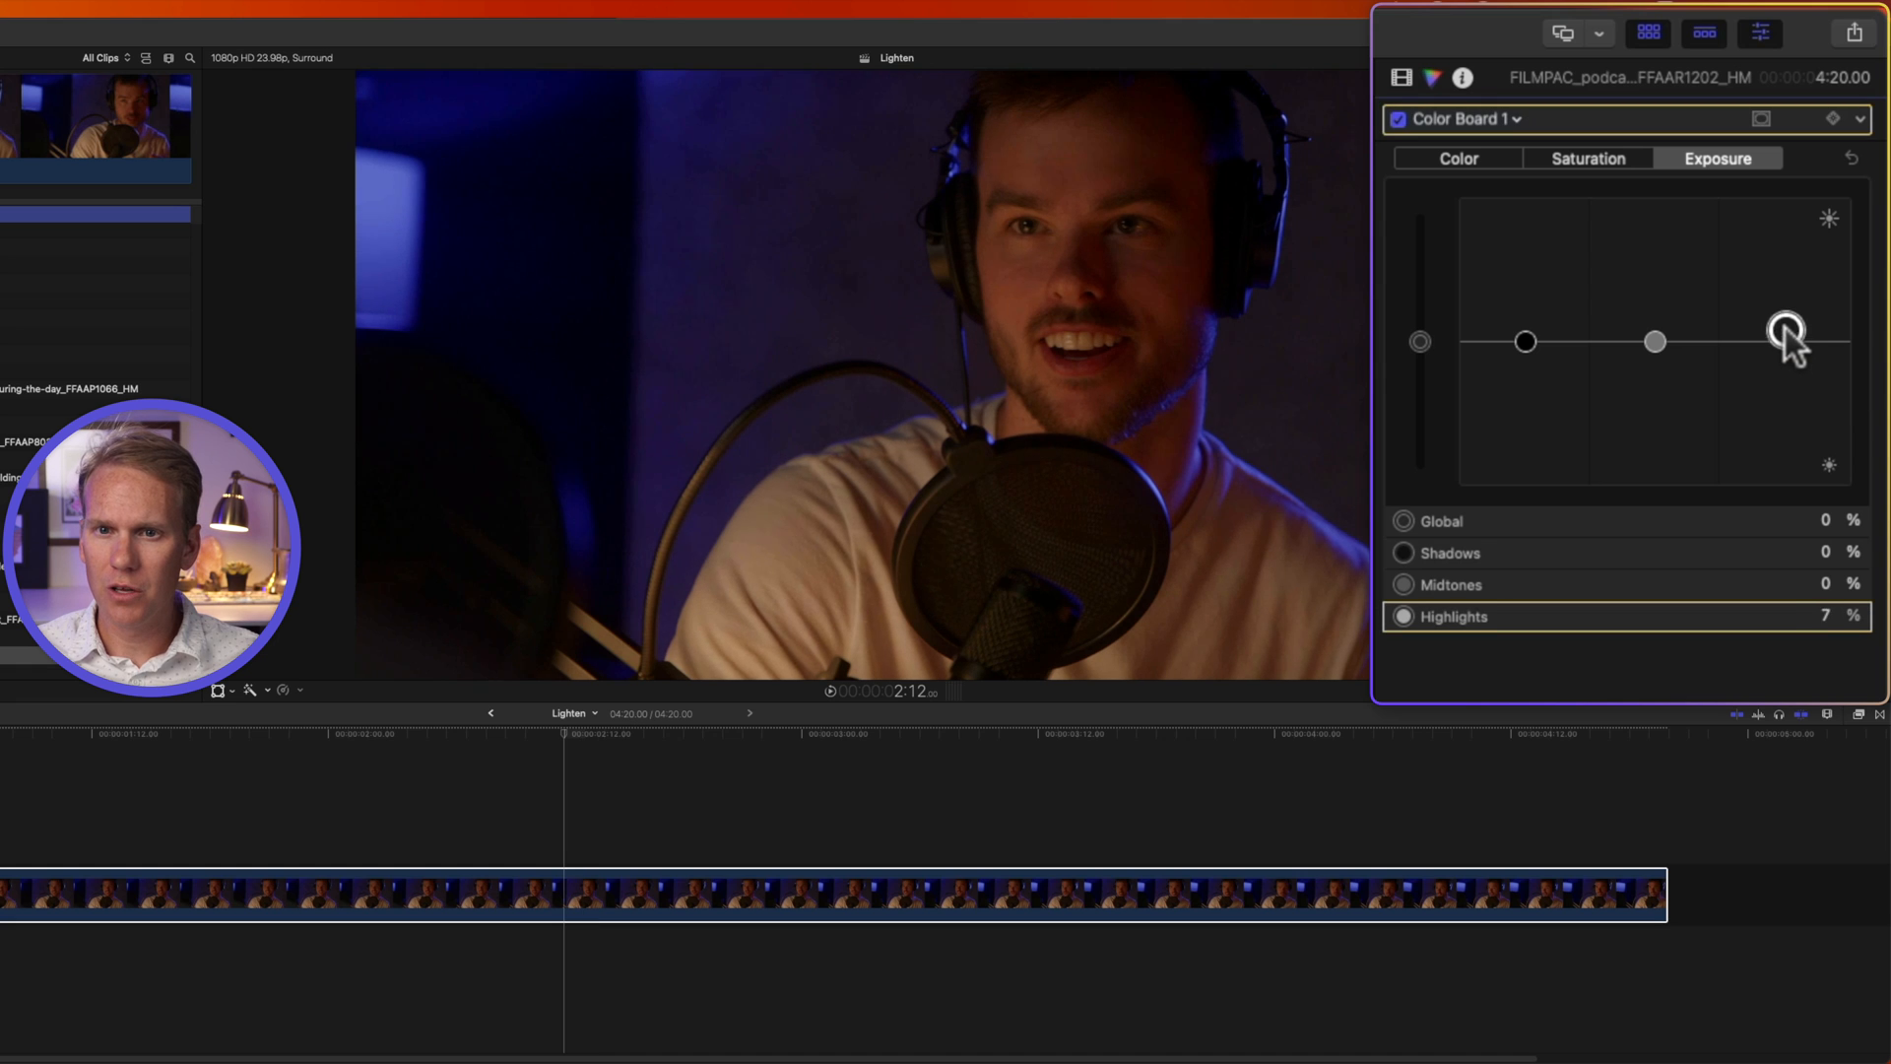
left_click_drag(1785, 332, 1785, 263)
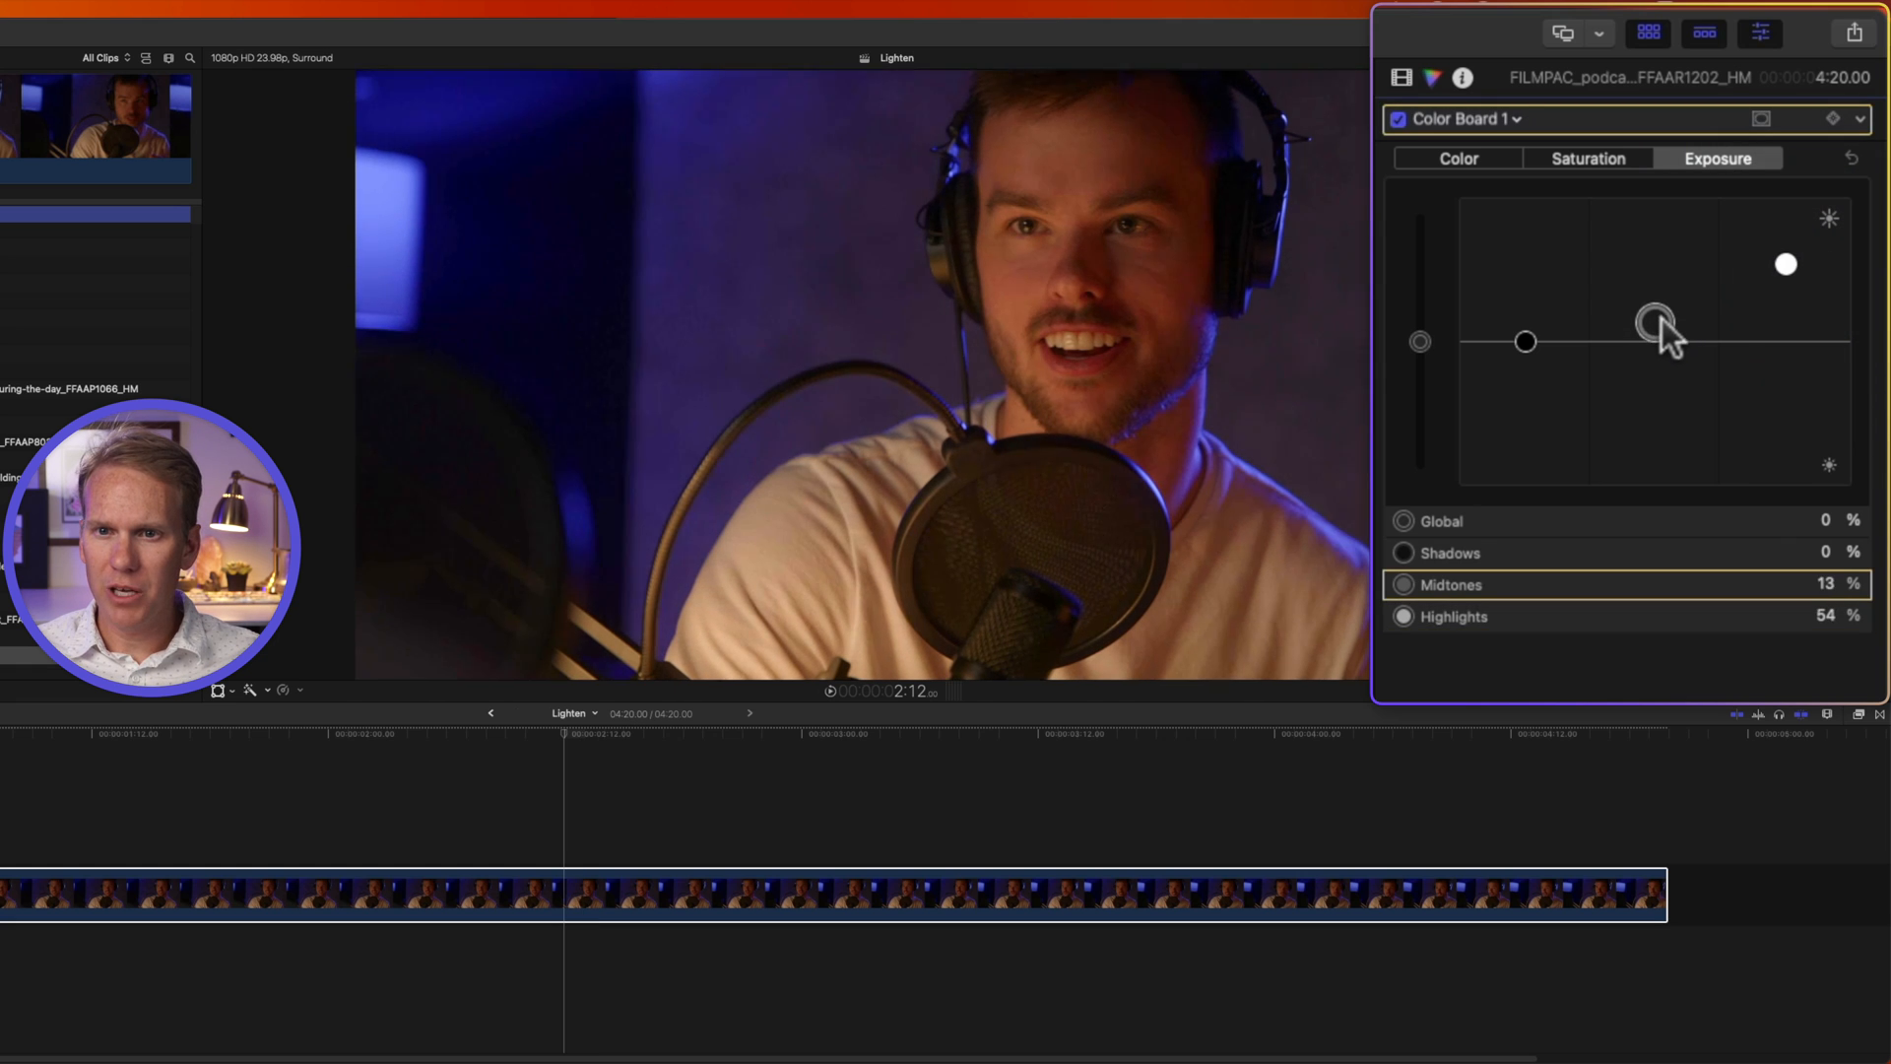
left_click_drag(1653, 319, 1524, 342)
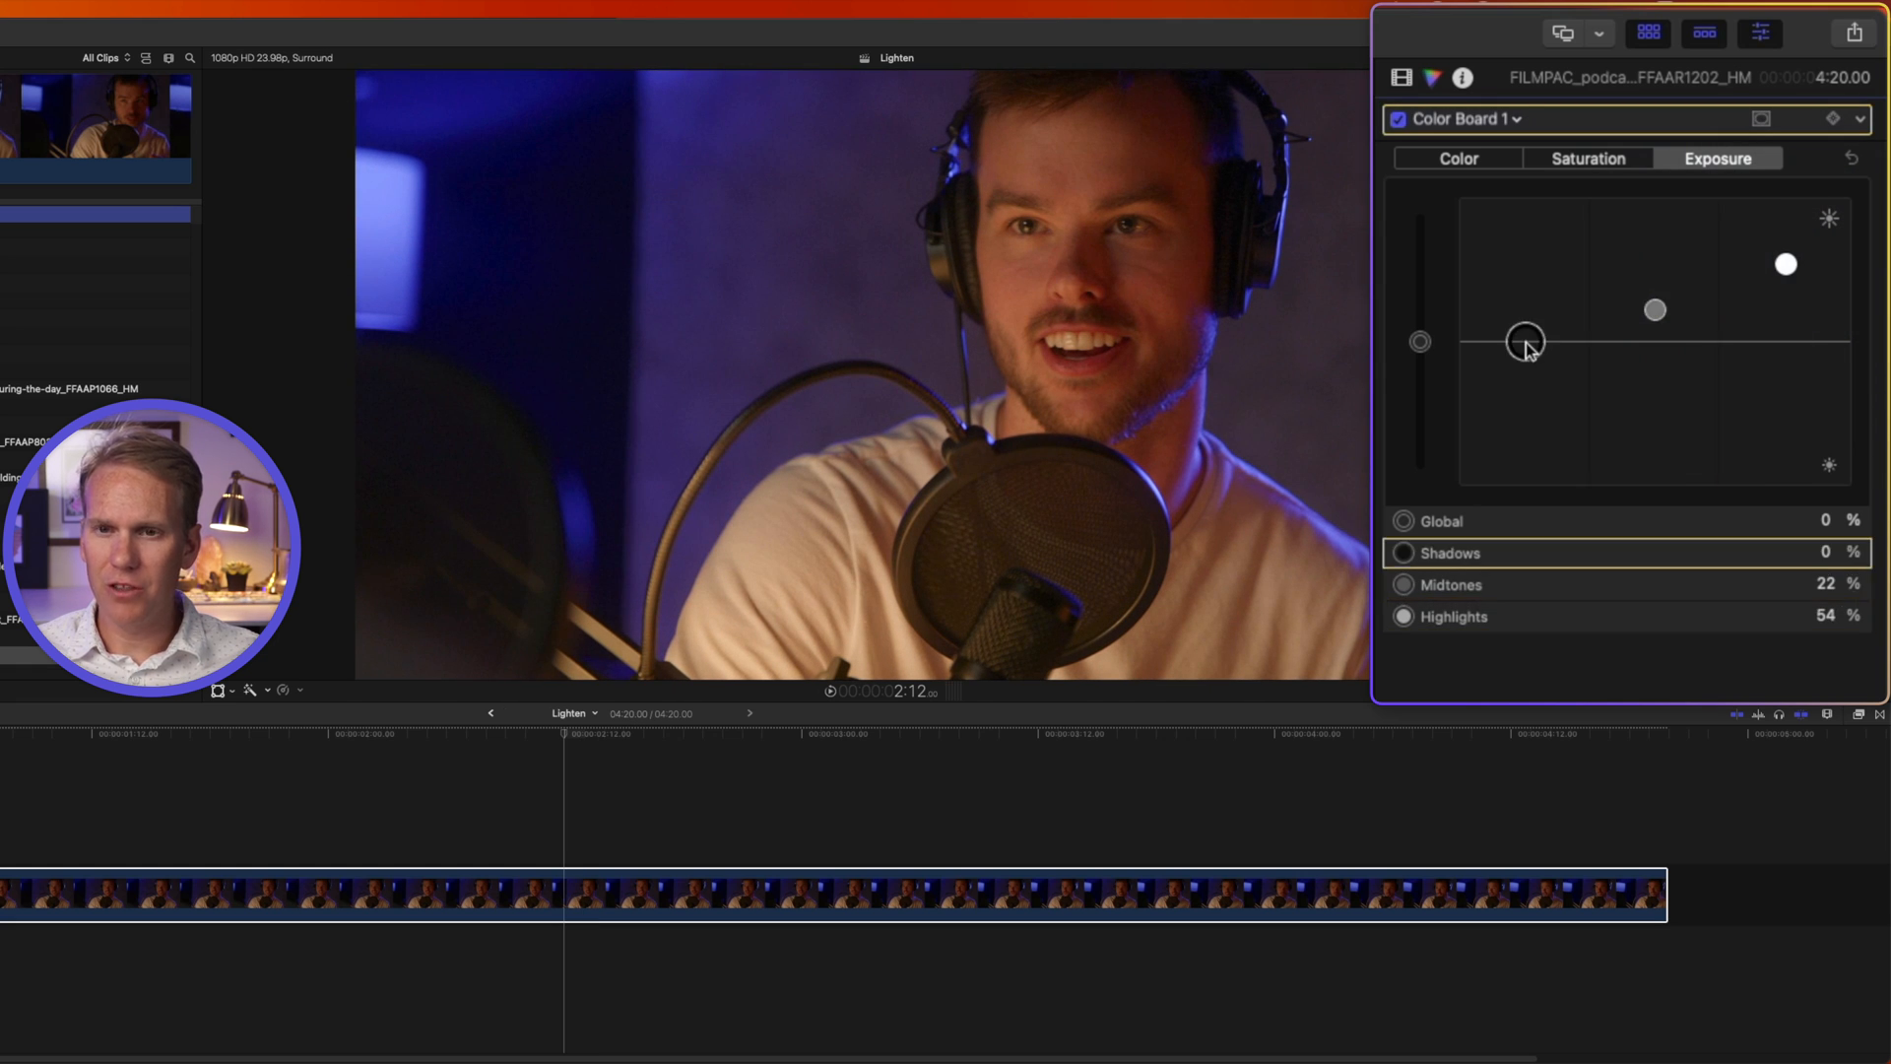
left_click_drag(1524, 340, 1524, 326)
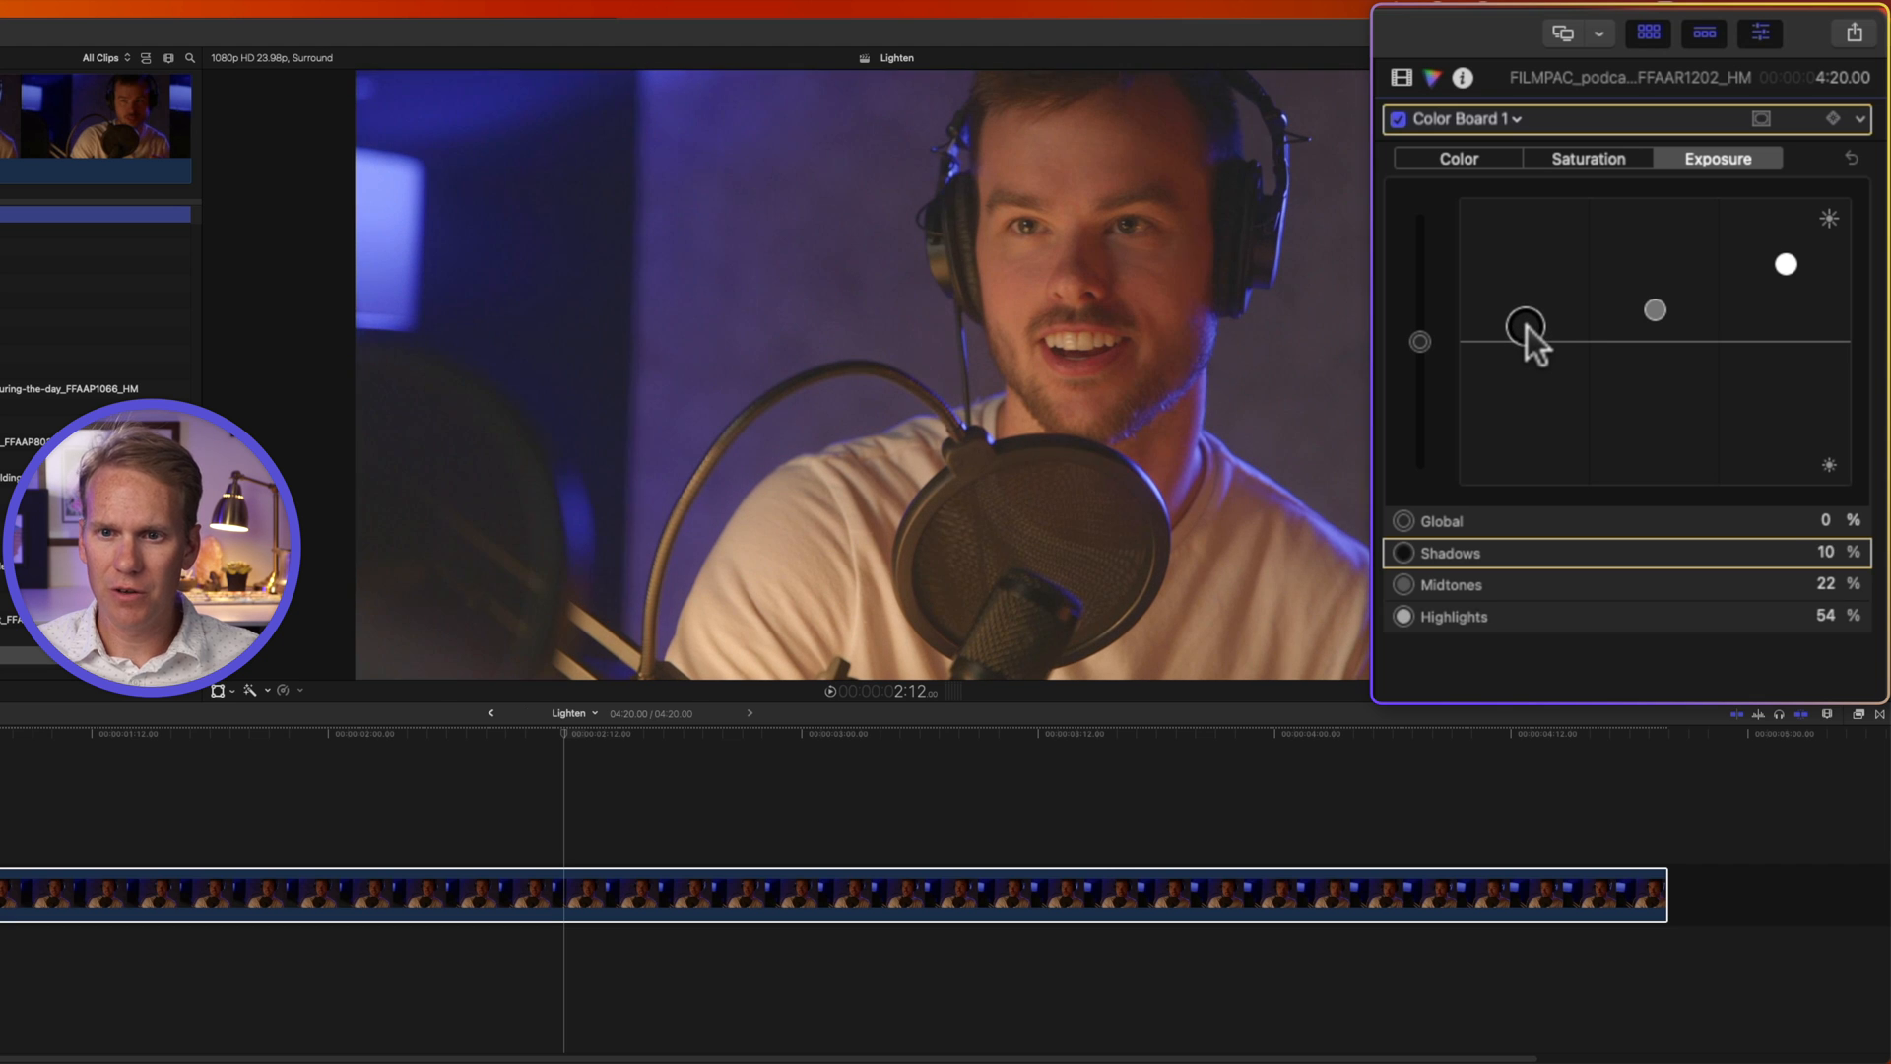
left_click_drag(1525, 327, 1525, 329)
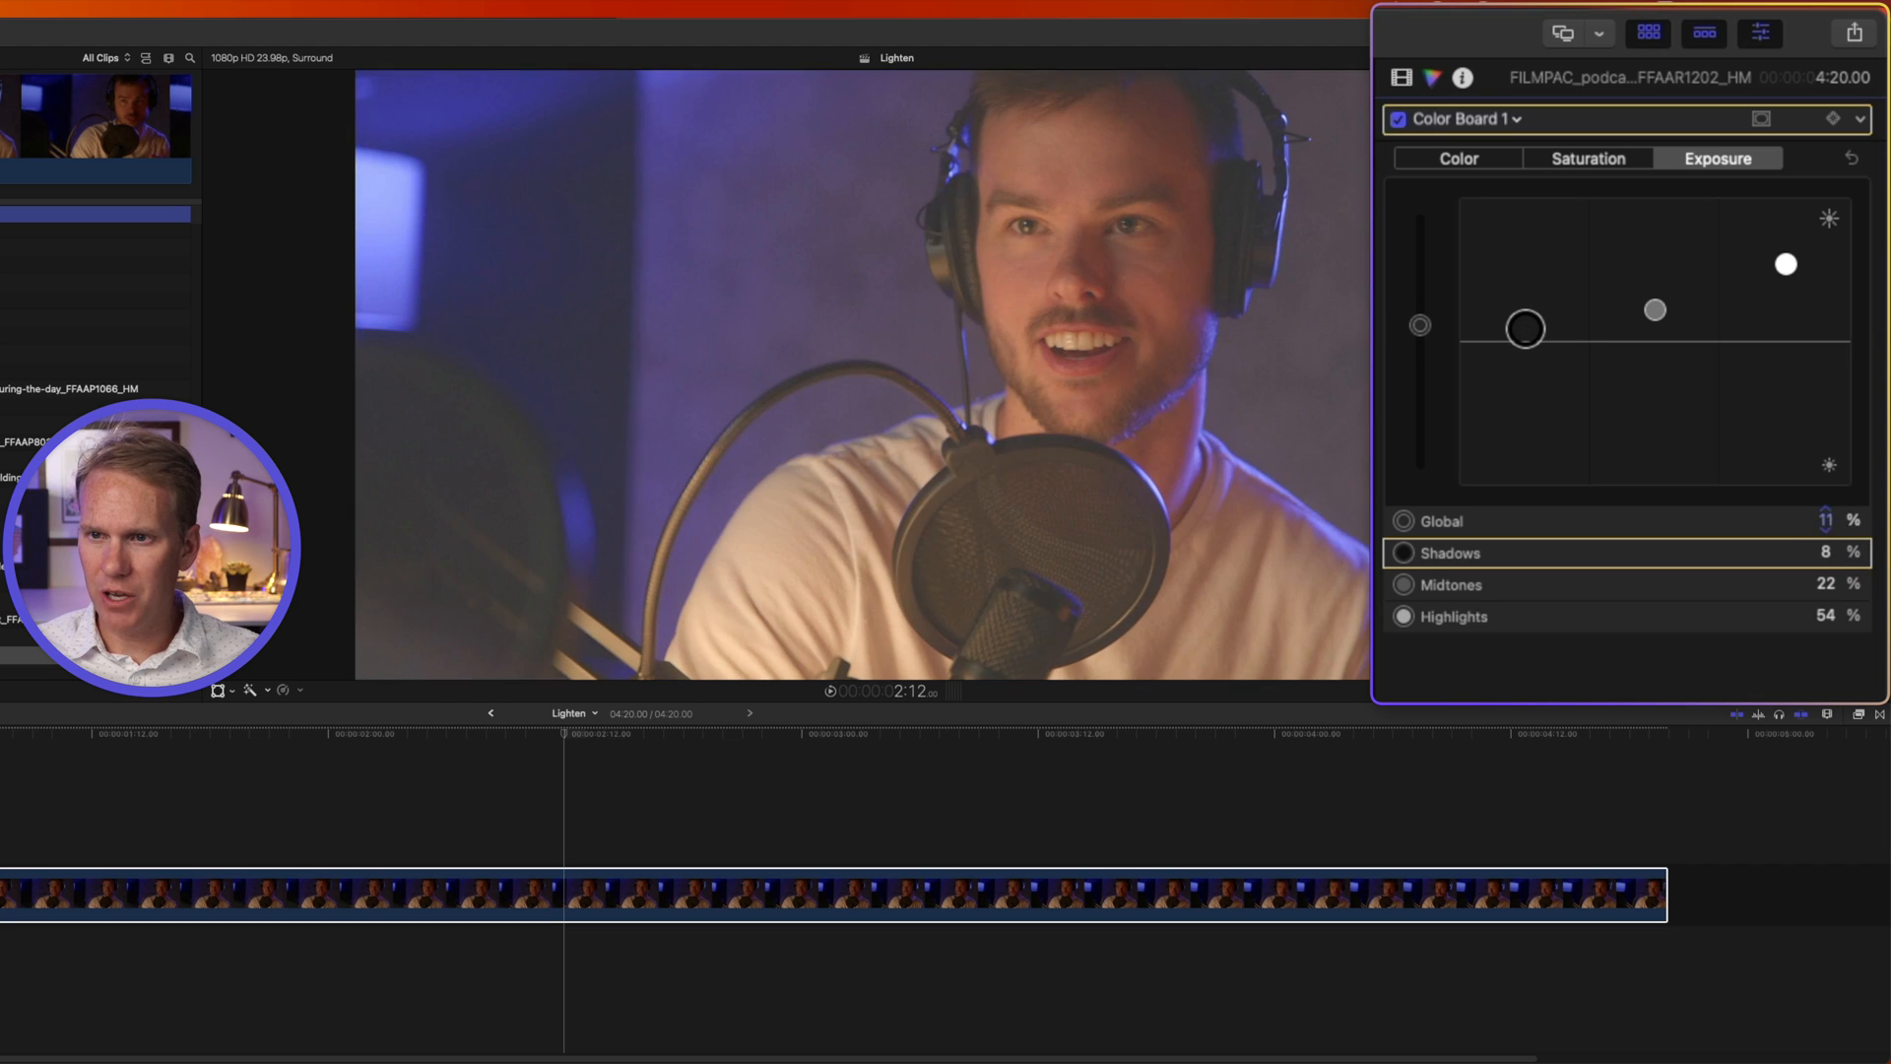
left_click_drag(1524, 328, 1524, 306)
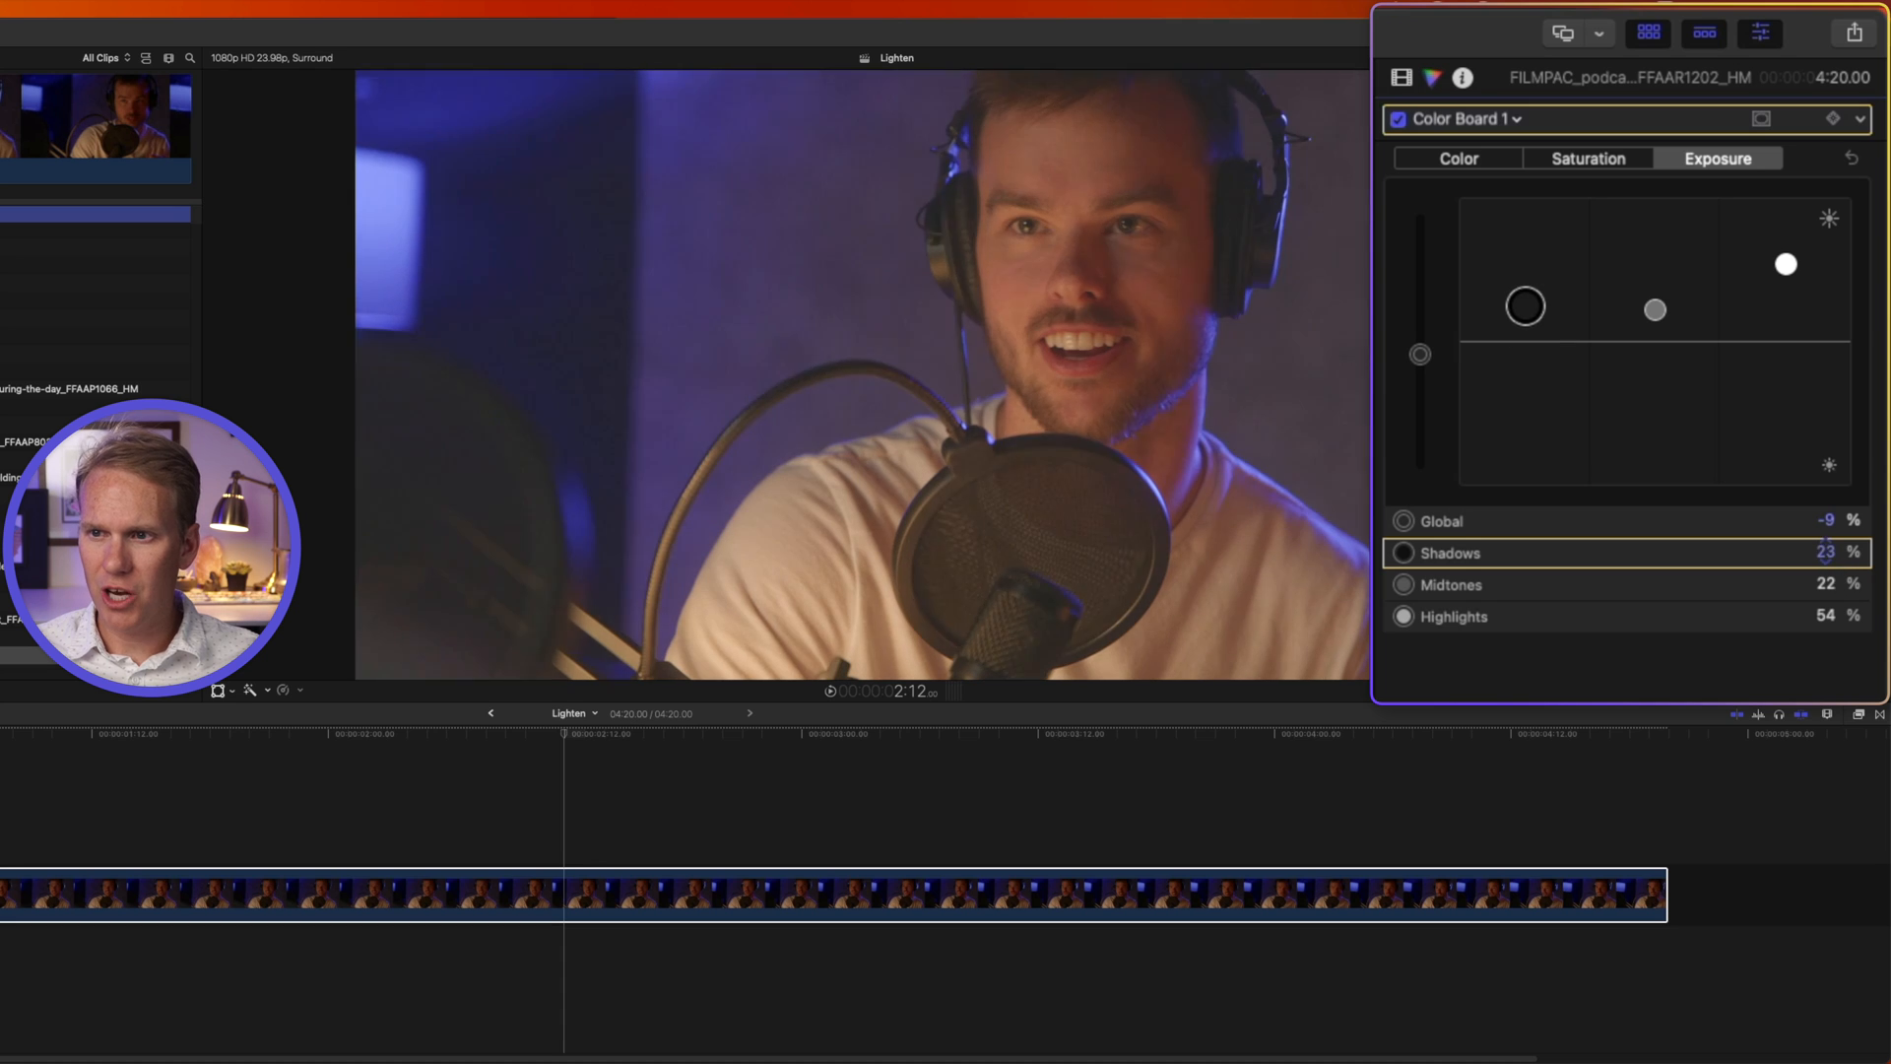
left_click_drag(1522, 306, 1522, 333)
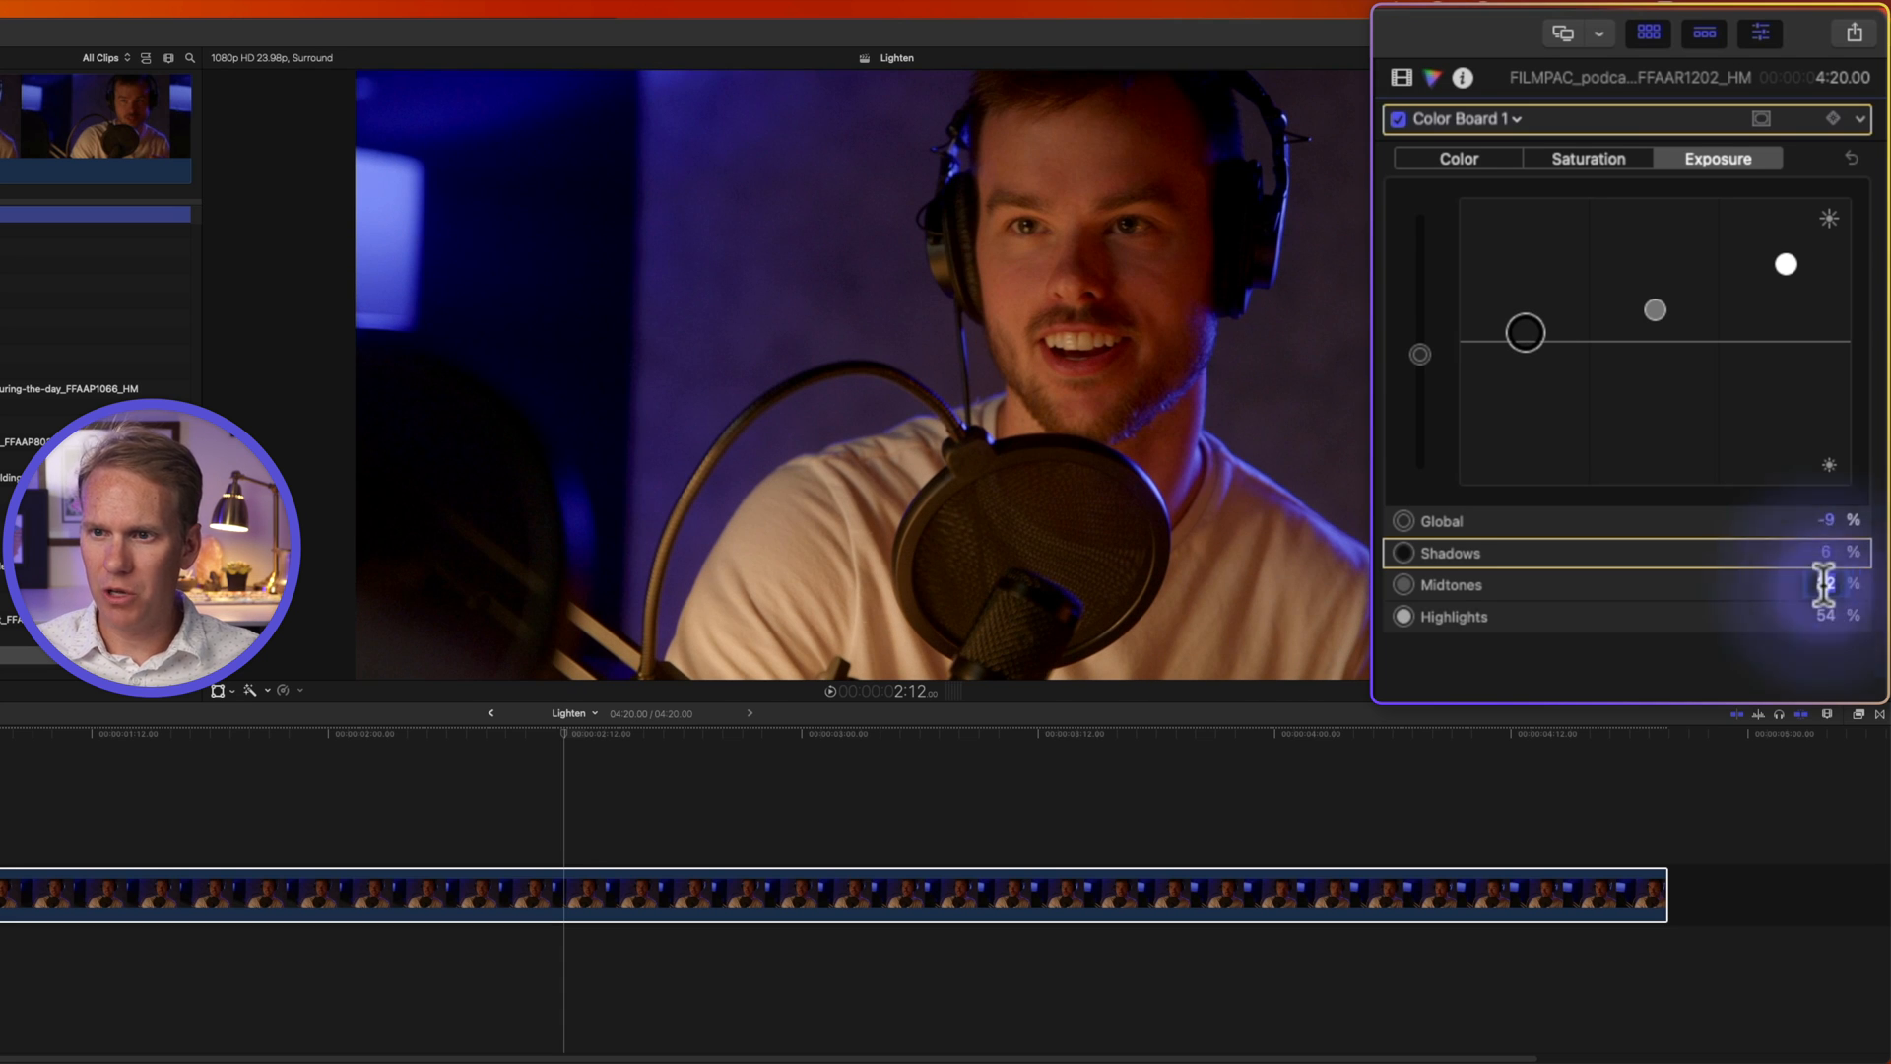
type("25")
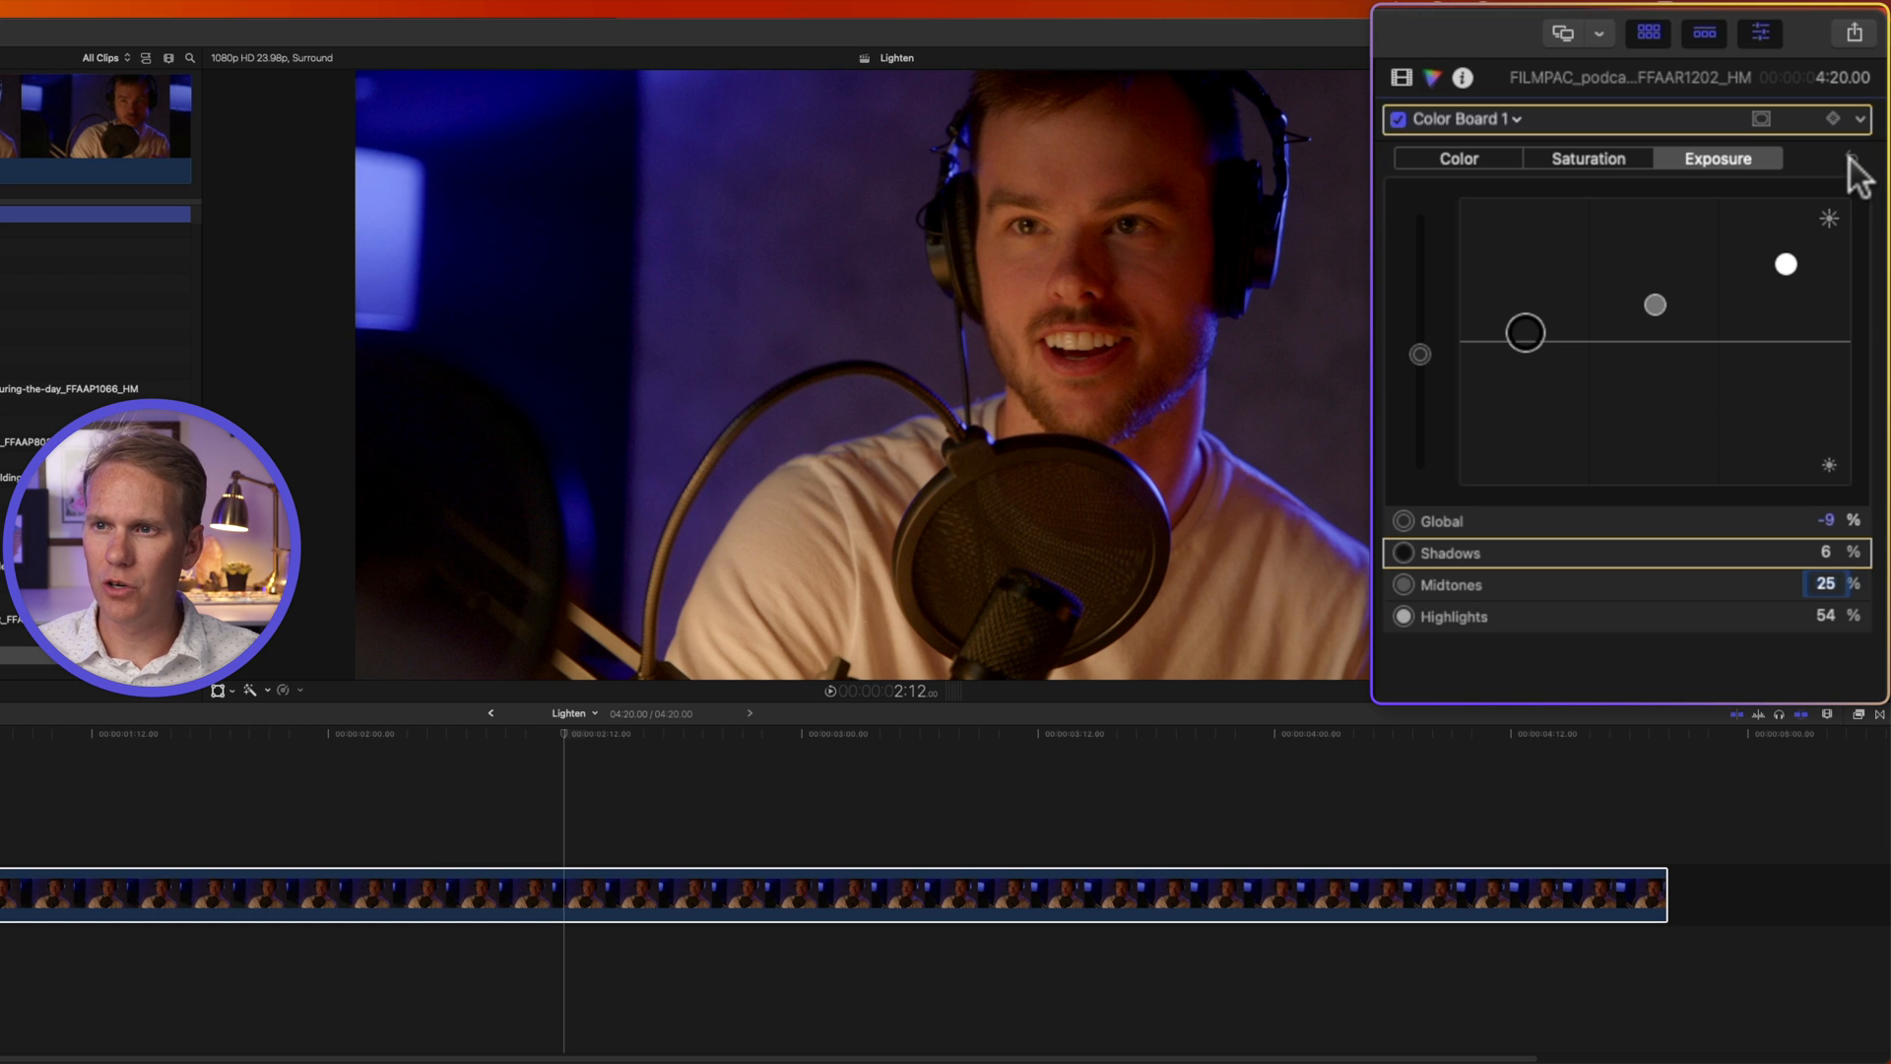
- Reset all Color Board exposure values to zero and show the Luma waveform scope
left_click(1858, 160)
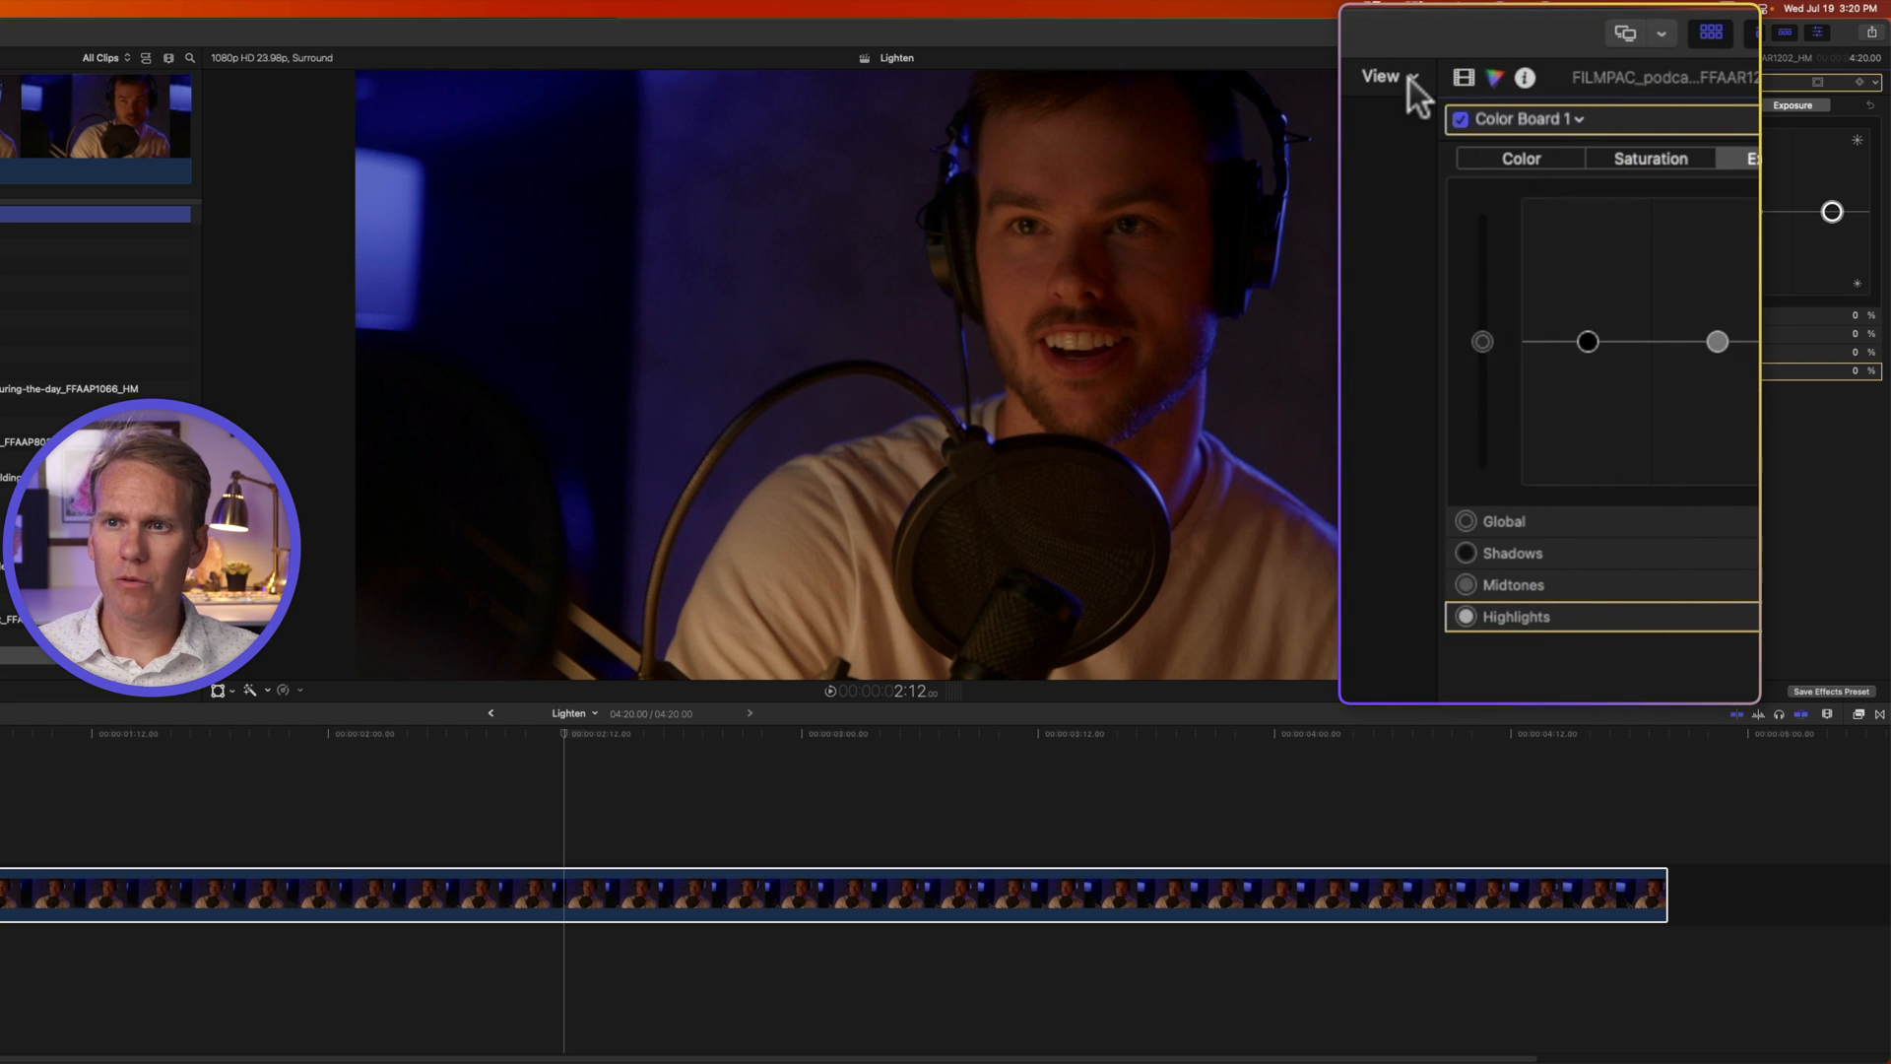
left_click(1381, 75)
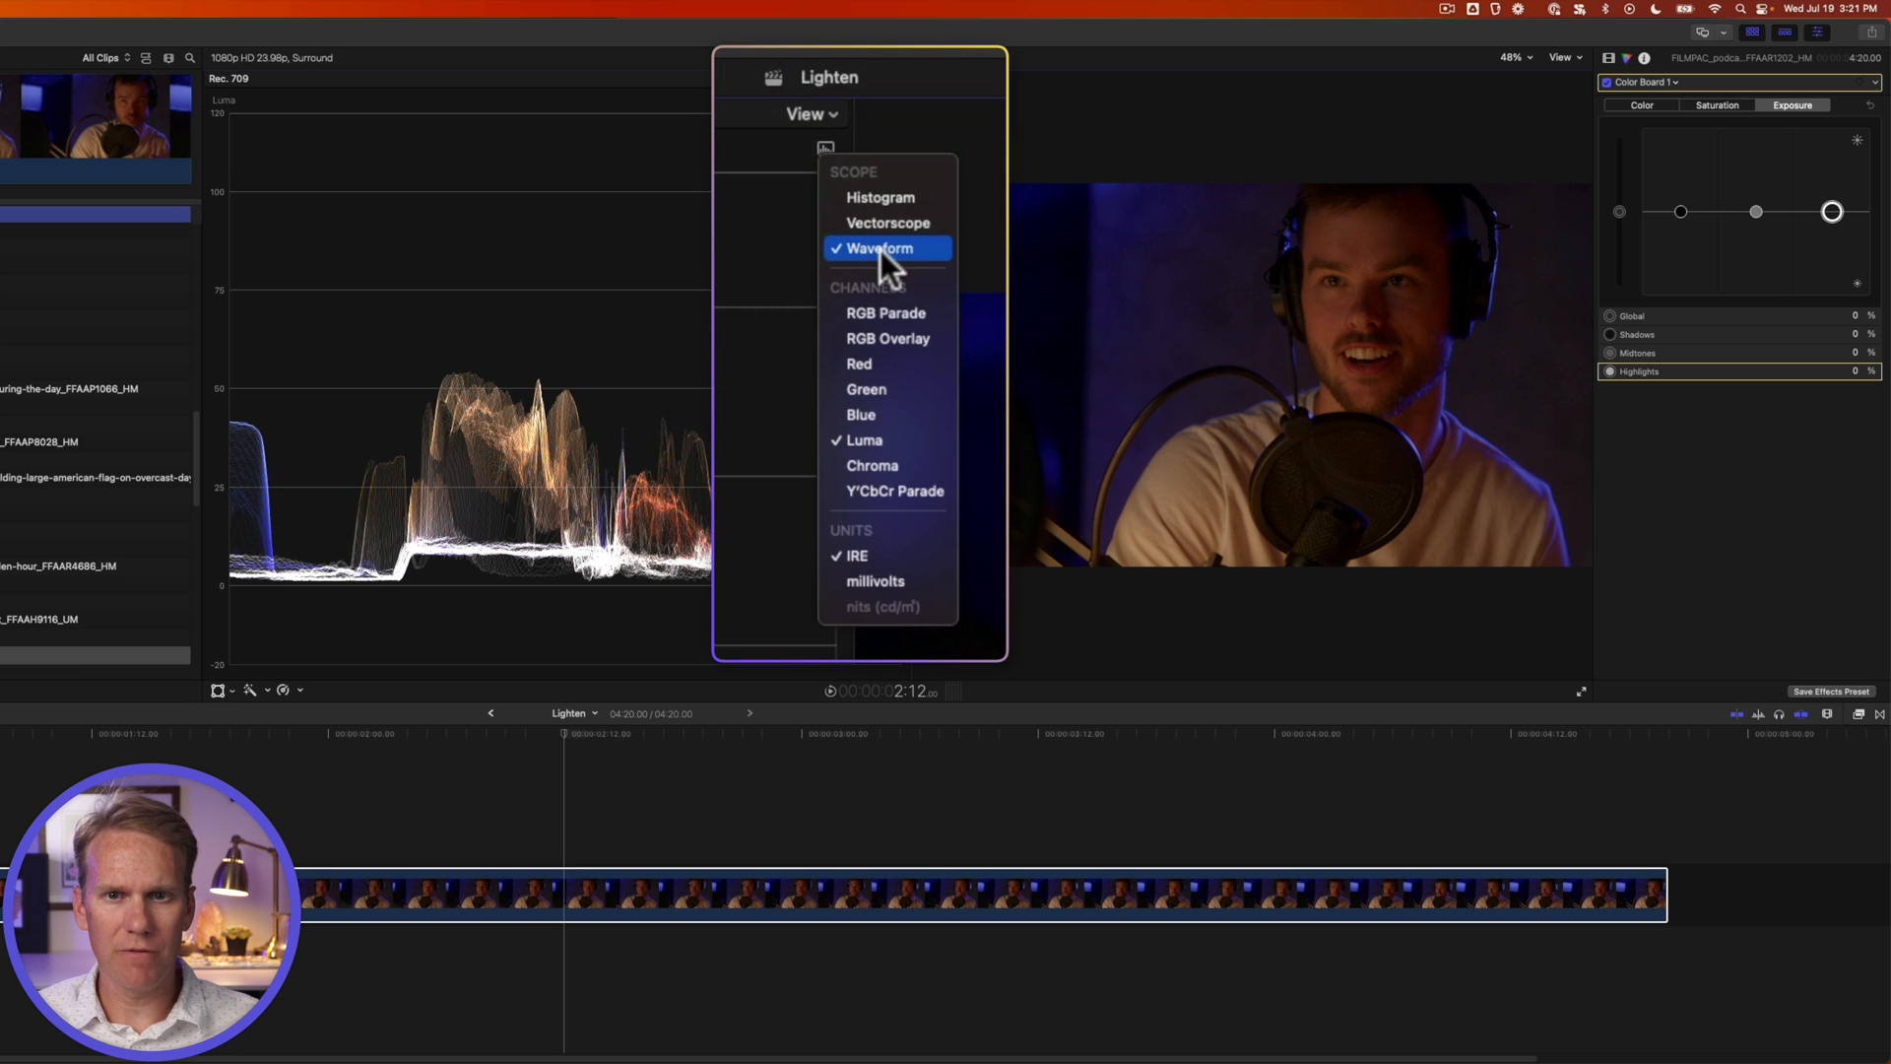
left_click(880, 248)
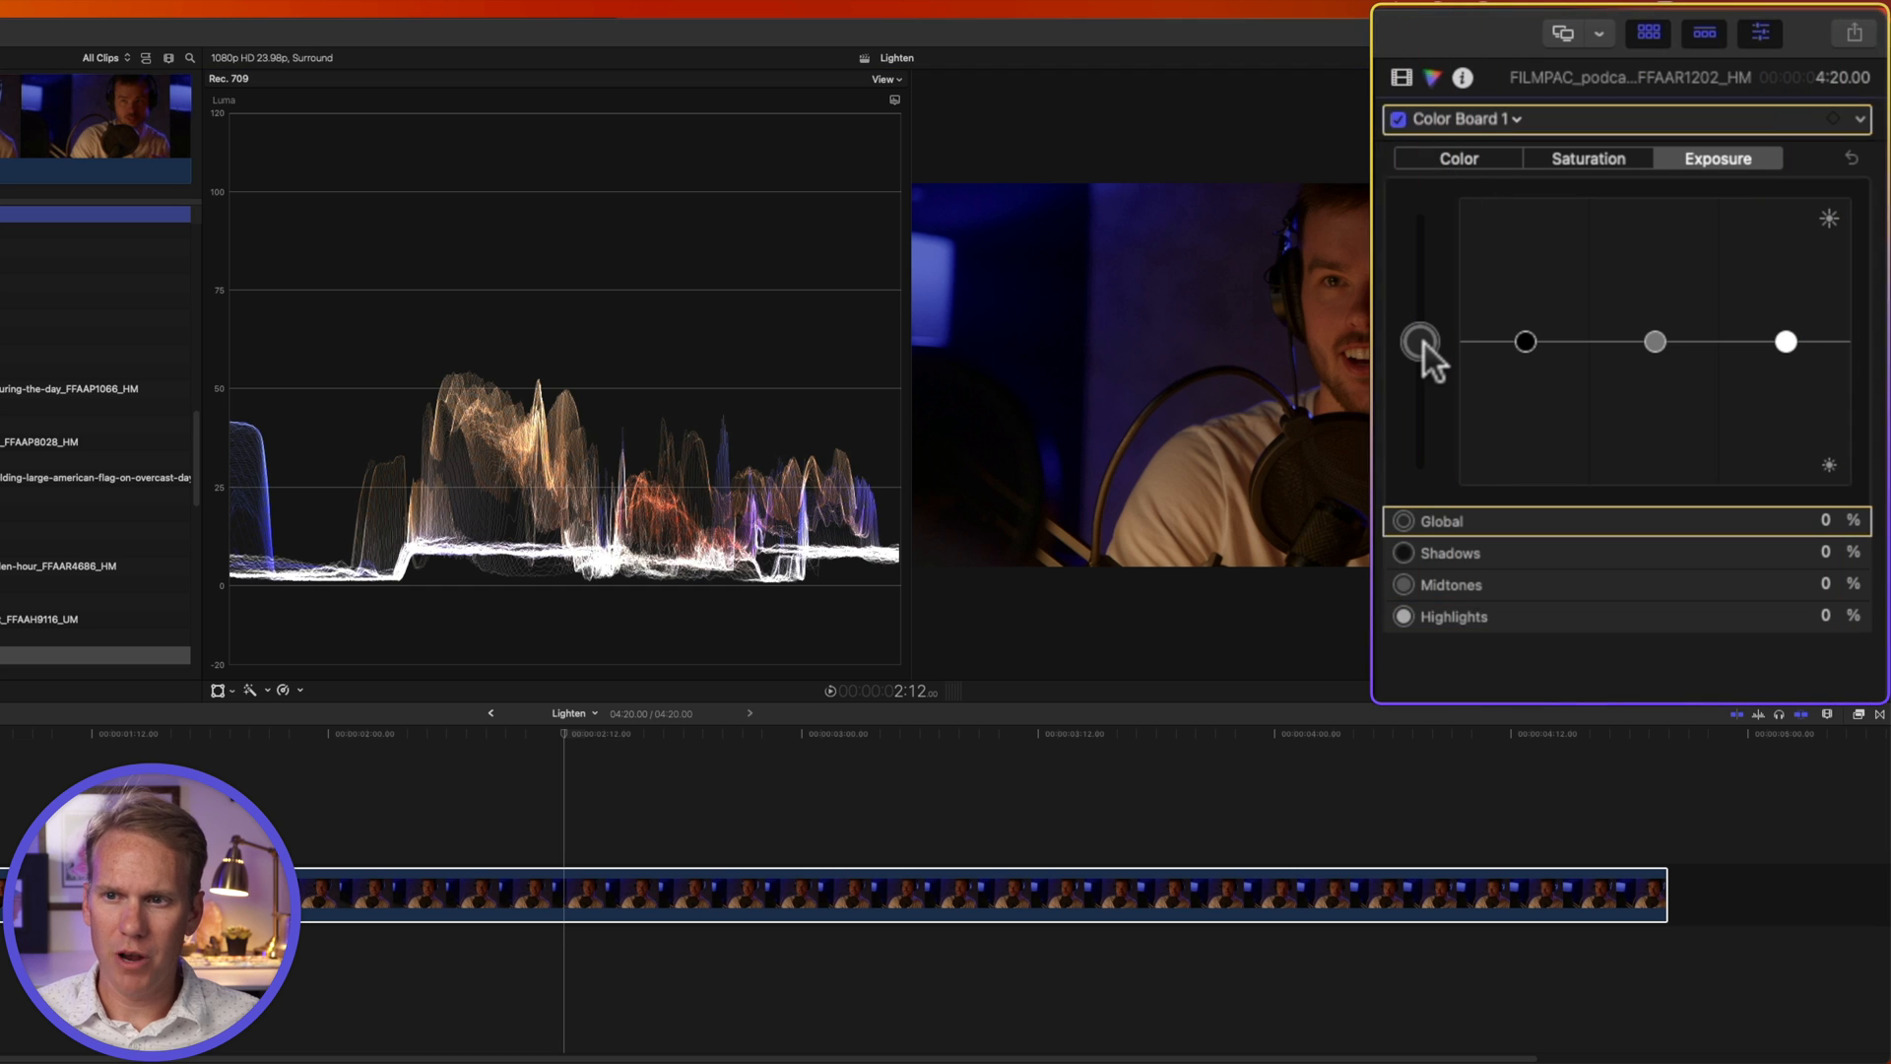
- Test the Global, Highlights and Midtones exposure pucks while watching the waveform respond
left_click_drag(1420, 342, 1421, 277)
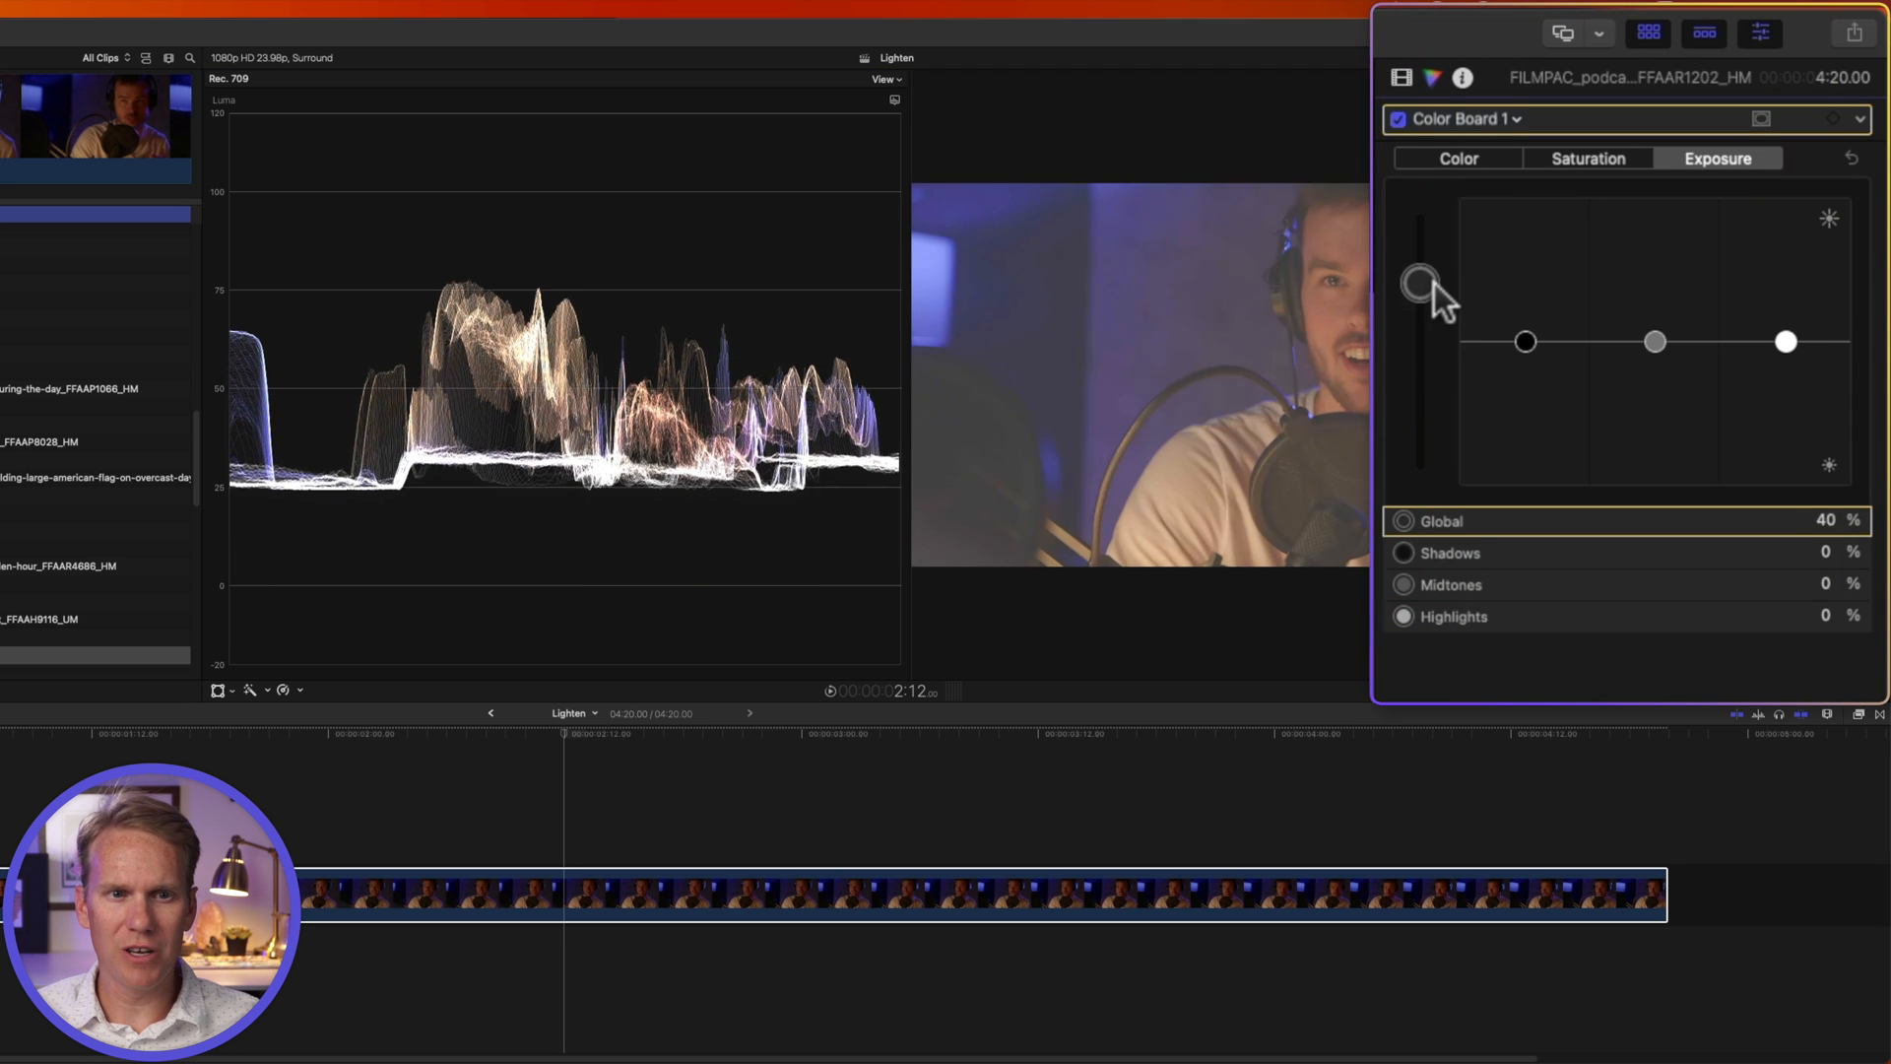
left_click_drag(1419, 278, 1420, 341)
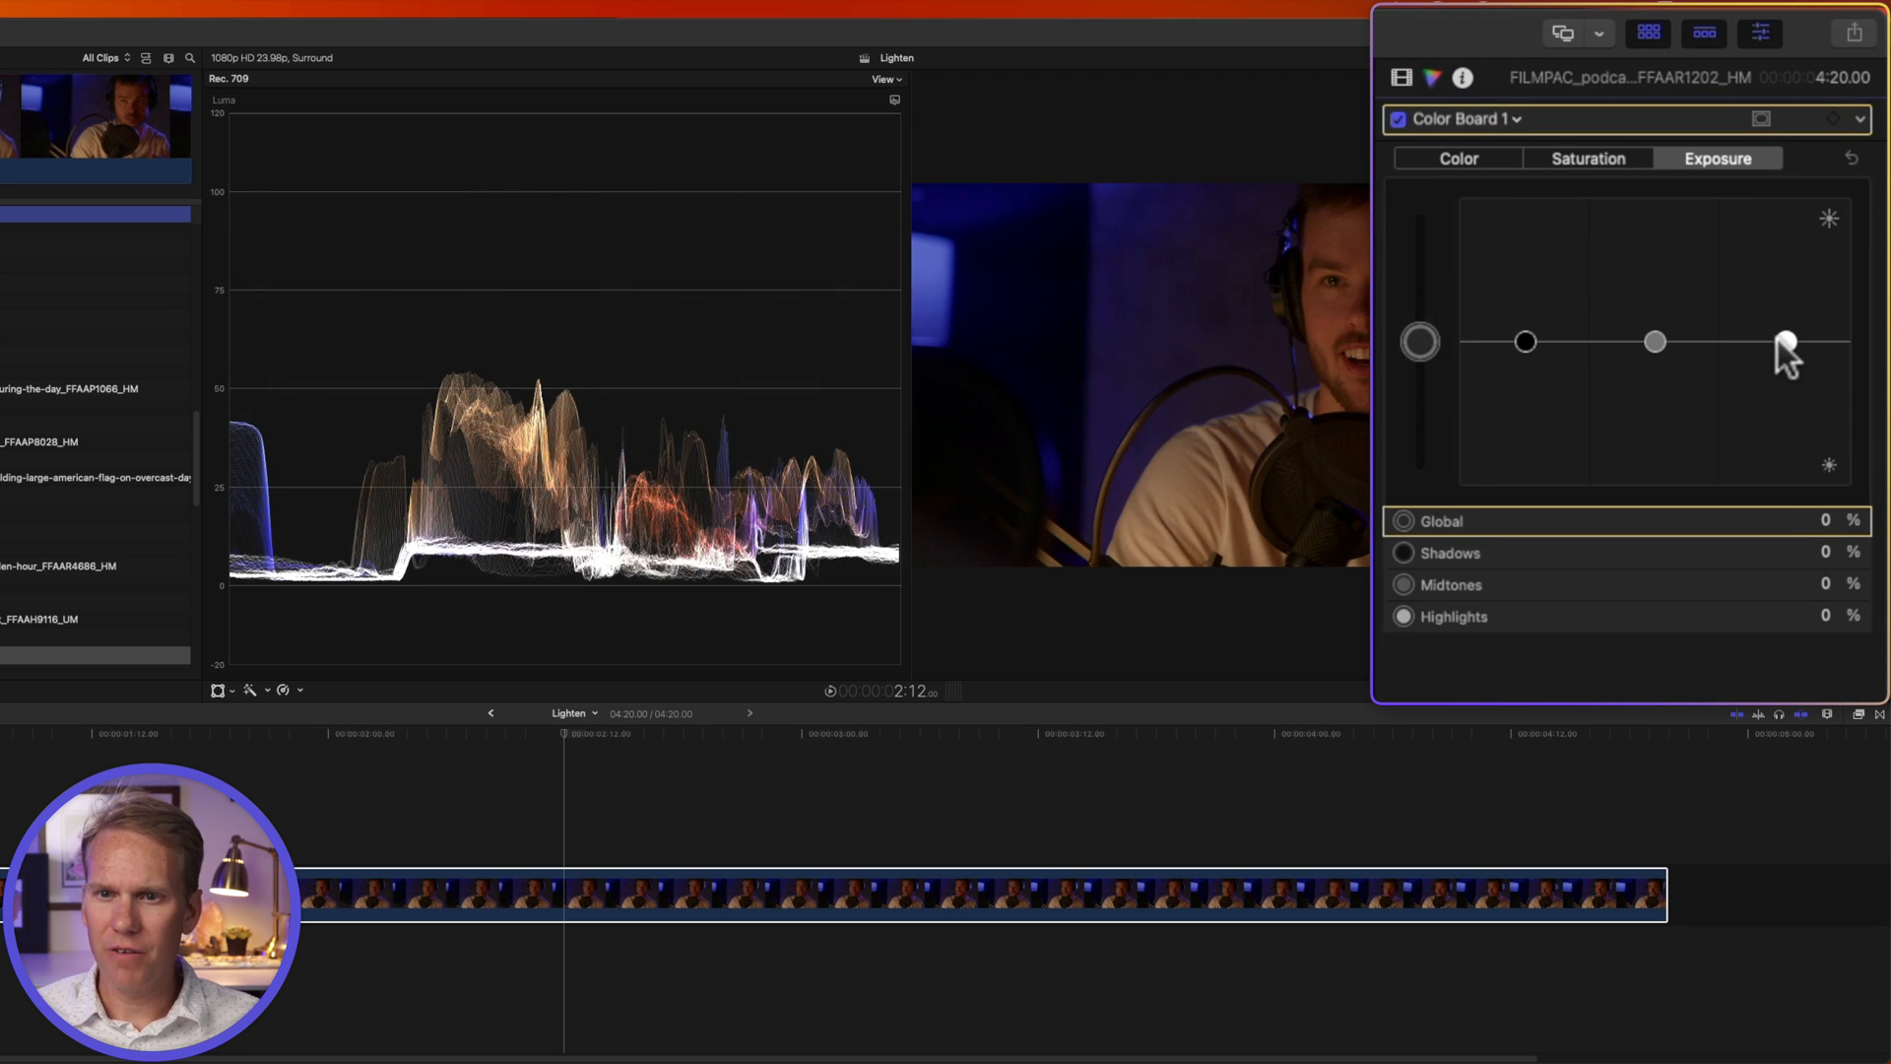
left_click_drag(1786, 342, 1786, 242)
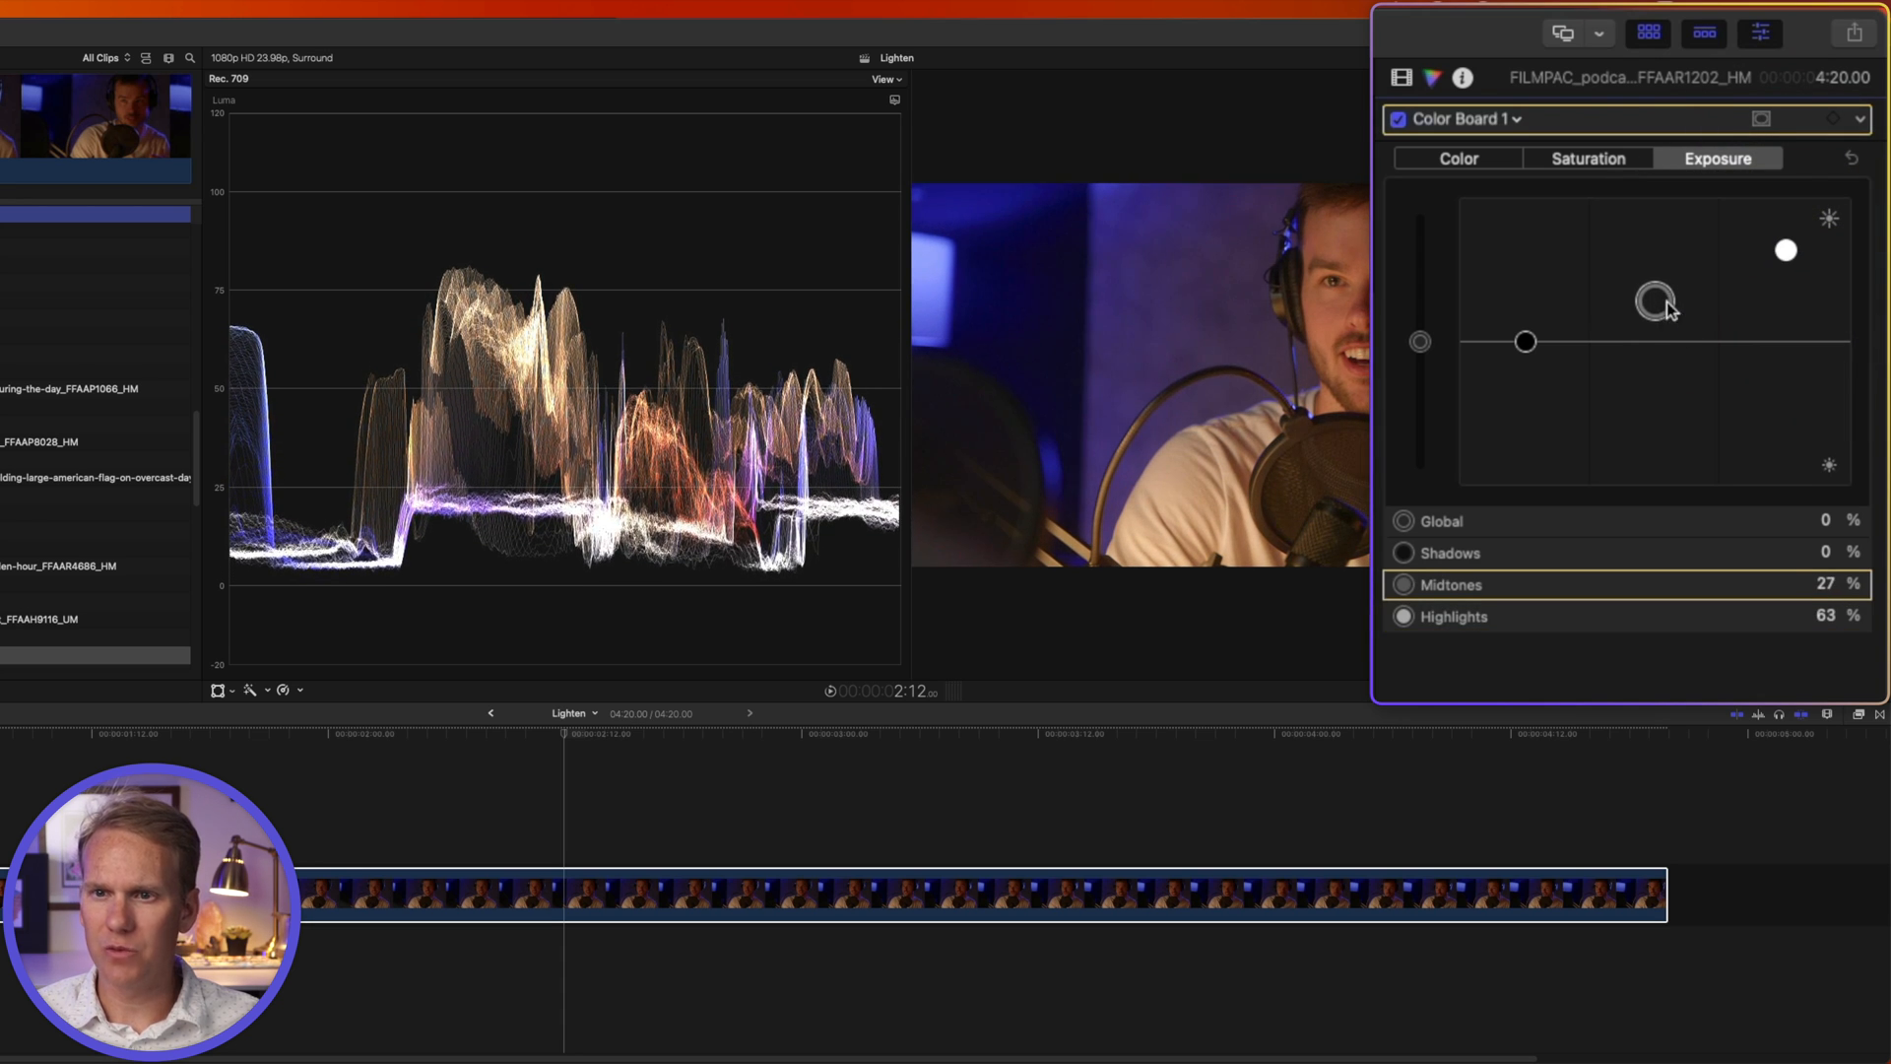
left_click_drag(1653, 299, 1525, 344)
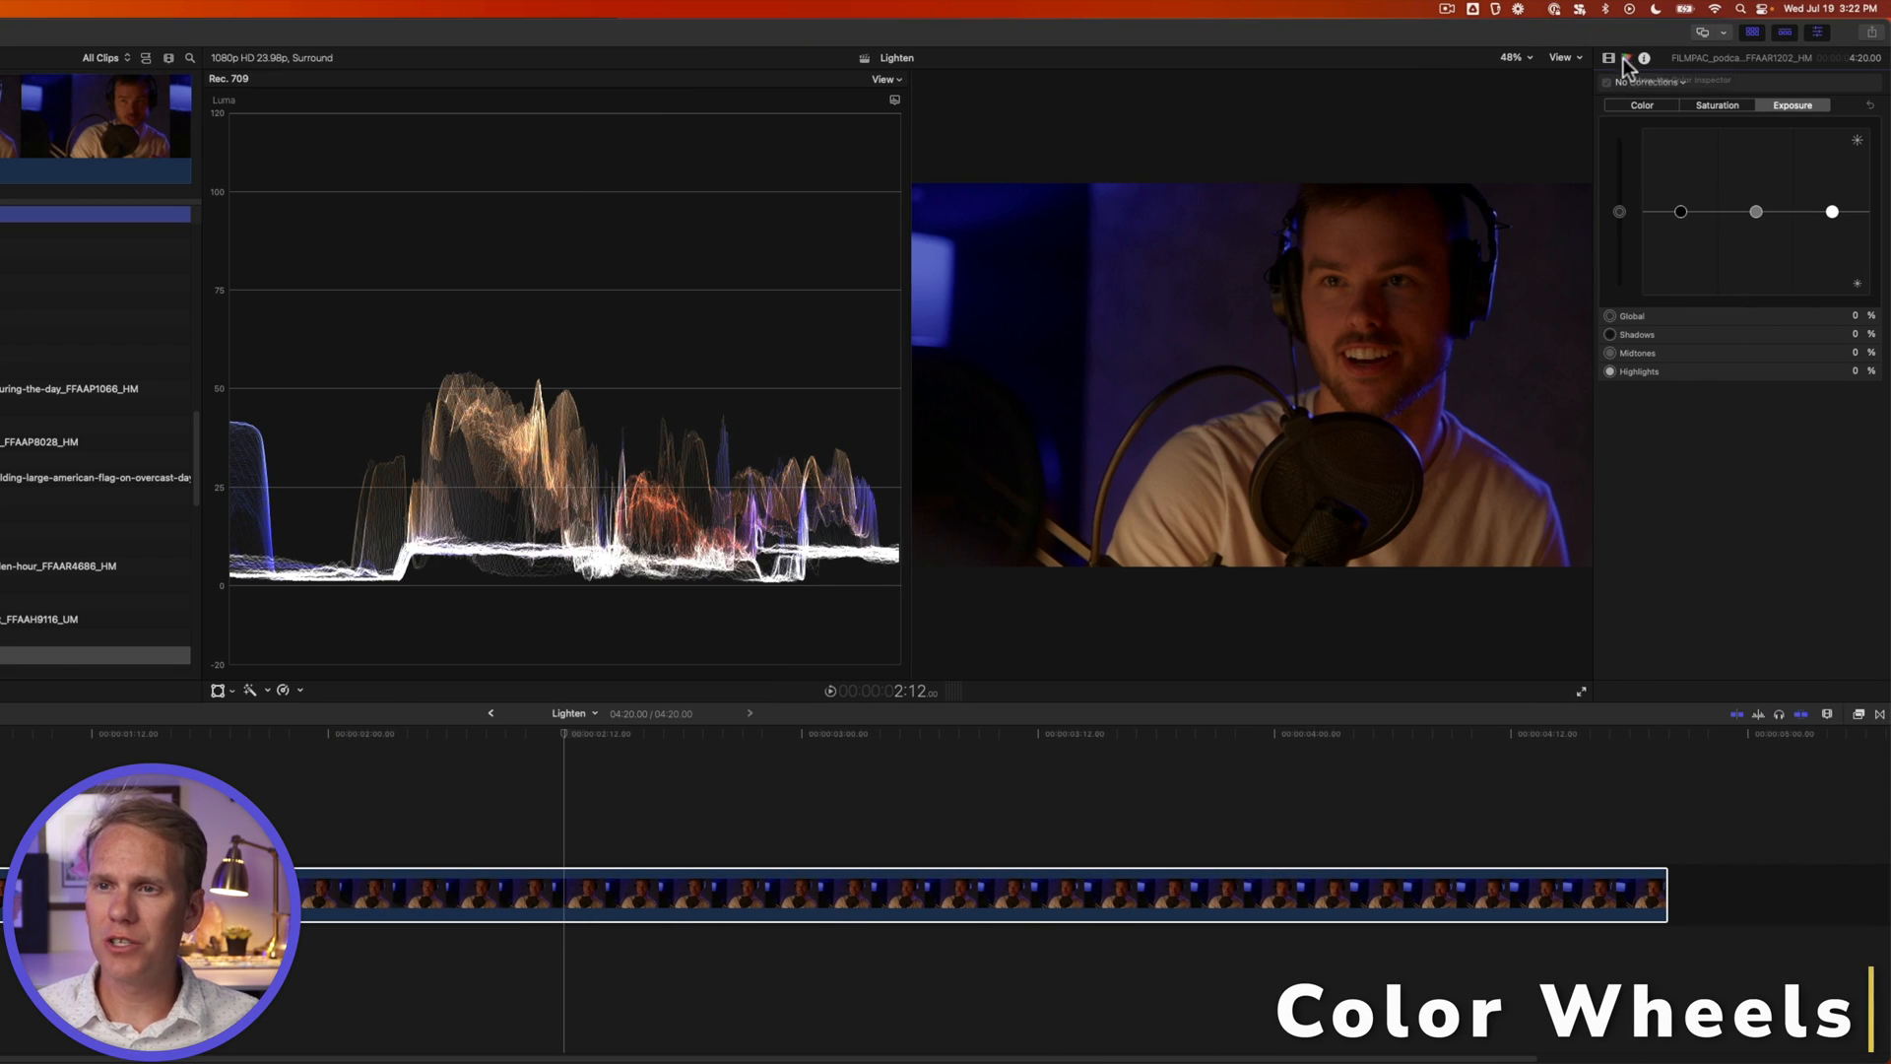
- Add a Color Wheels correction and return global brightness to neutral
left_click(1466, 73)
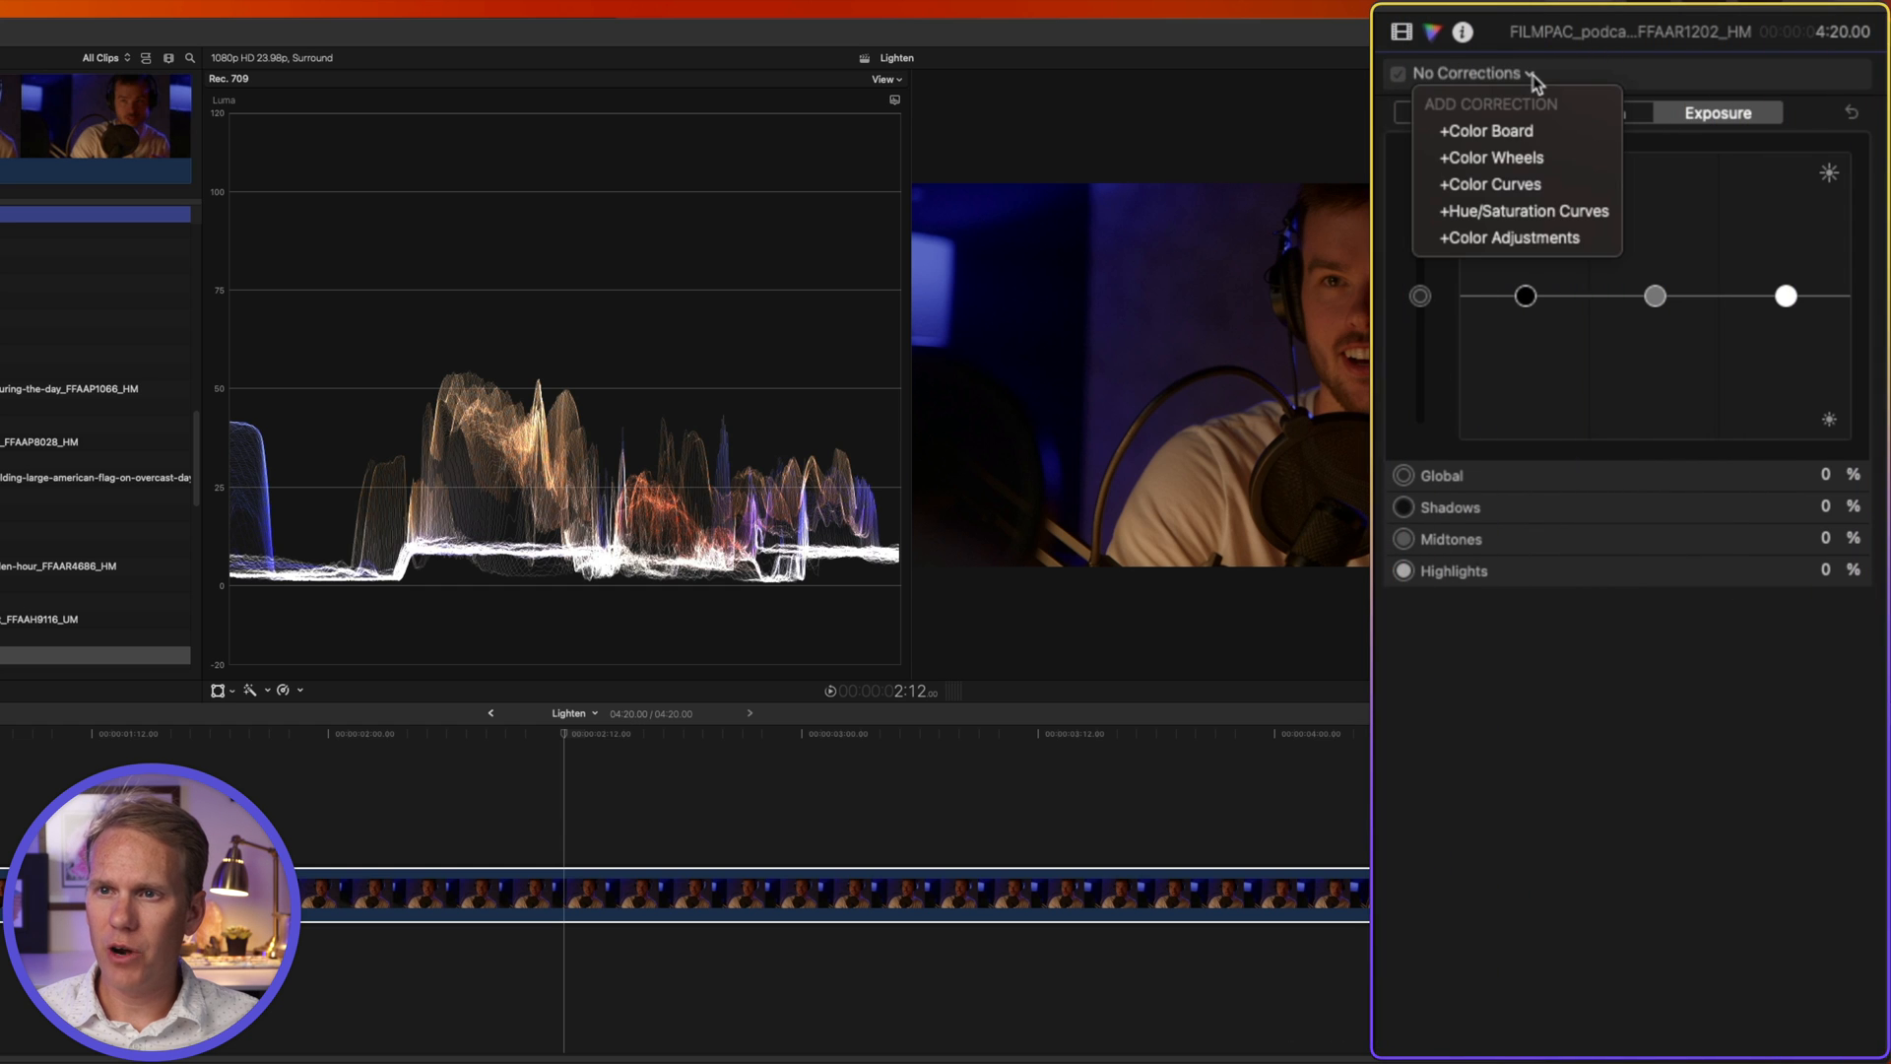
mouse_move(1517, 130)
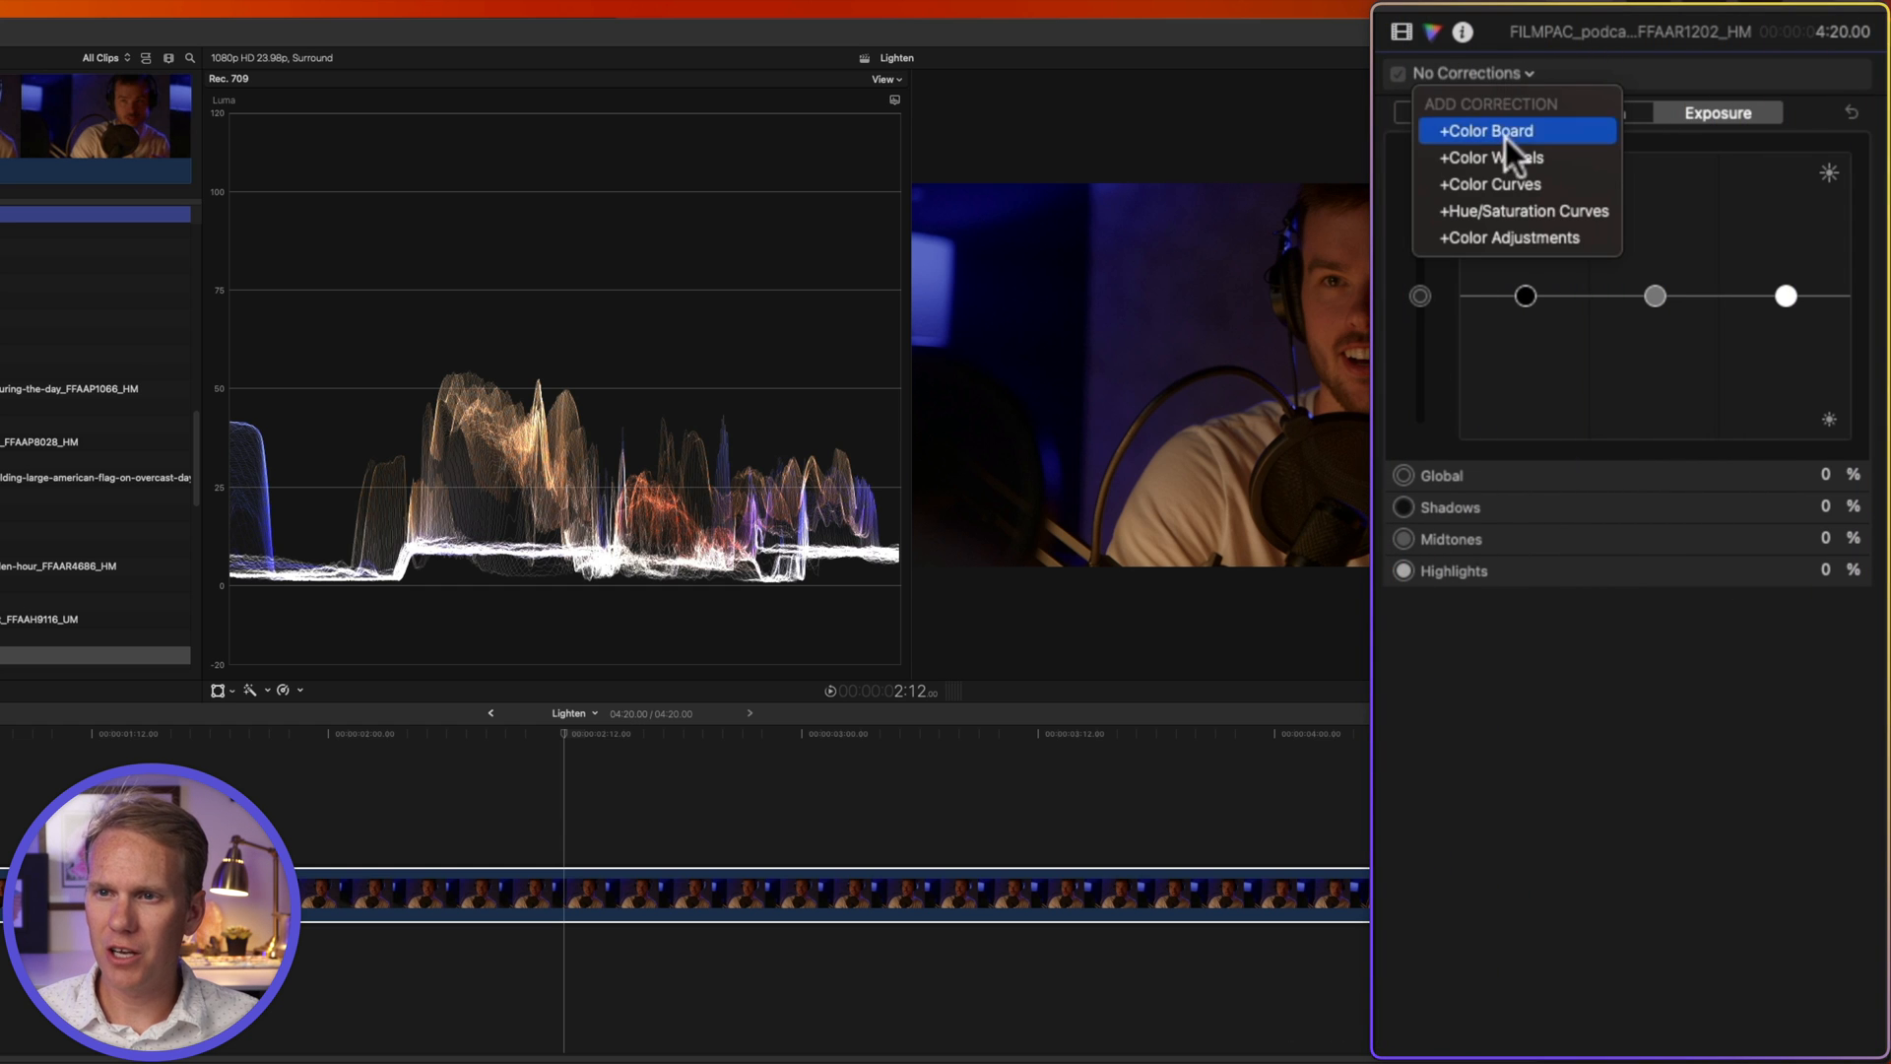
left_click(1492, 156)
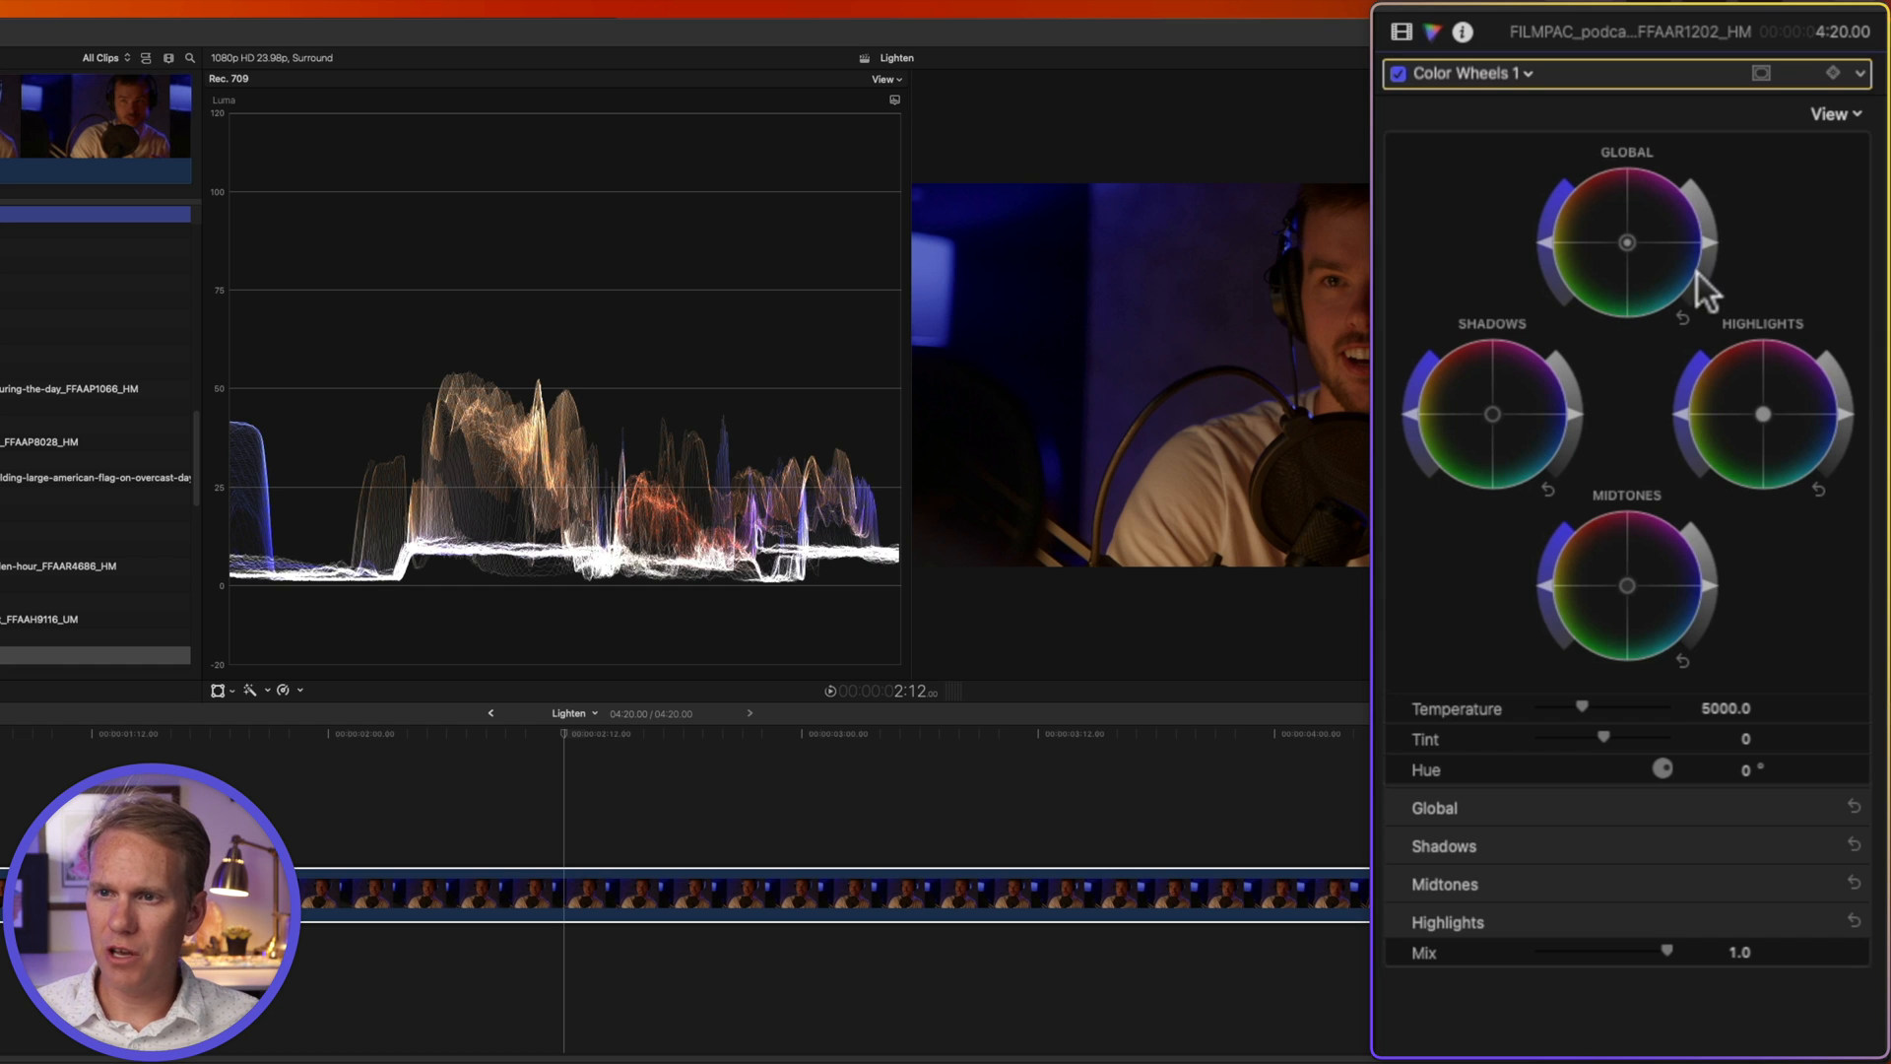
mouse_move(1623, 432)
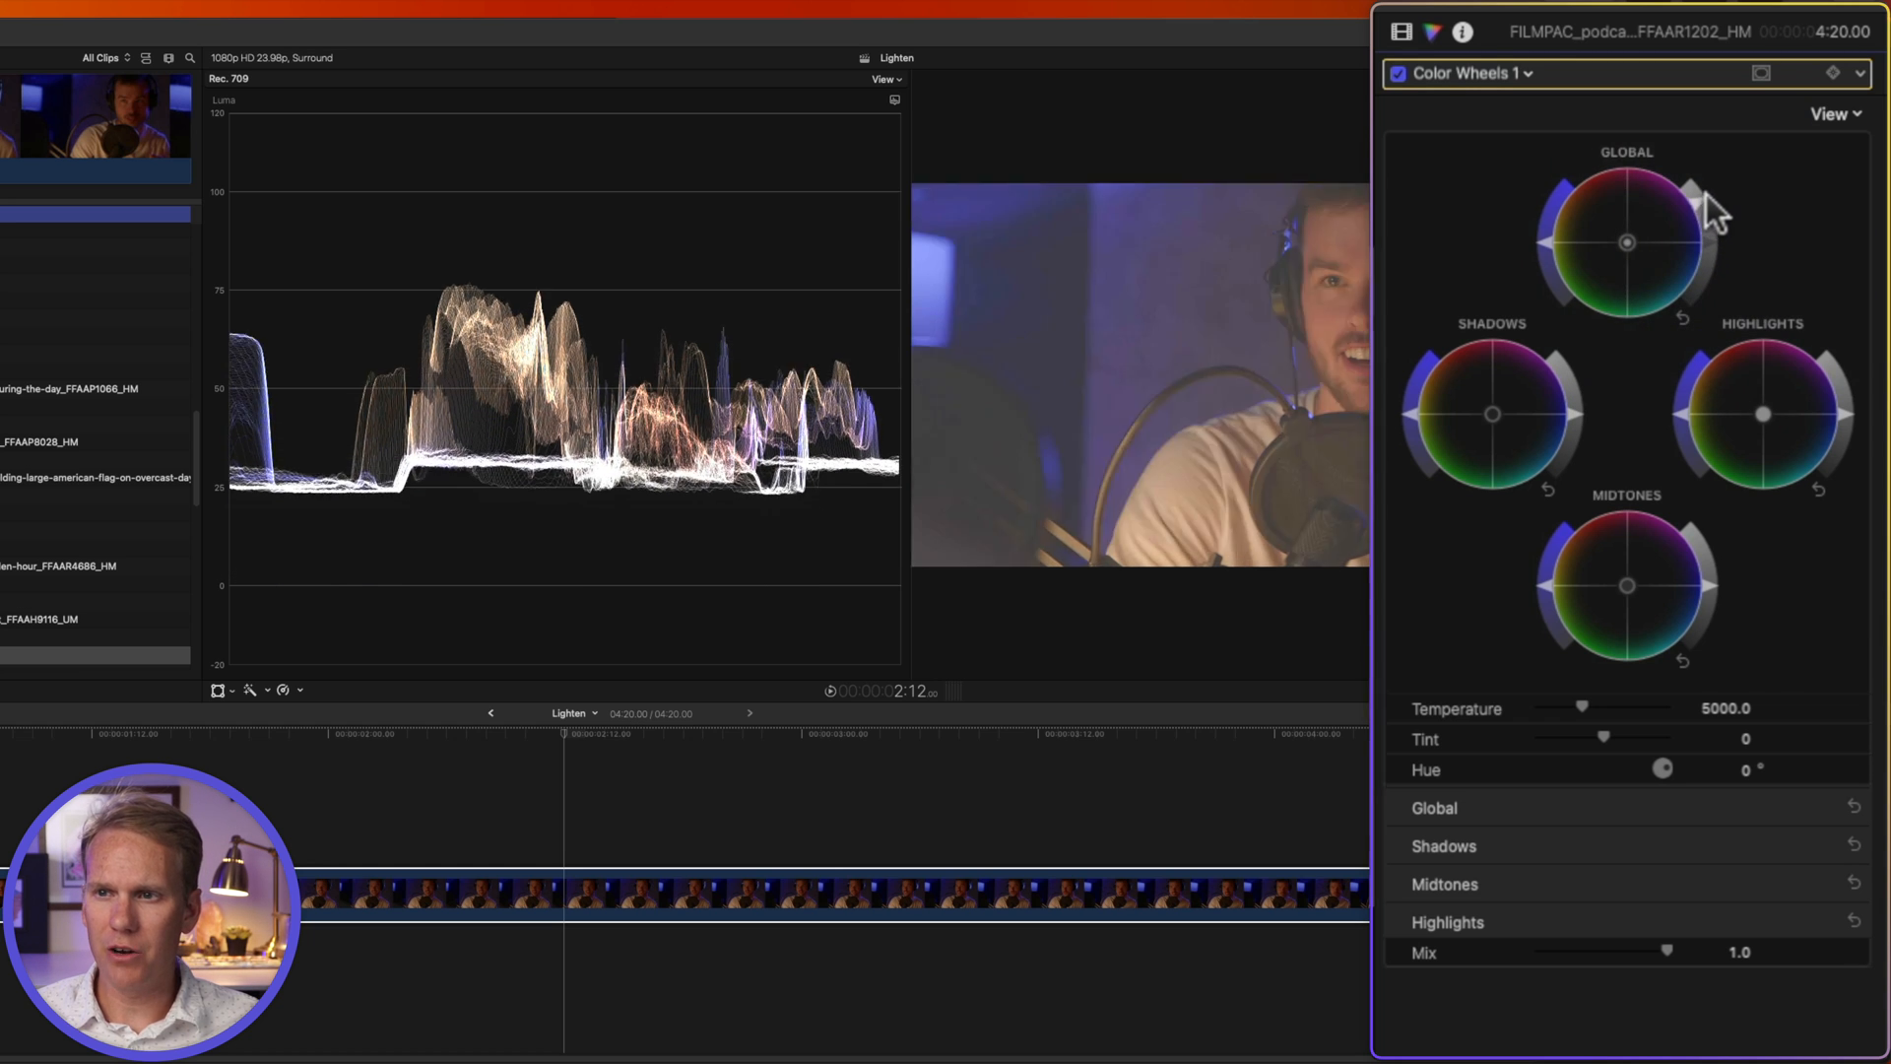
left_click_drag(1686, 199, 1740, 243)
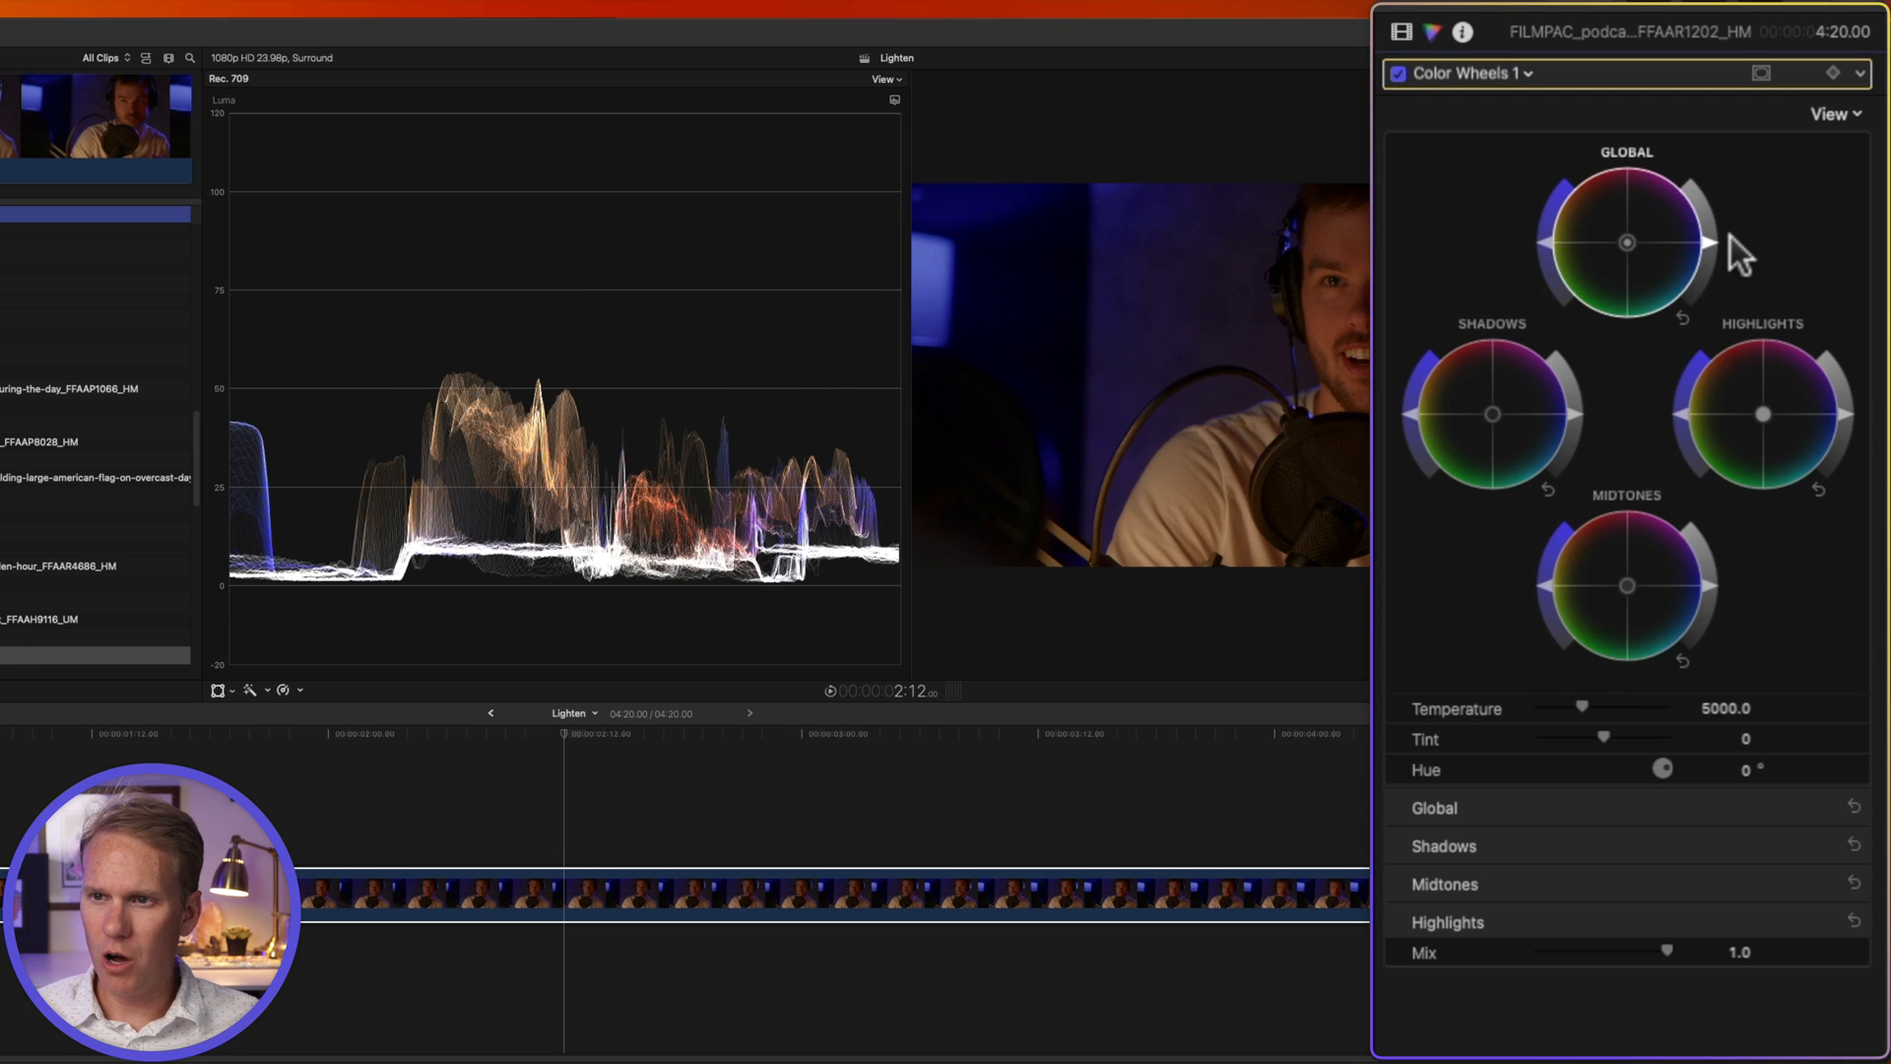
mouse_move(1864, 416)
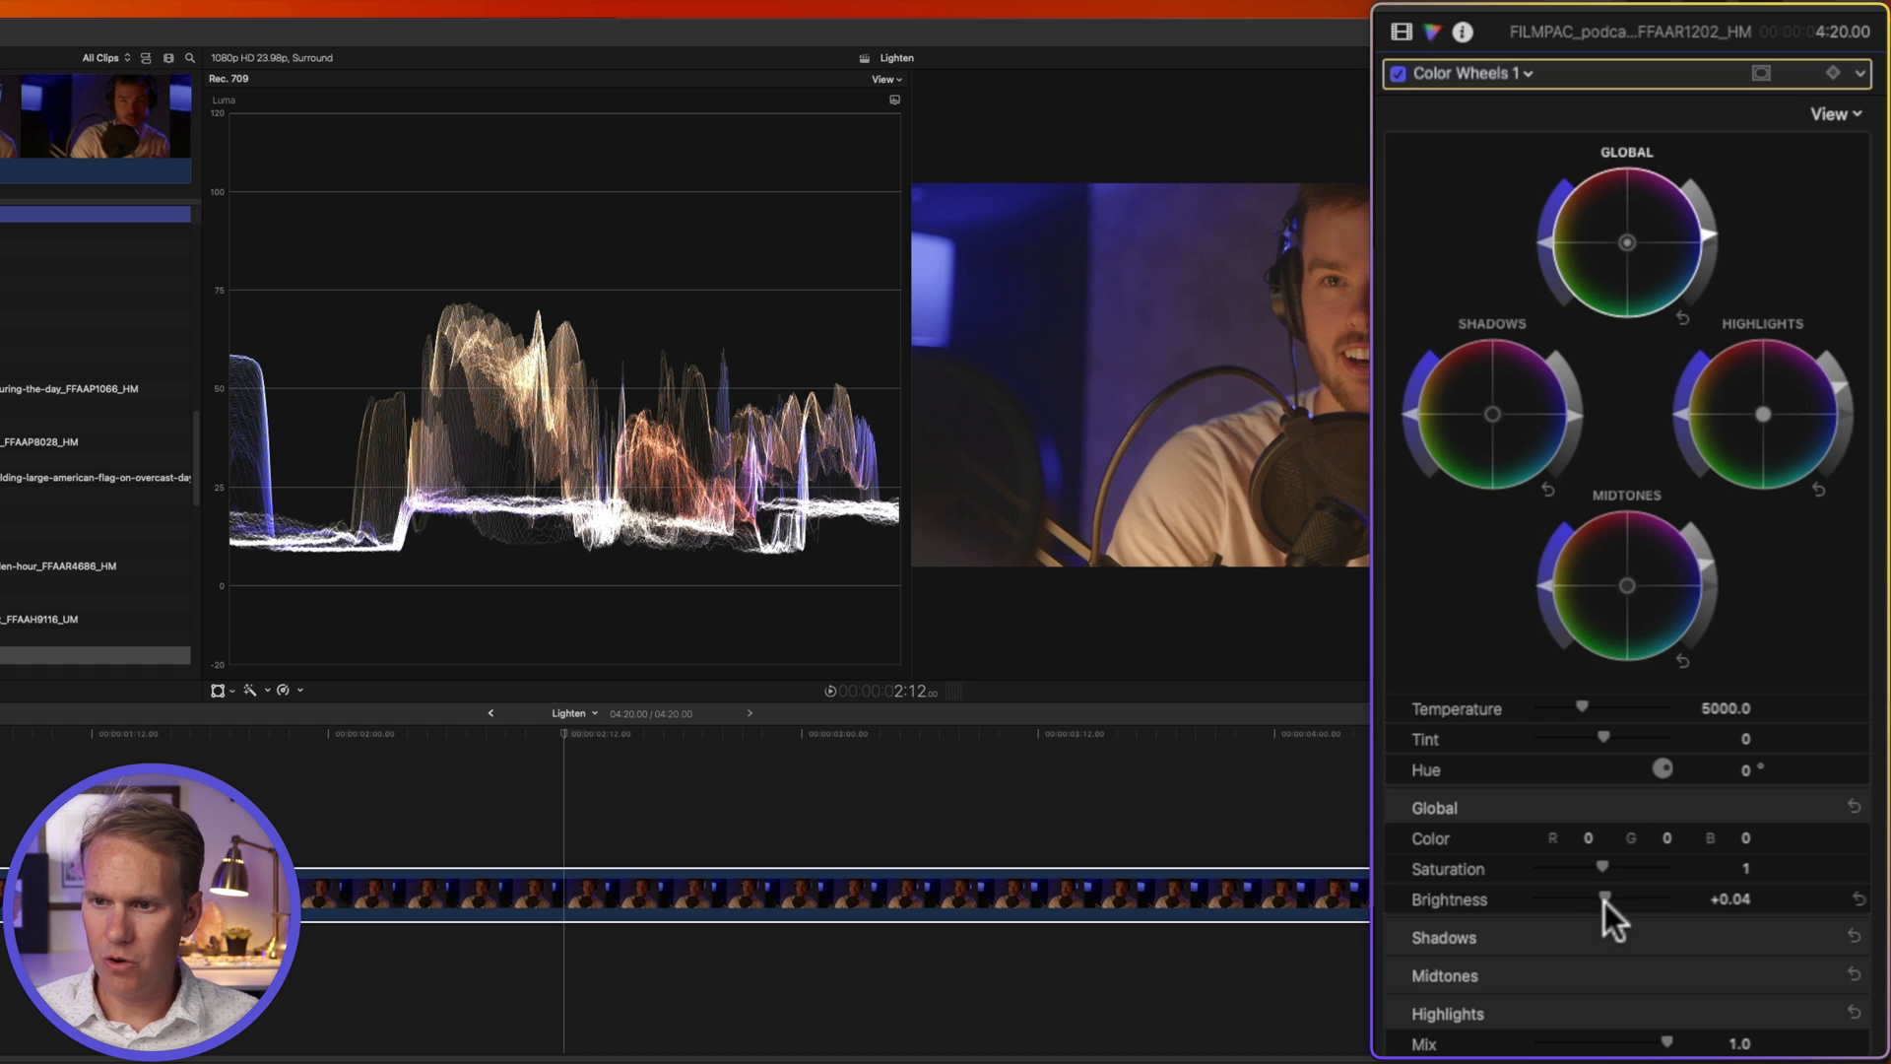
- Adjust the Global brightness slider and expand the Shadows brightness settings
left_click_drag(1607, 899, 1622, 899)
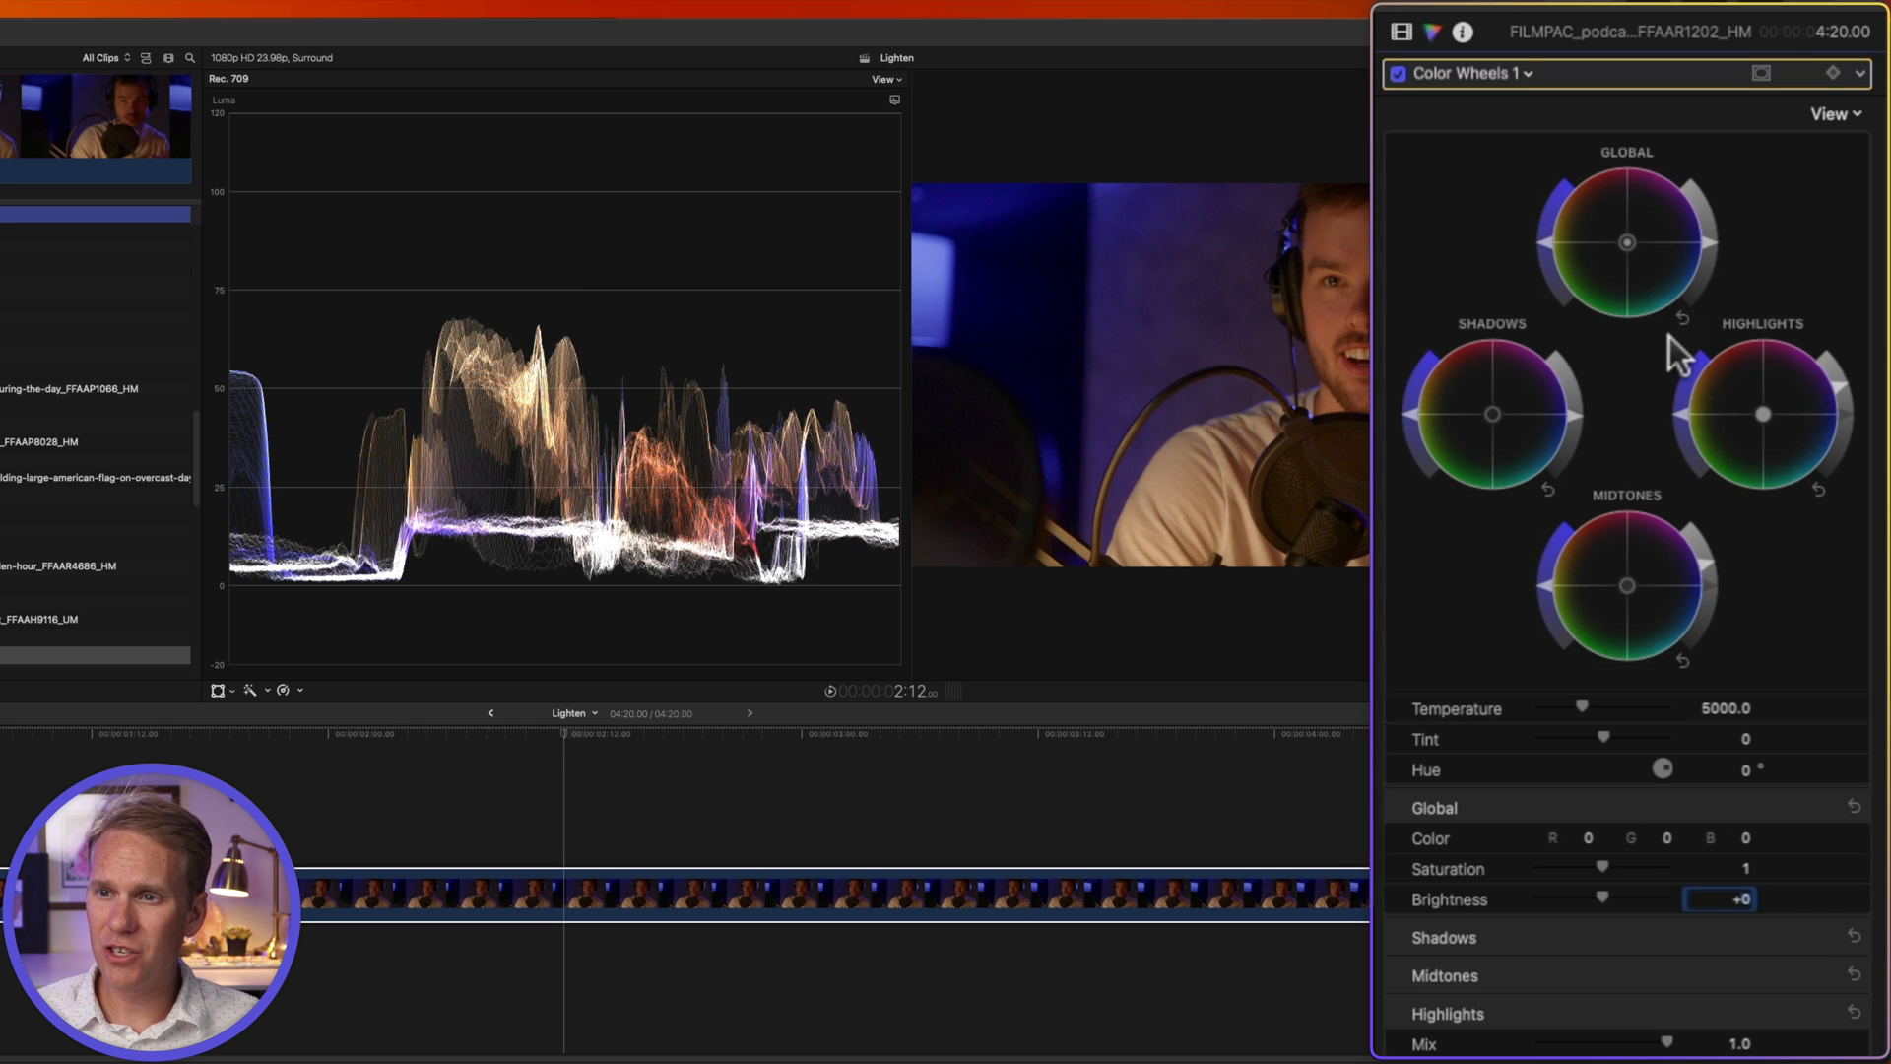
mouse_move(1659, 319)
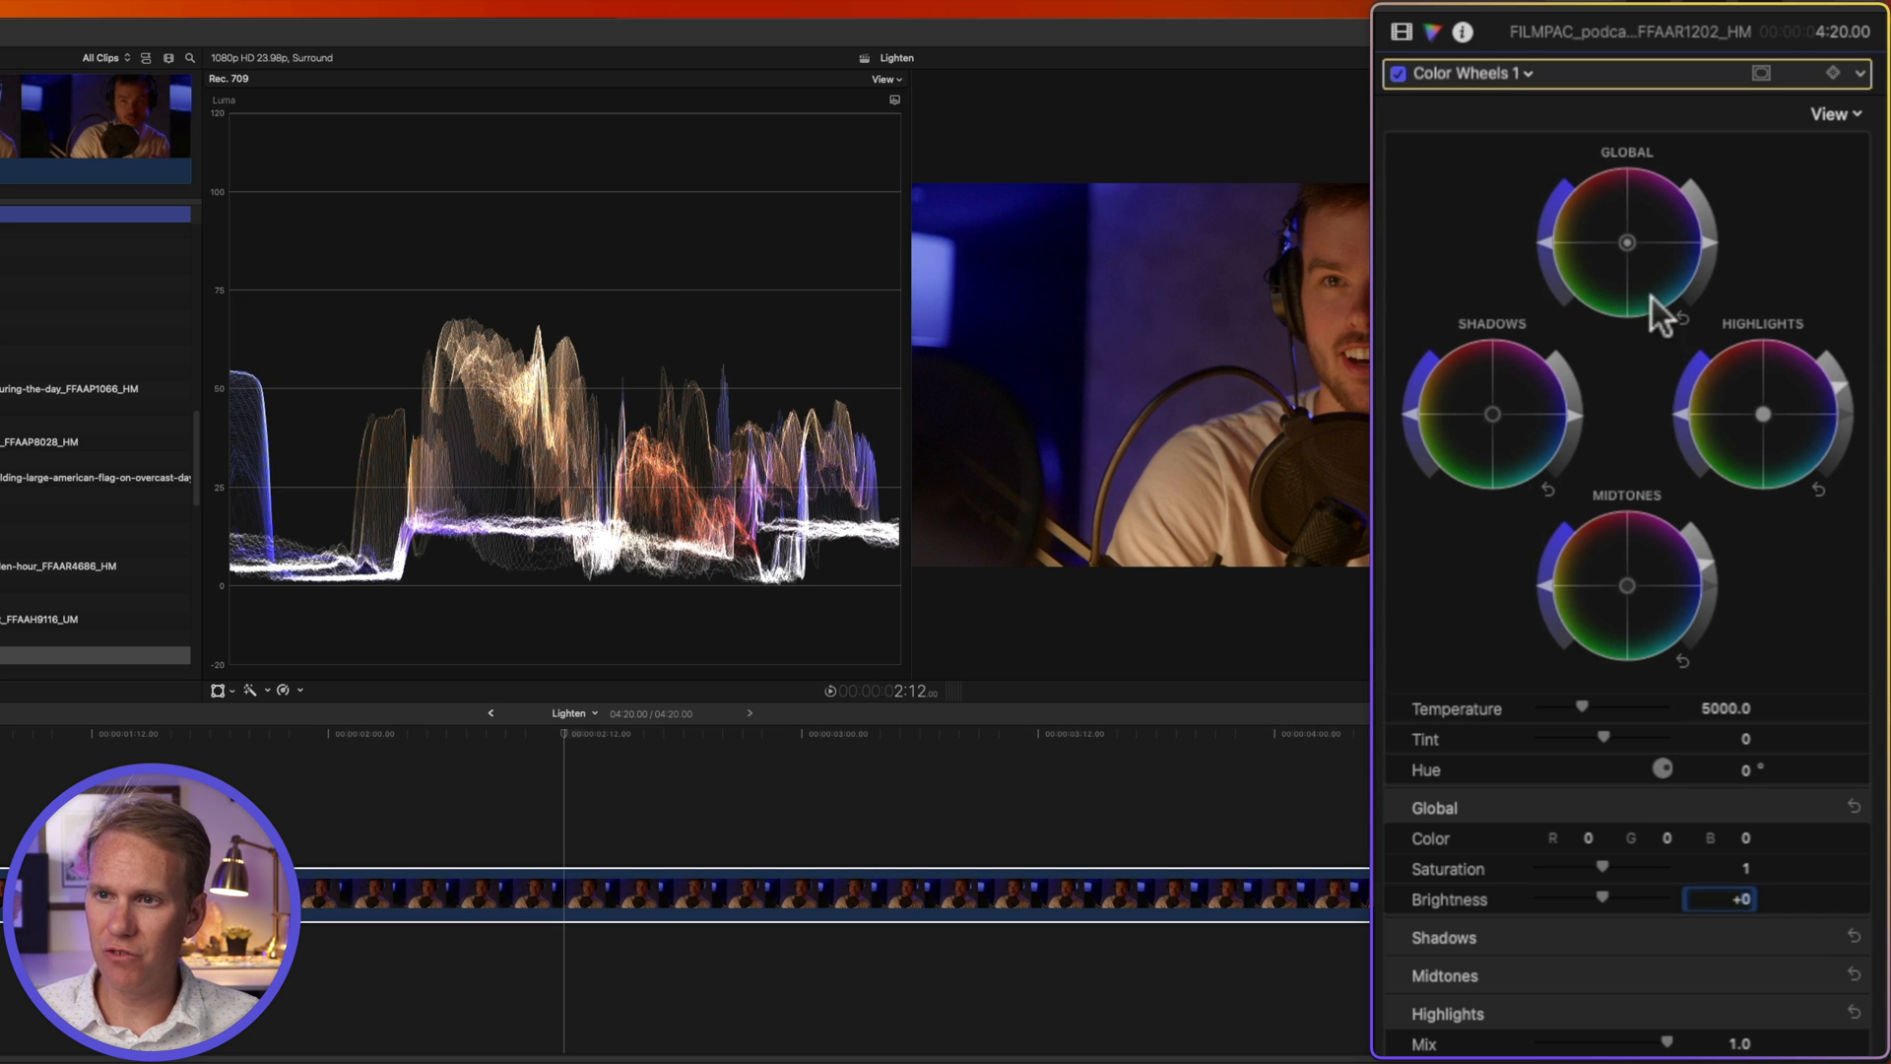
left_click_drag(1626, 242, 1592, 236)
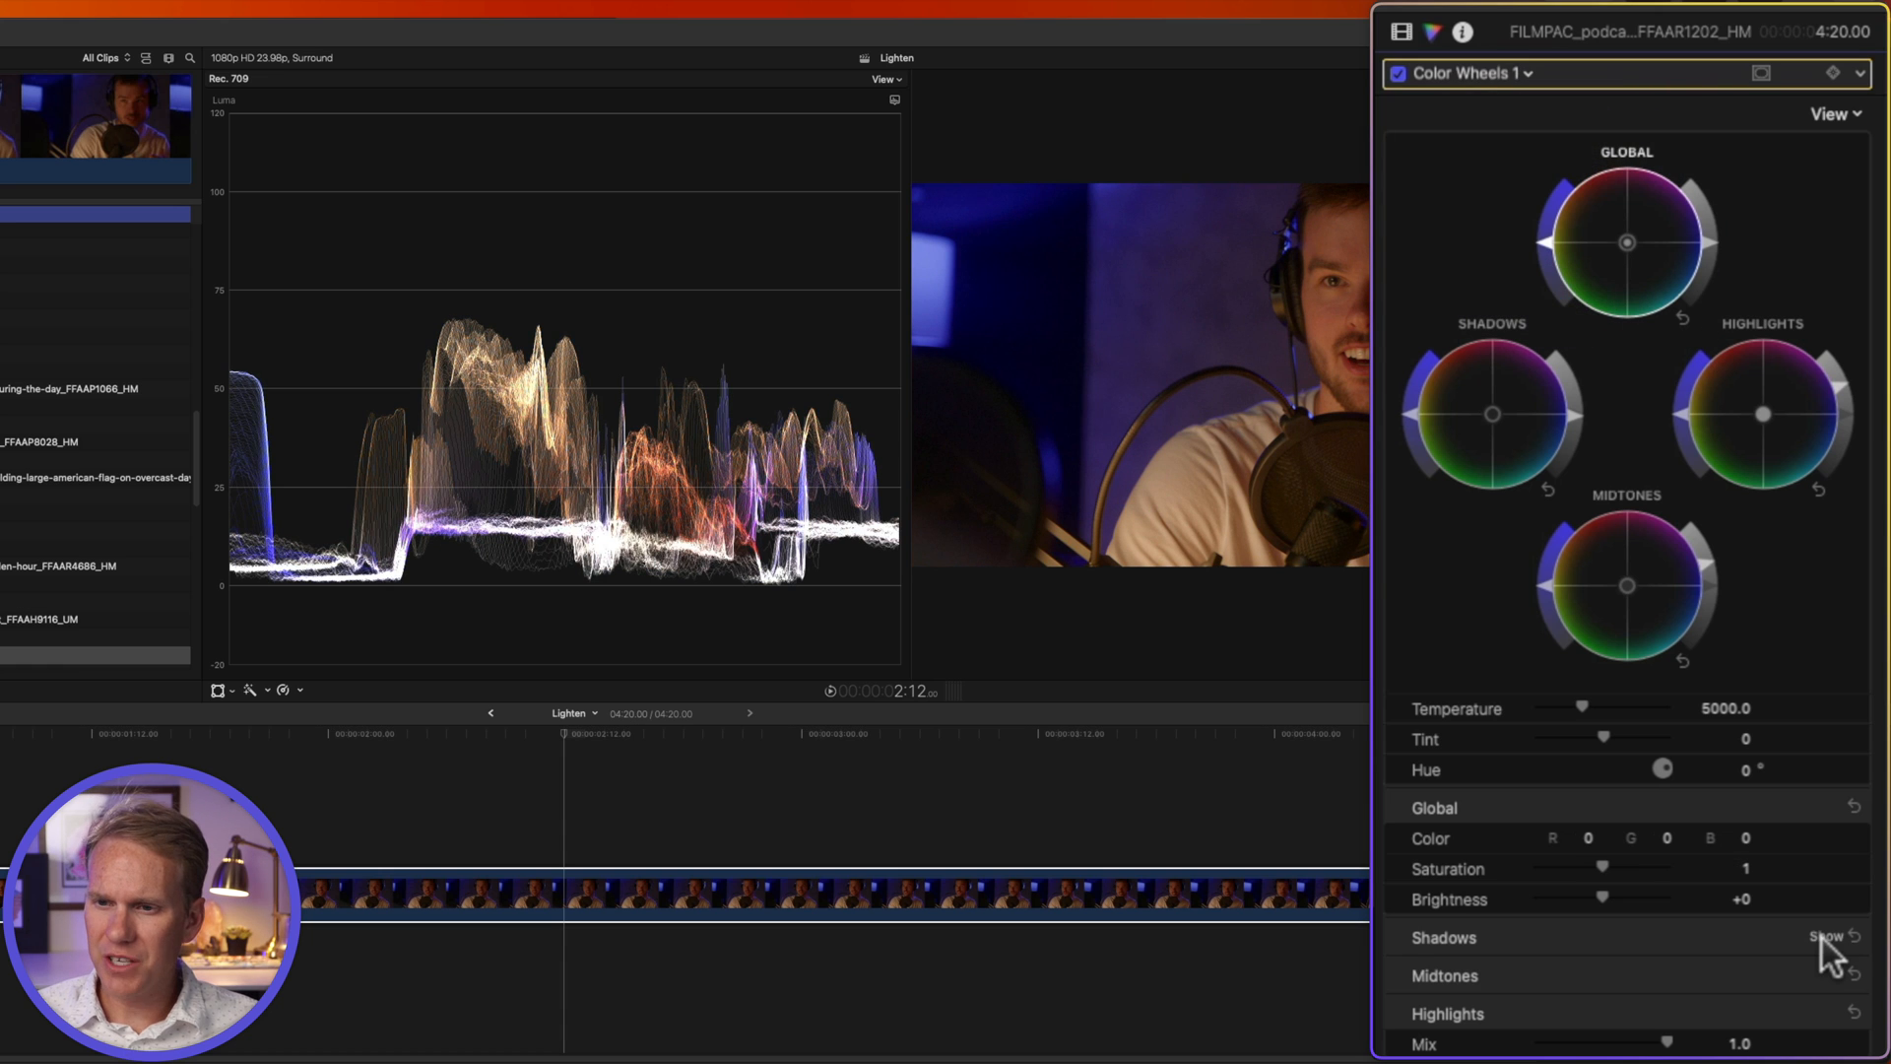
left_click(1823, 937)
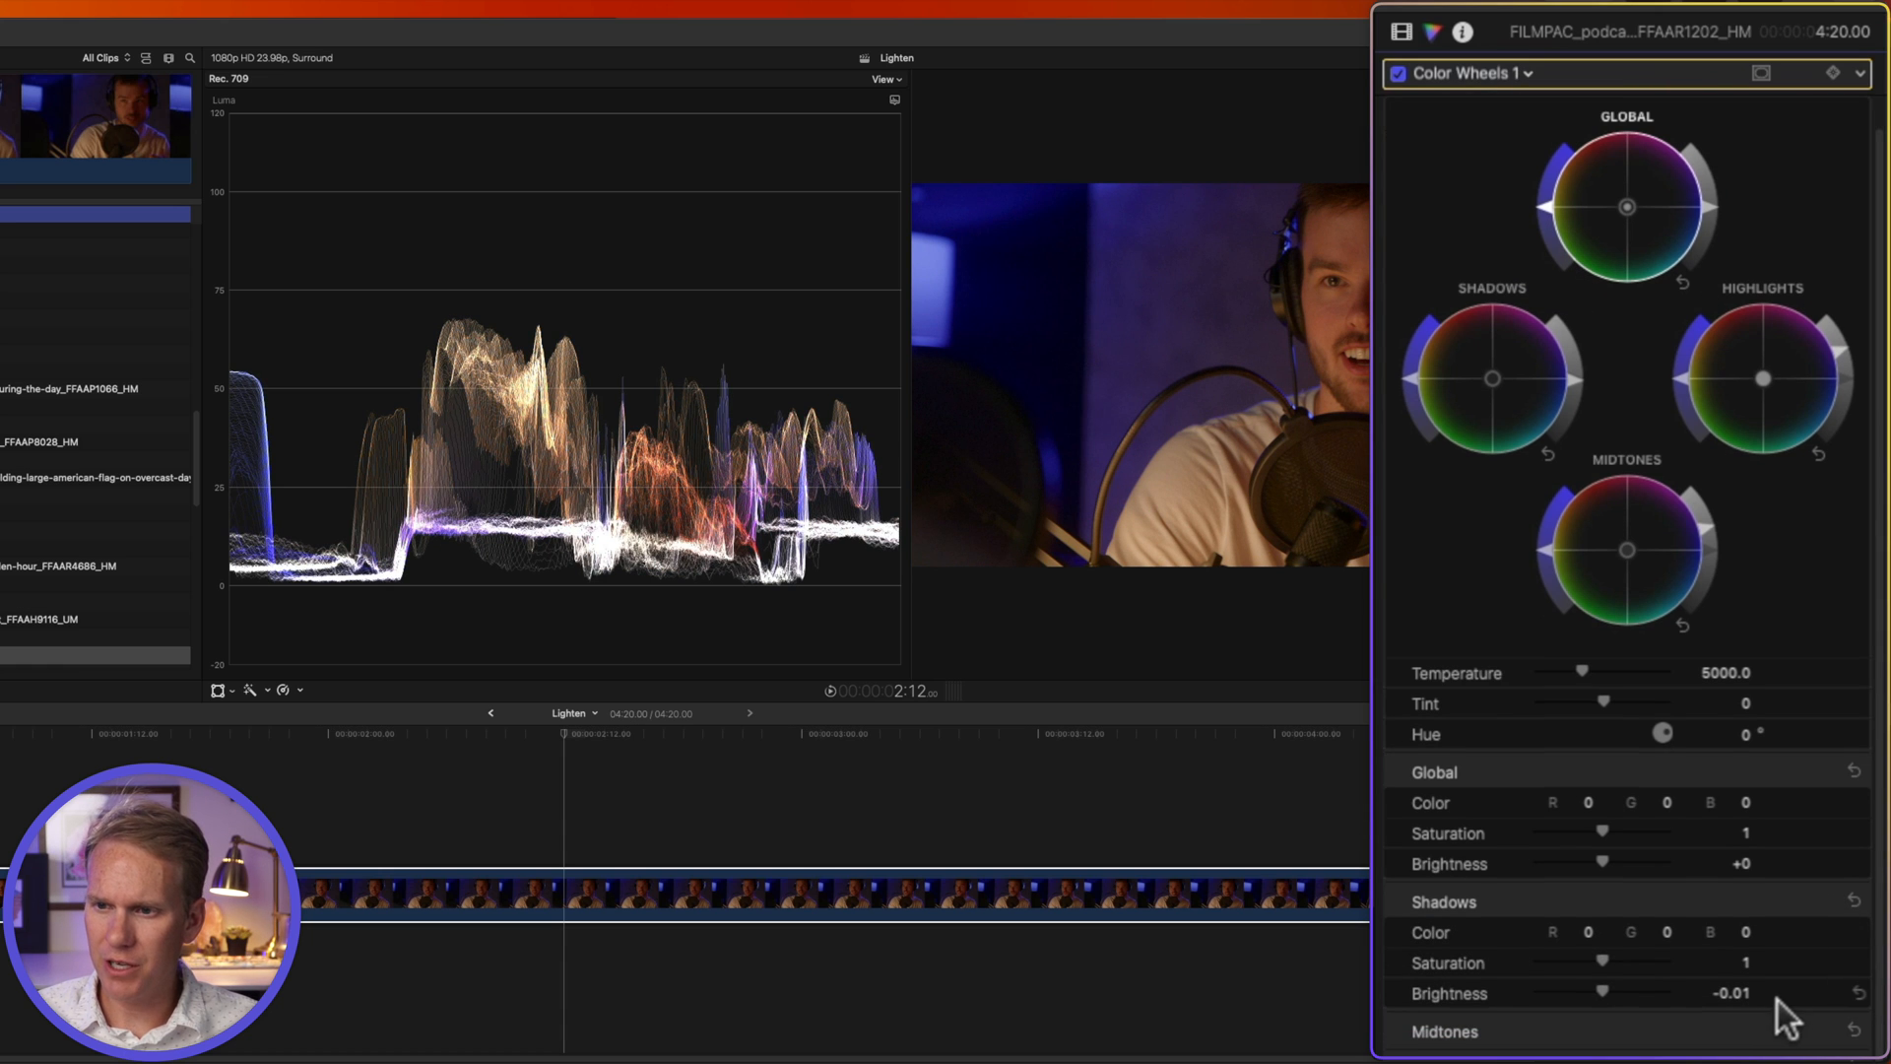
scroll("down", 3)
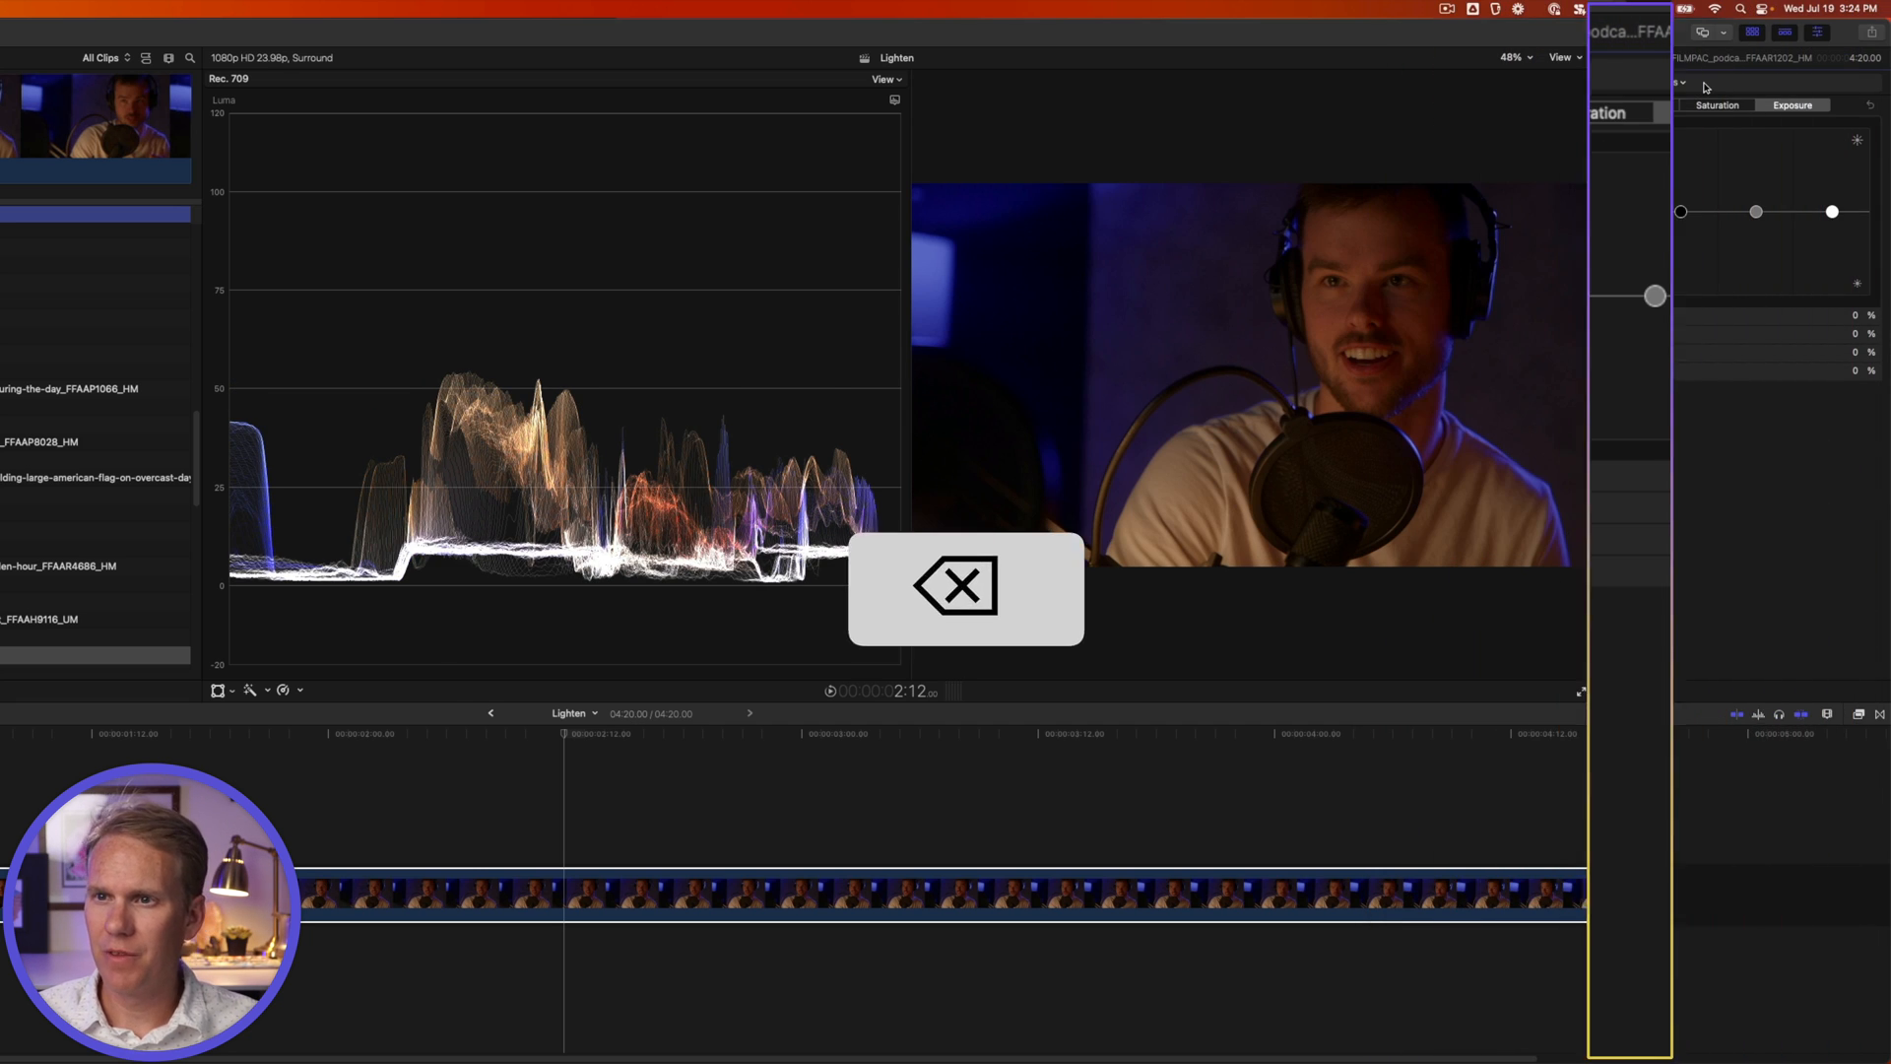
- Add Color Curves, experiment with the luma curve's dark end, then raise its midtones
left_click(1526, 118)
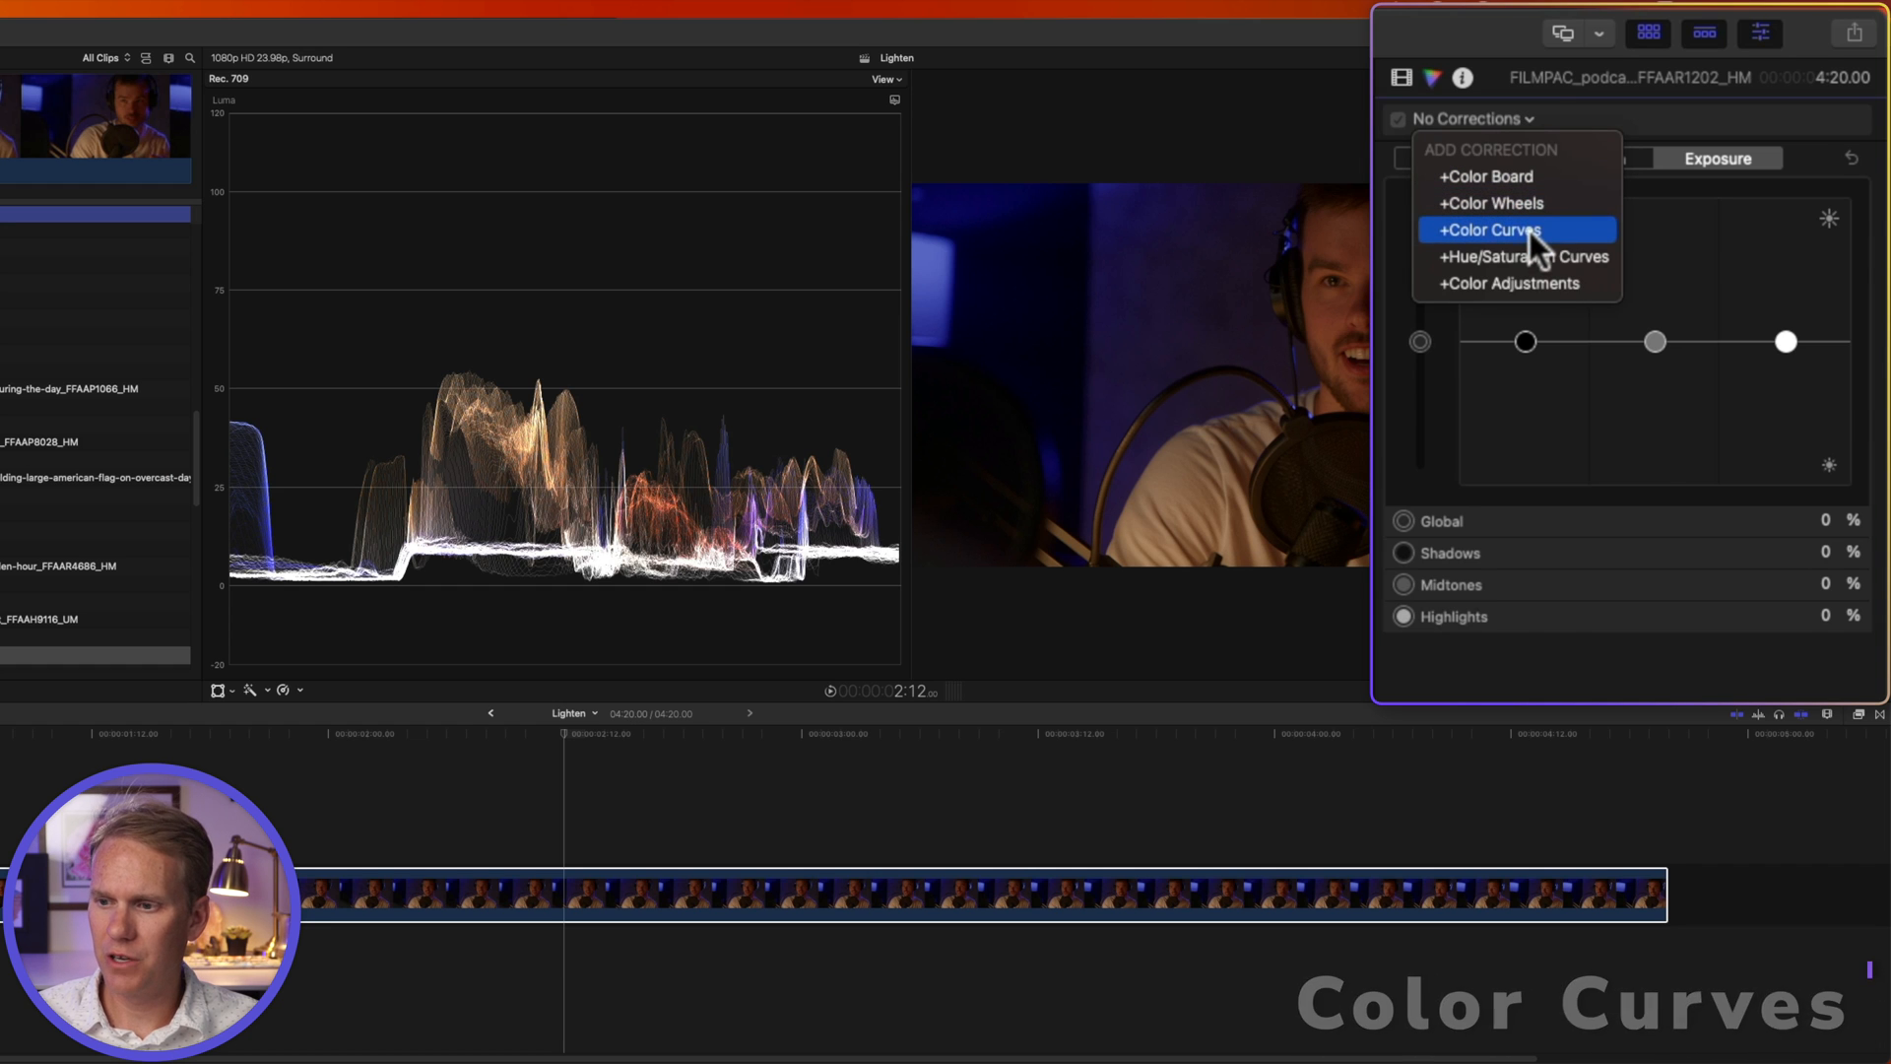
left_click(1492, 229)
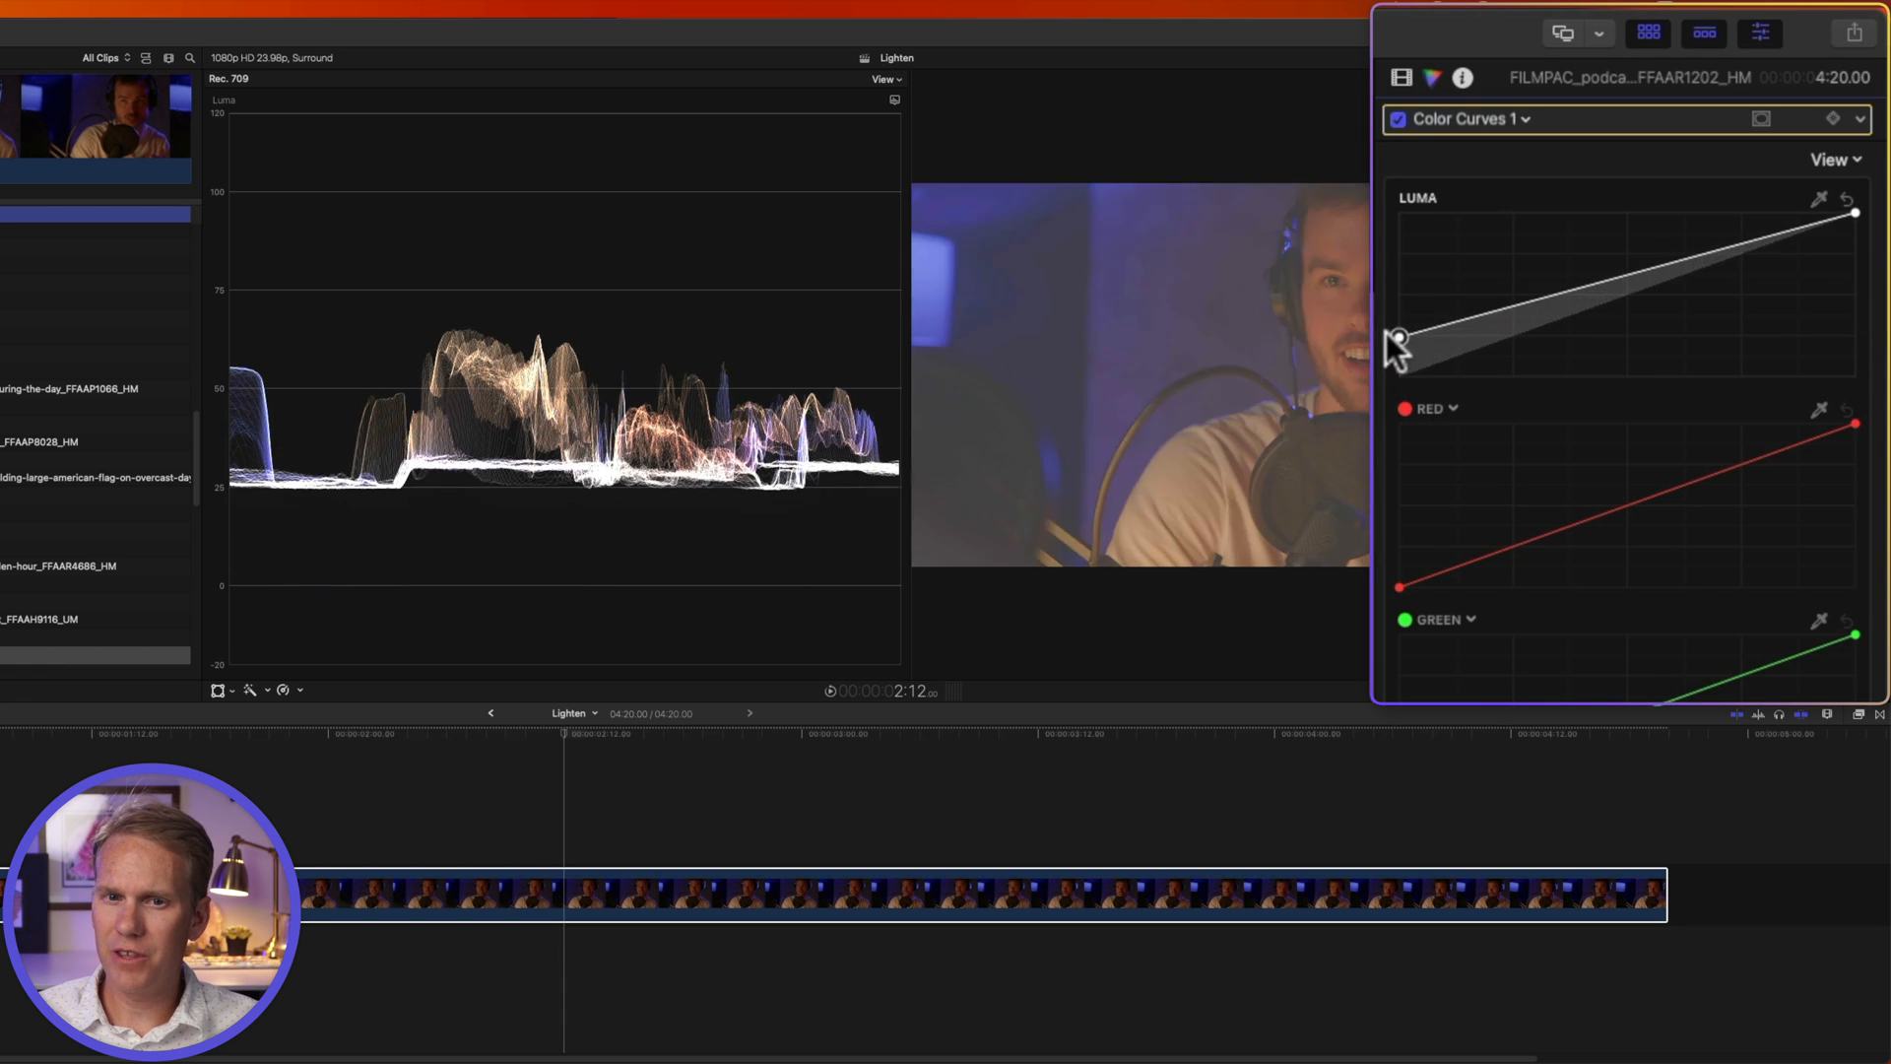
left_click_drag(1399, 336, 1399, 375)
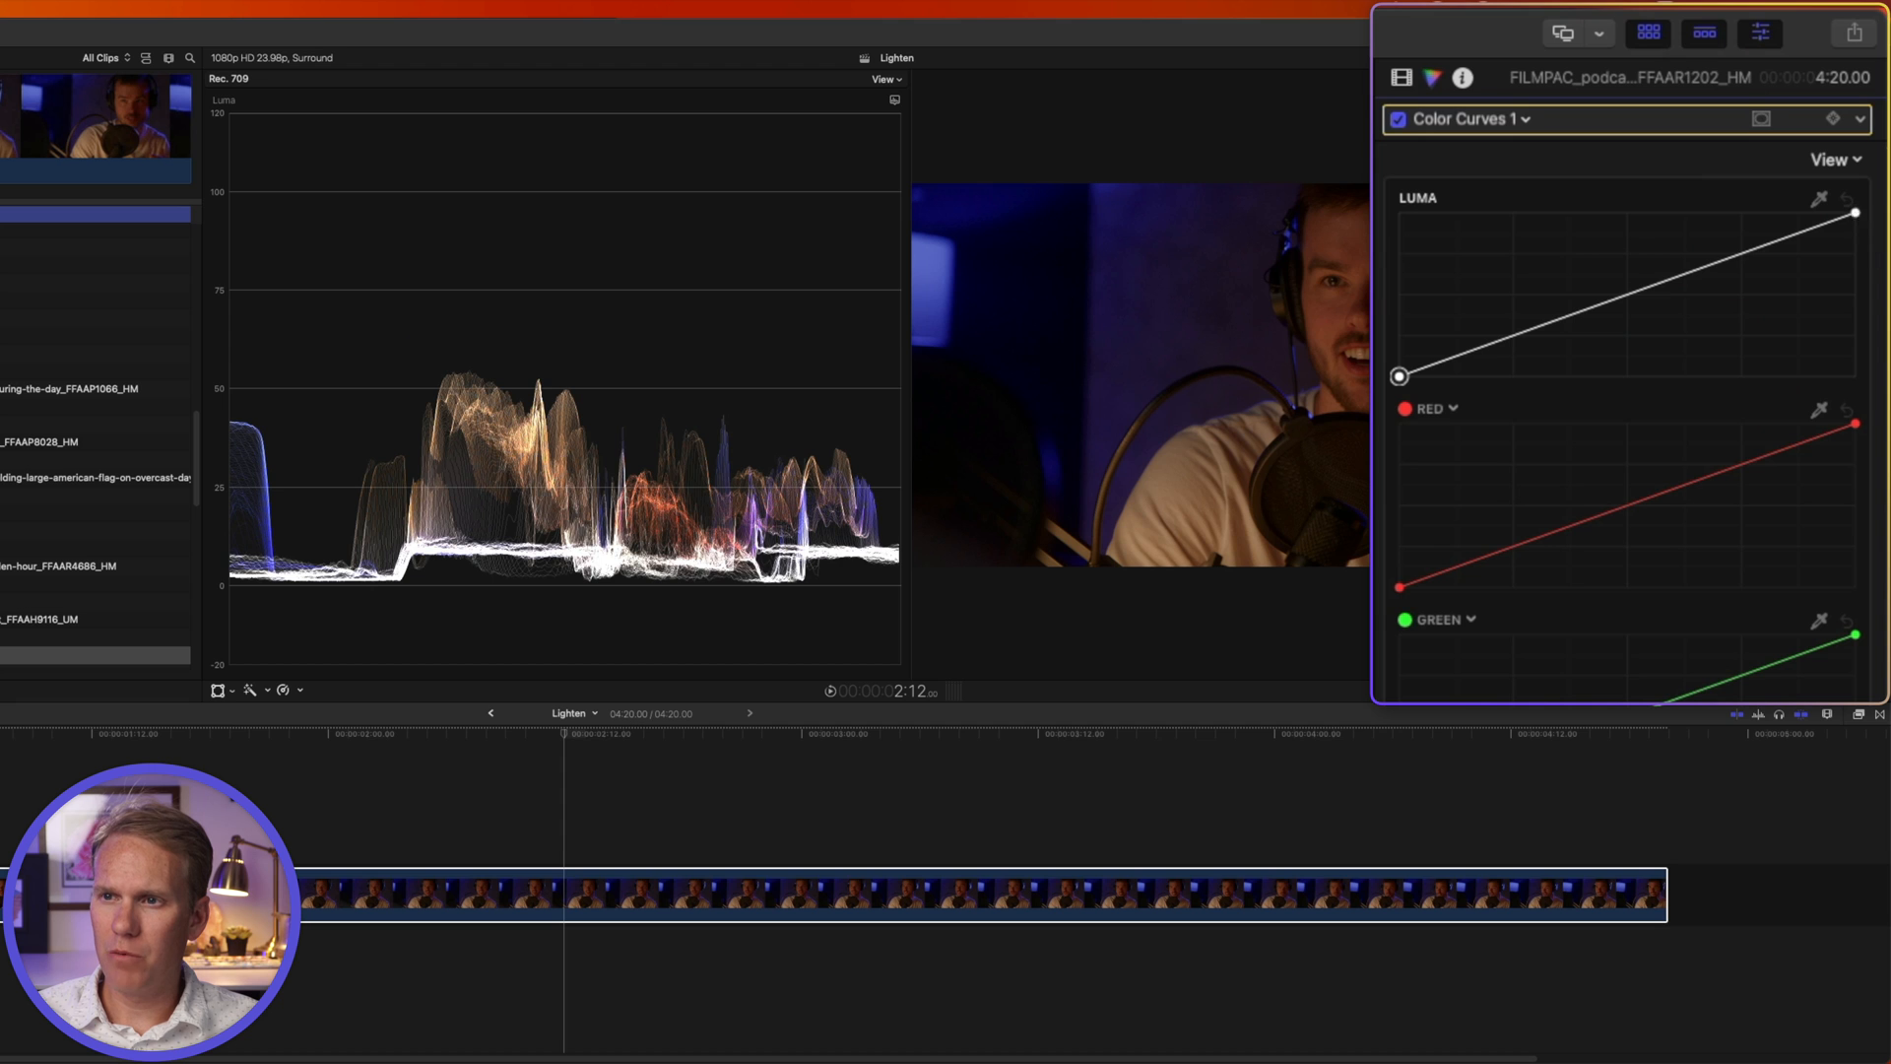
left_click_drag(1854, 214, 1854, 301)
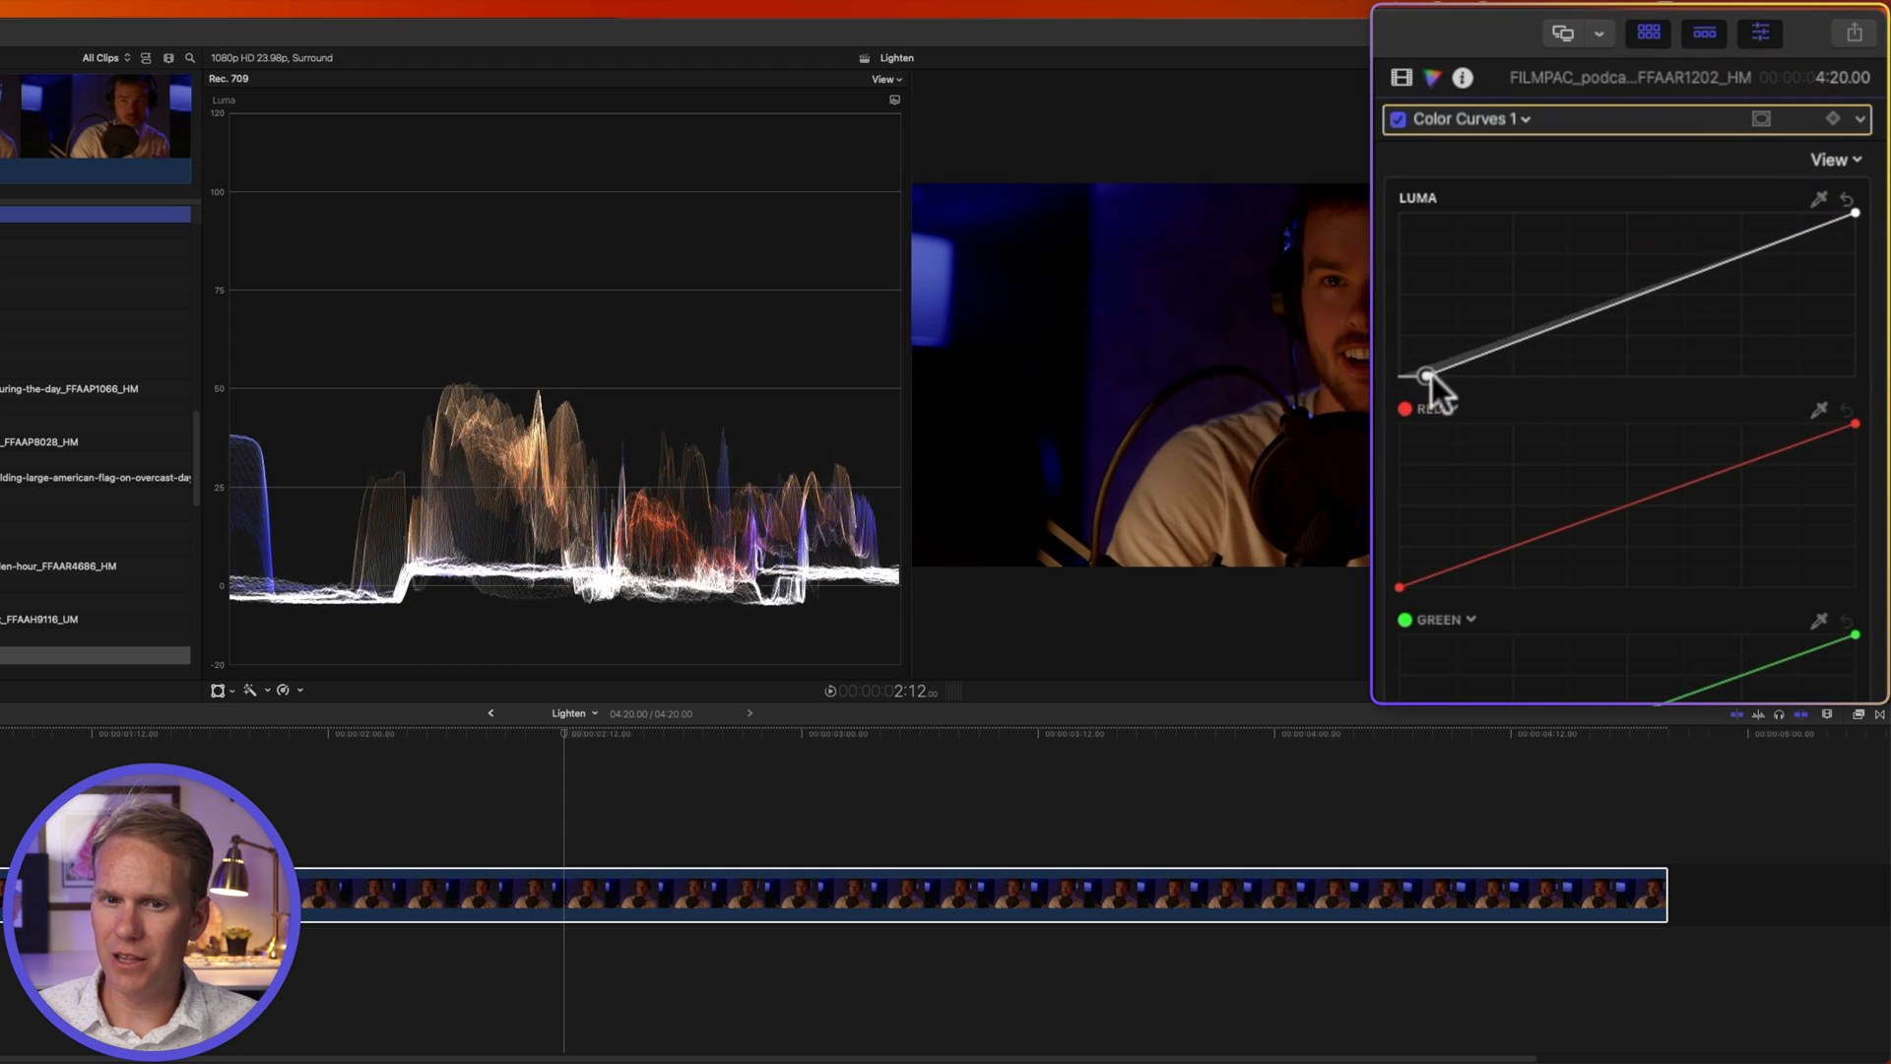
left_click_drag(1429, 376, 1466, 369)
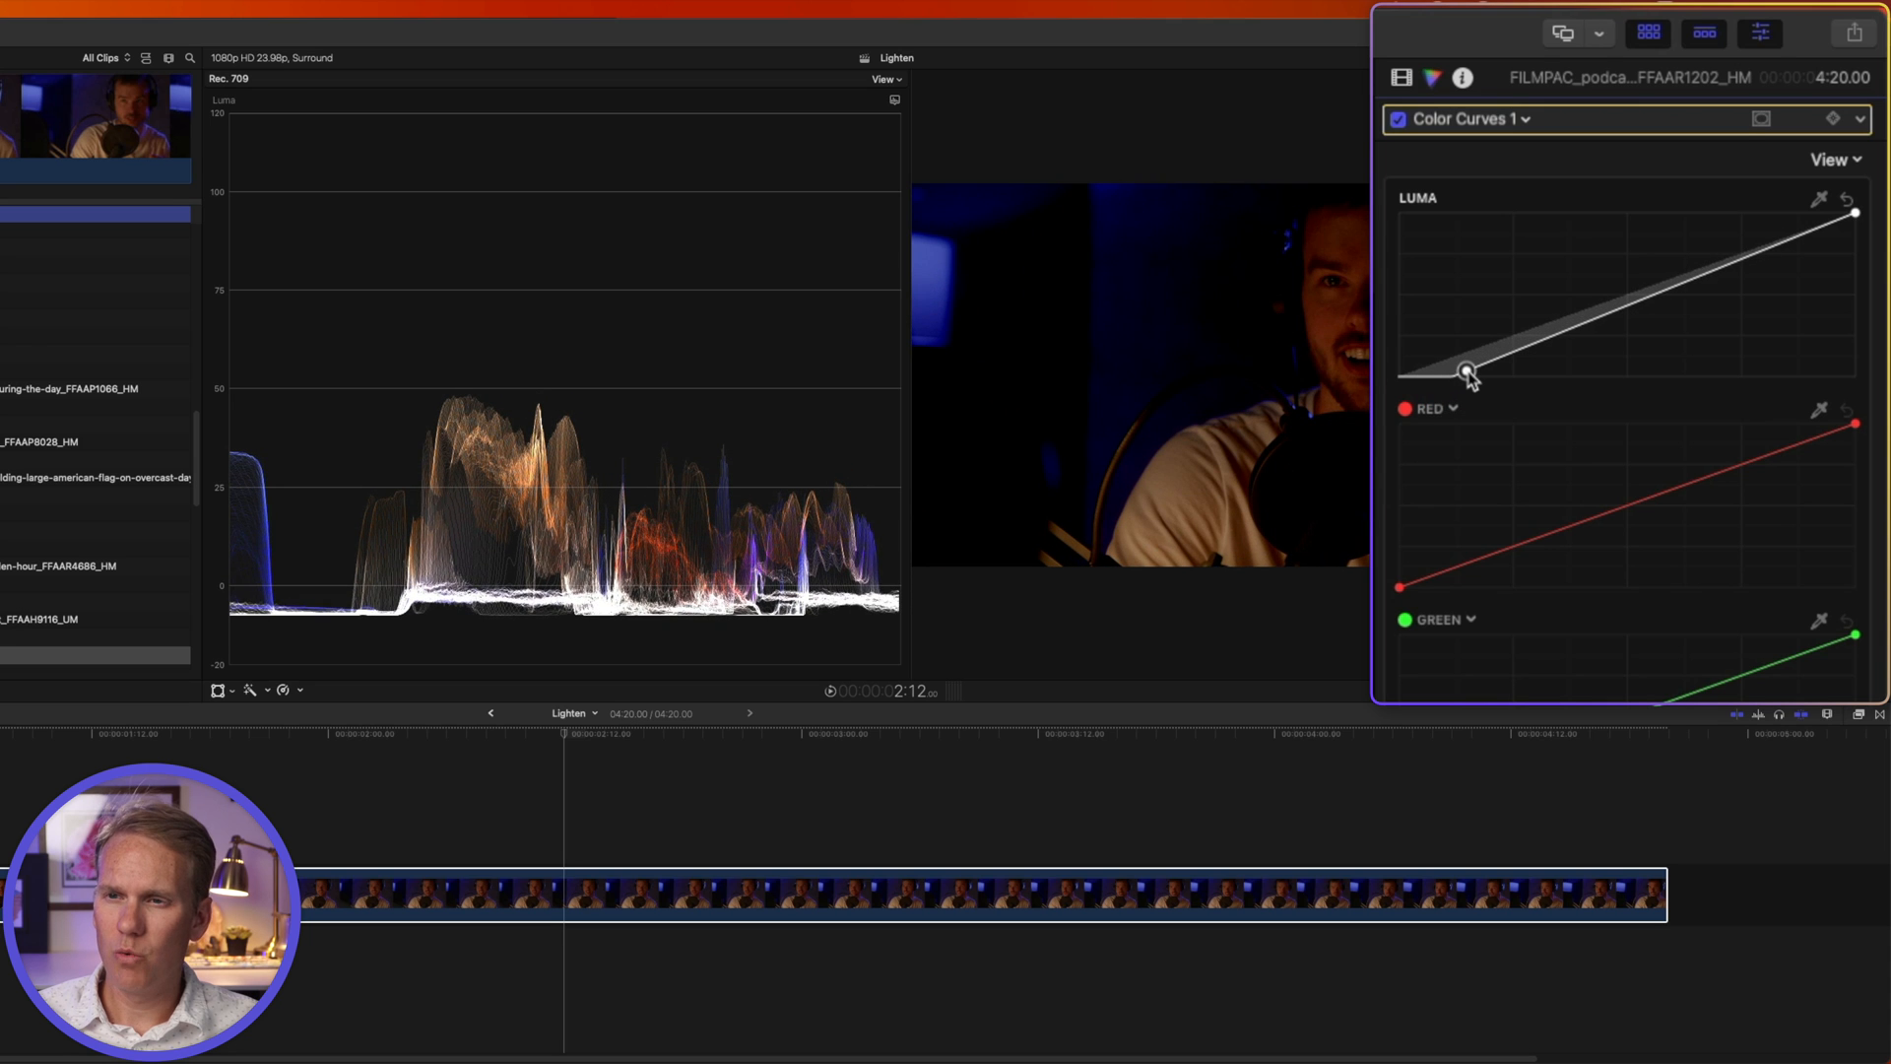
left_click_drag(1464, 370, 1495, 312)
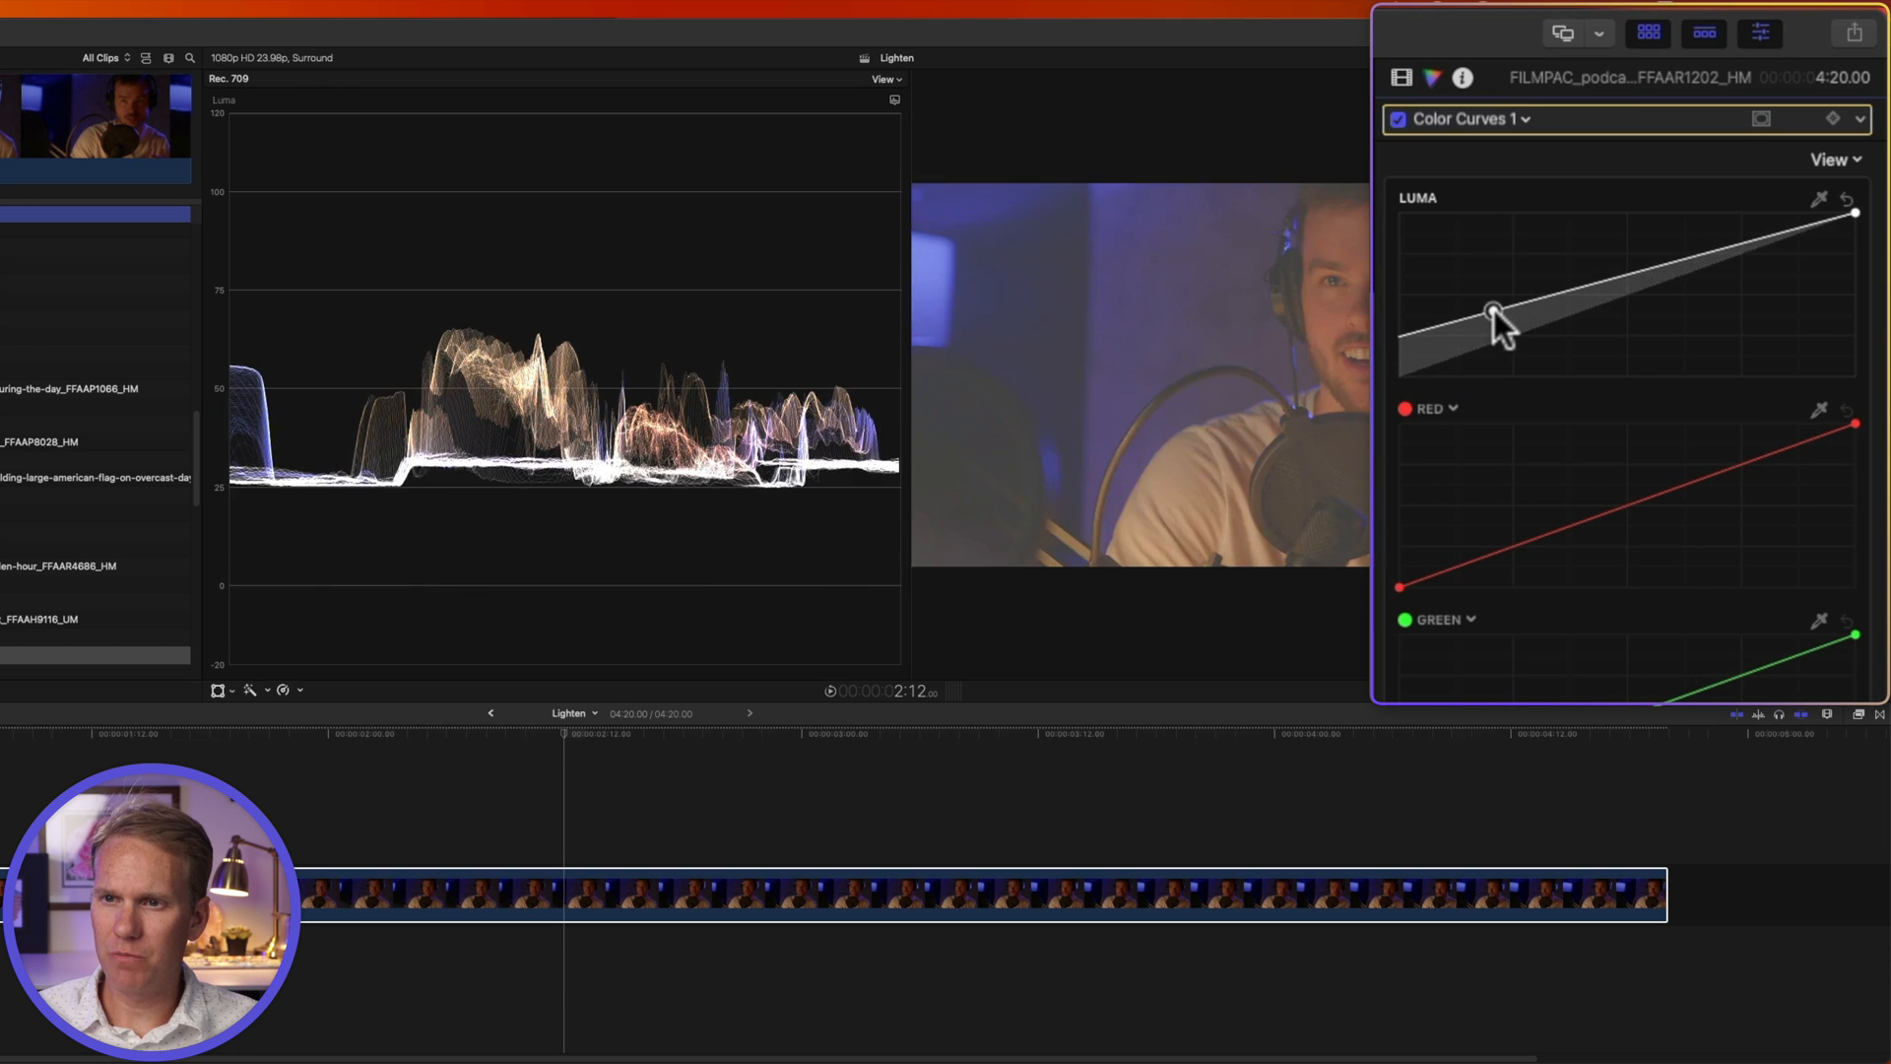
left_click_drag(1492, 311, 1398, 376)
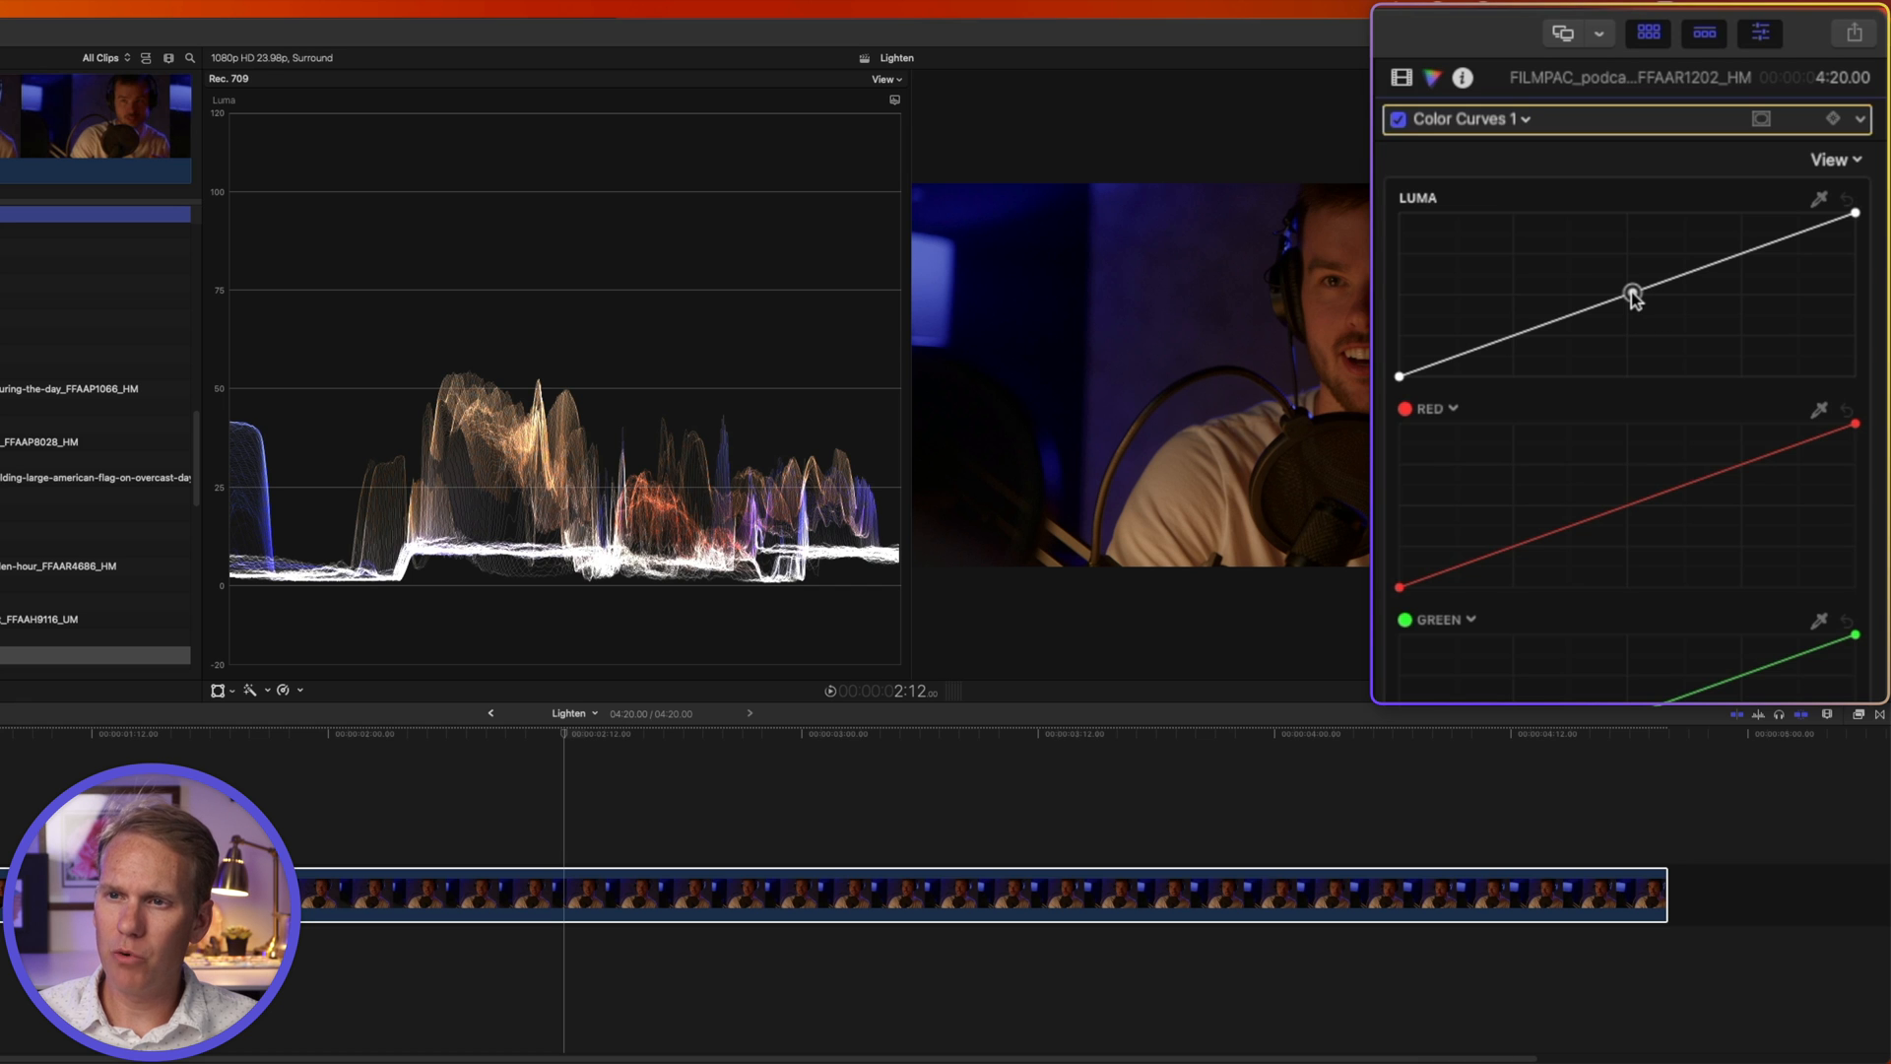
left_click_drag(1631, 293, 1627, 280)
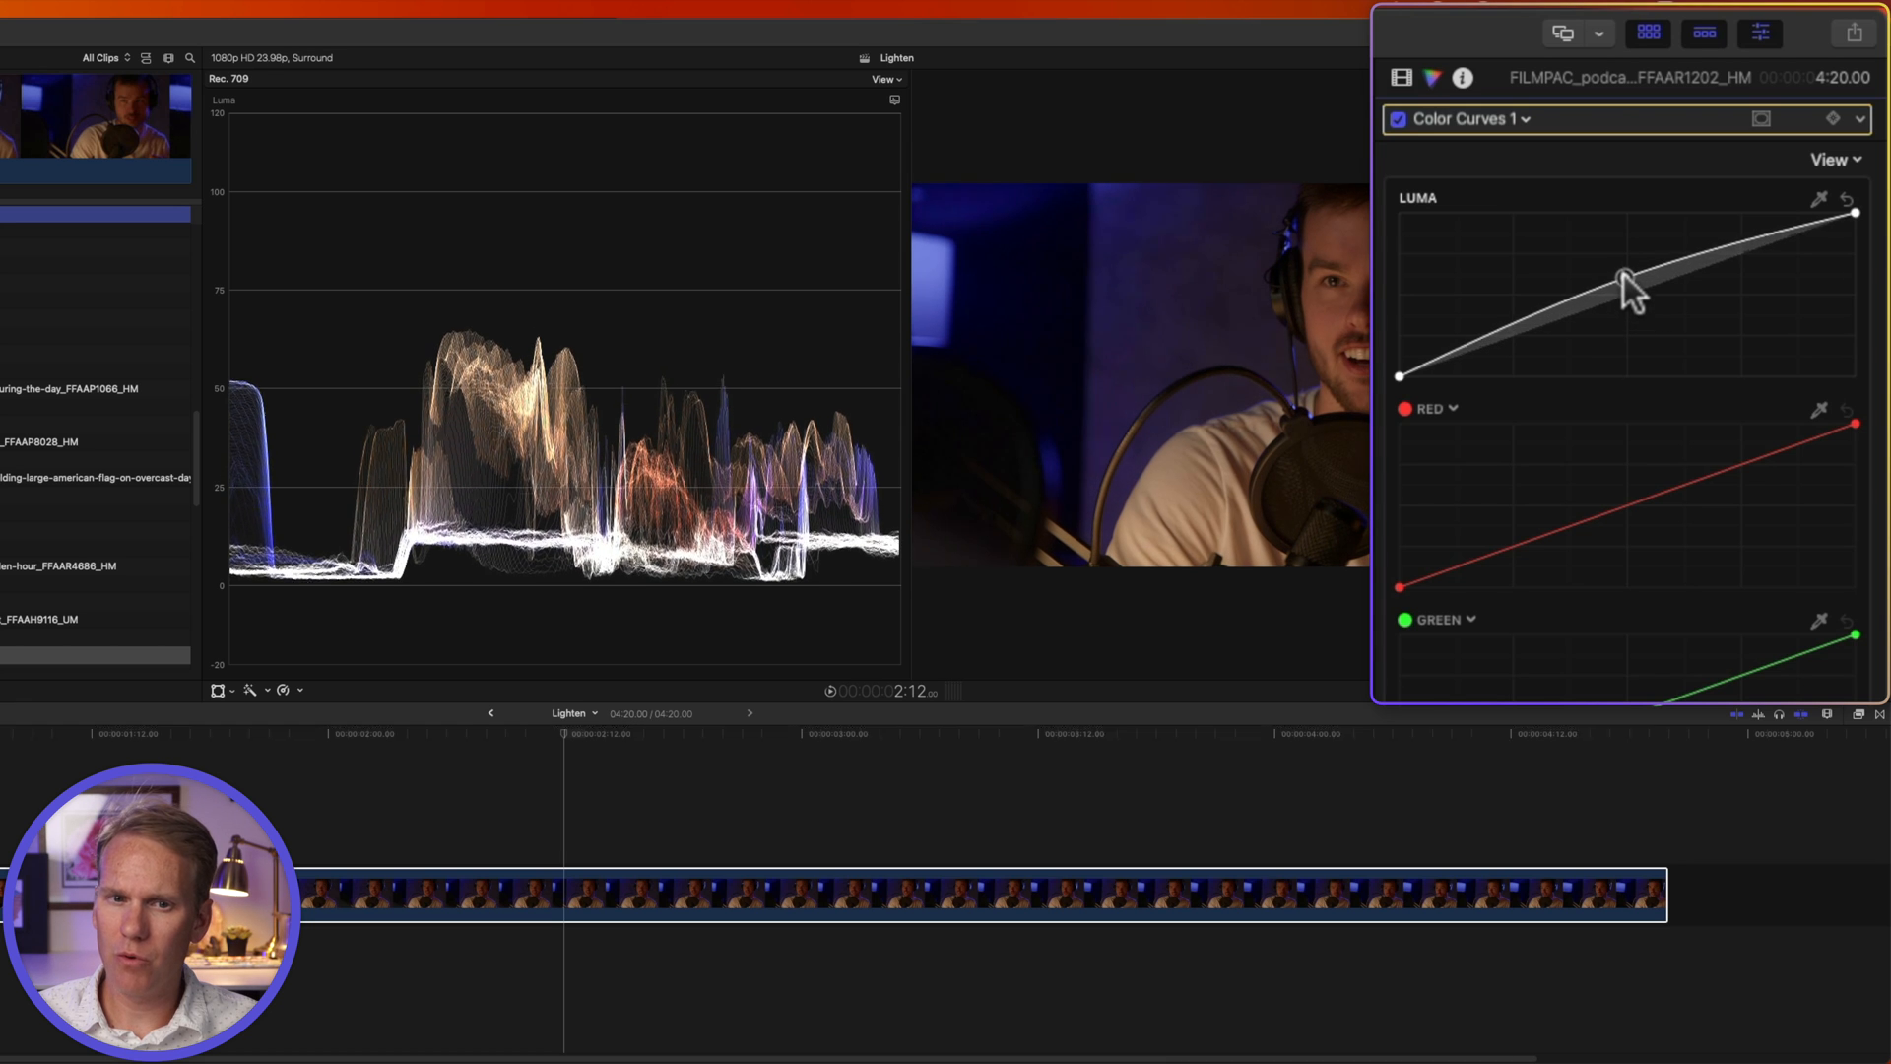
left_click_drag(1622, 275, 1628, 296)
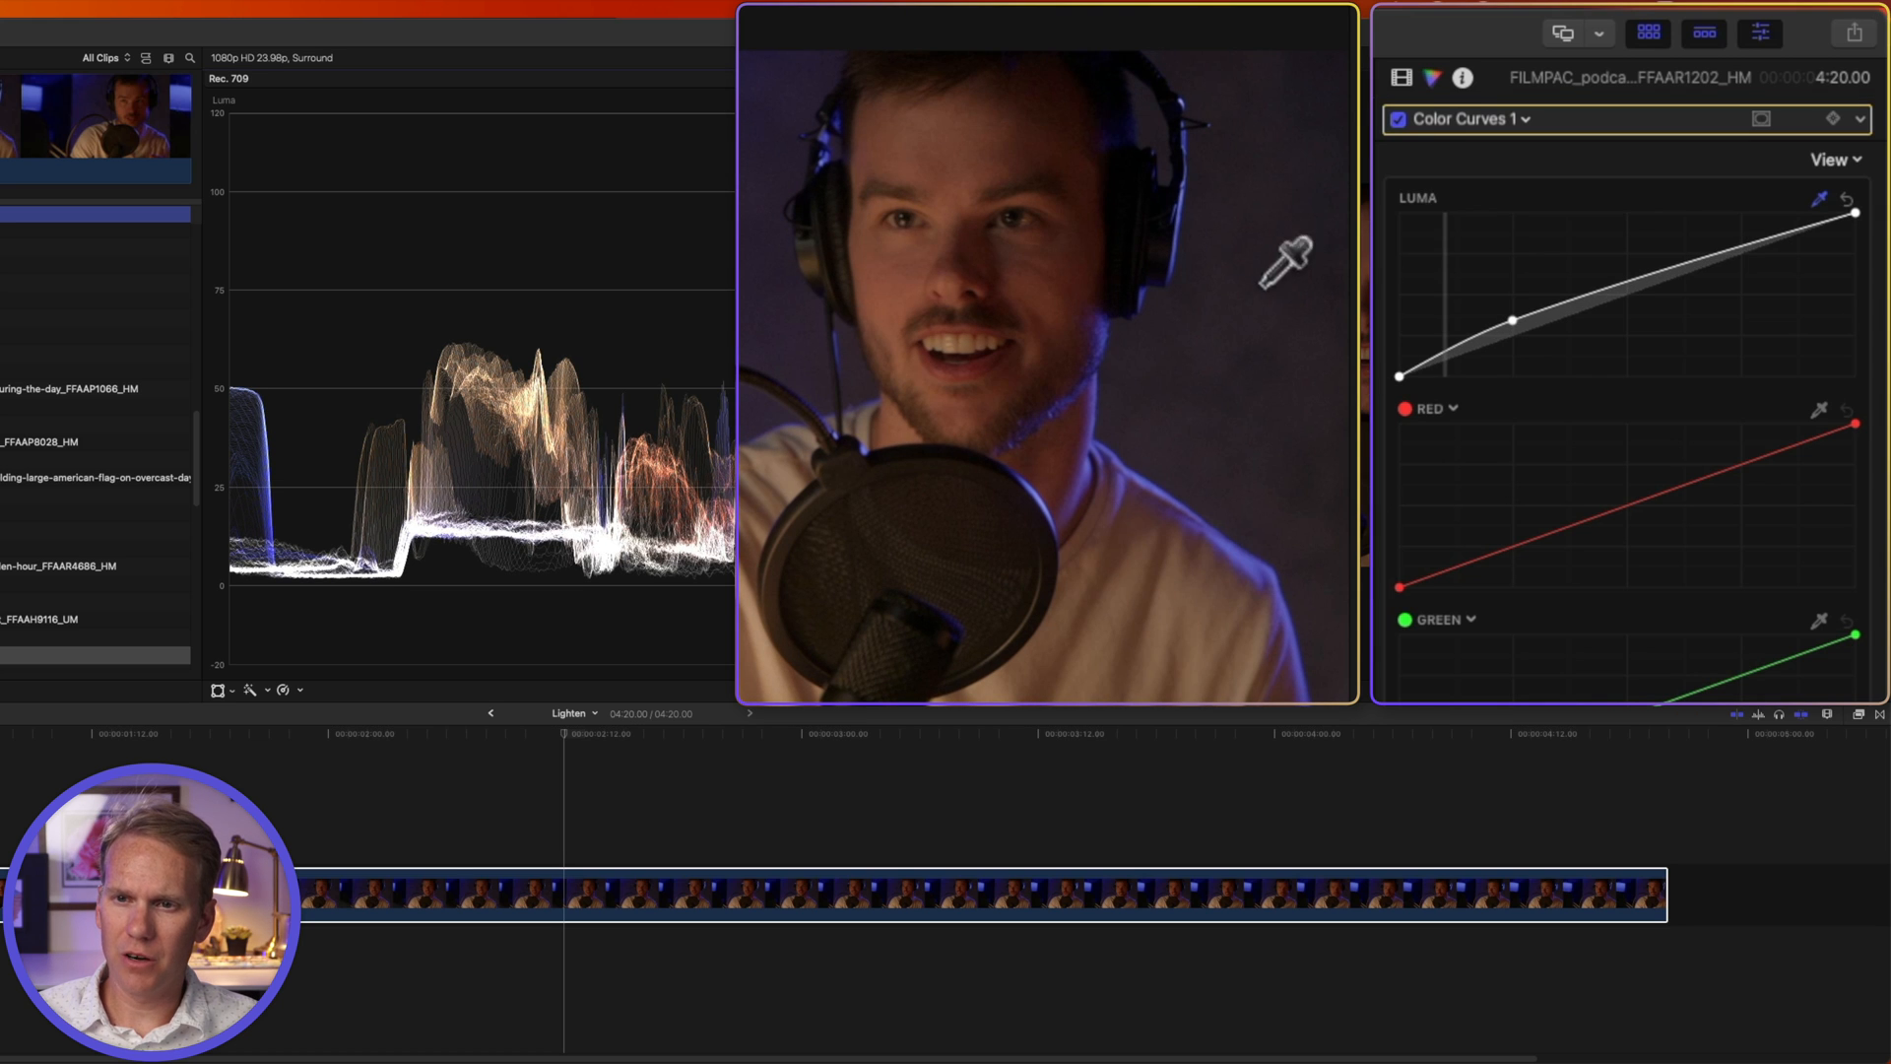
mouse_move(1261, 296)
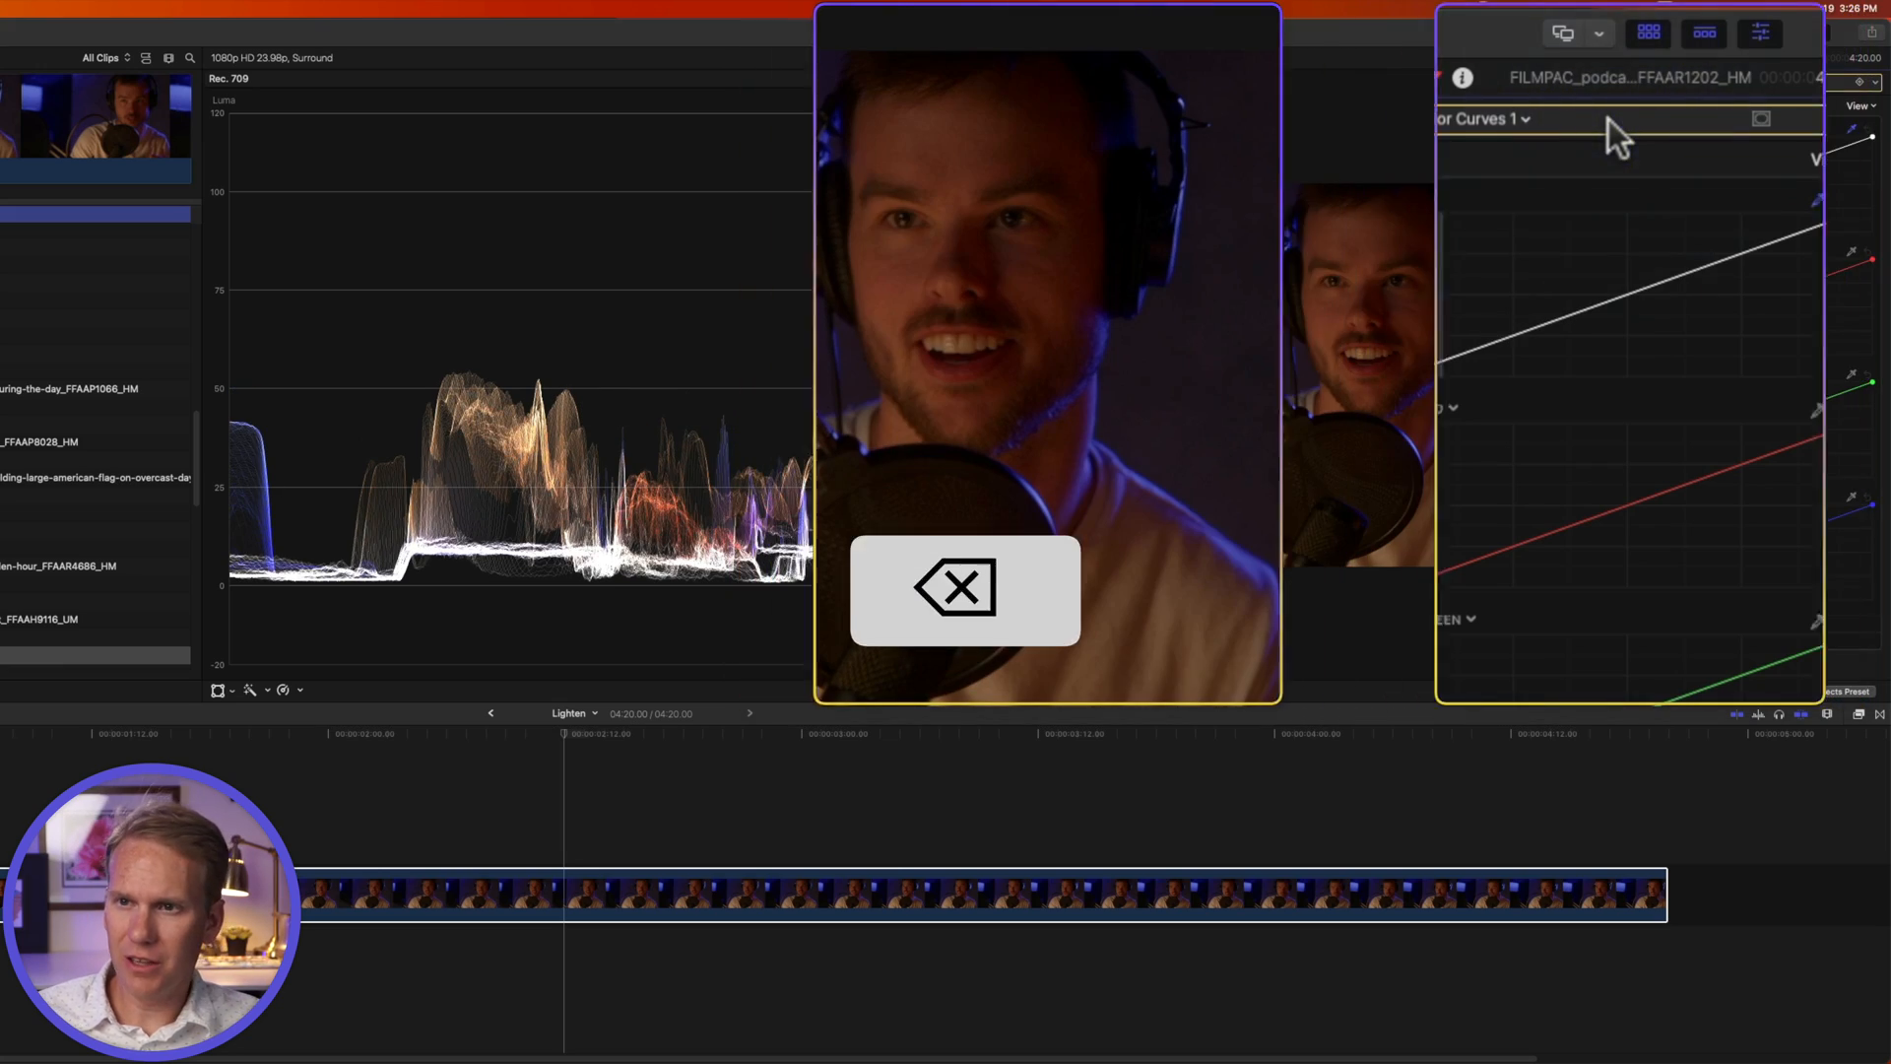
- Open the corrections pop-up list with the clip left uncorrected
left_click(1465, 118)
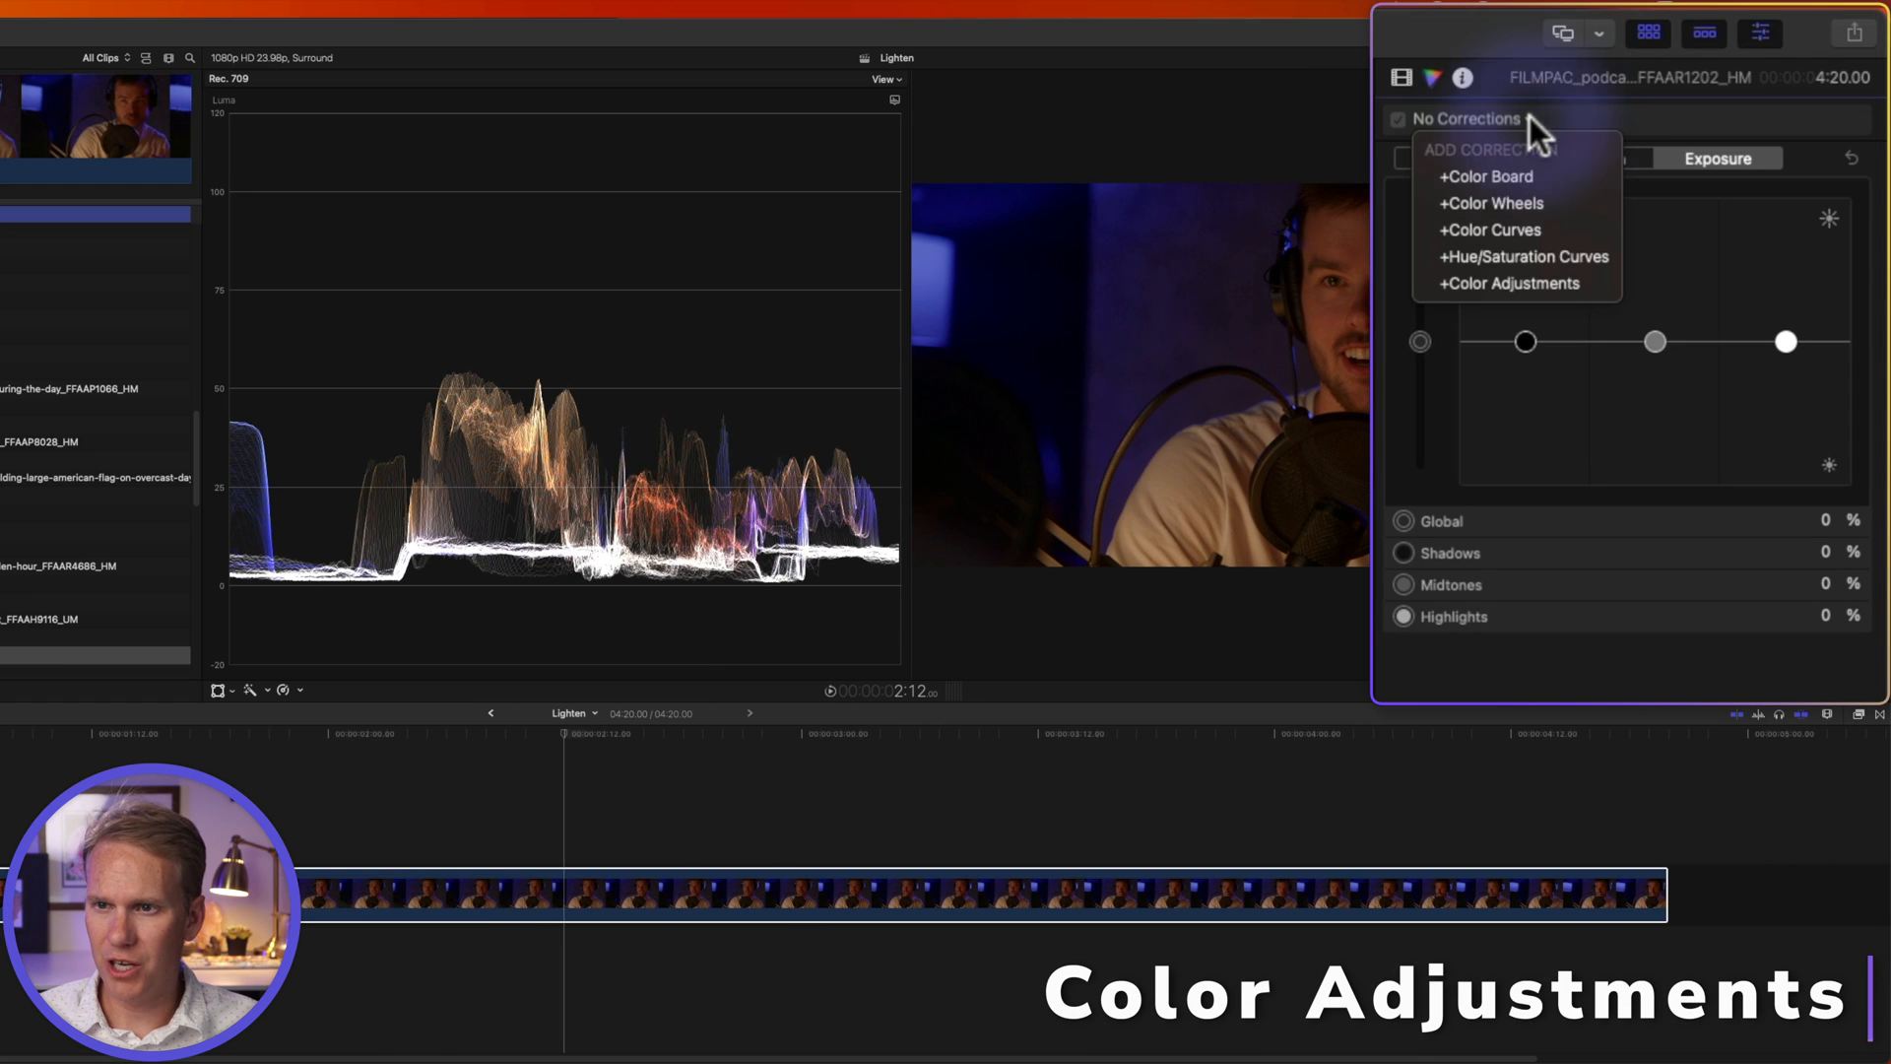
mouse_move(1514, 283)
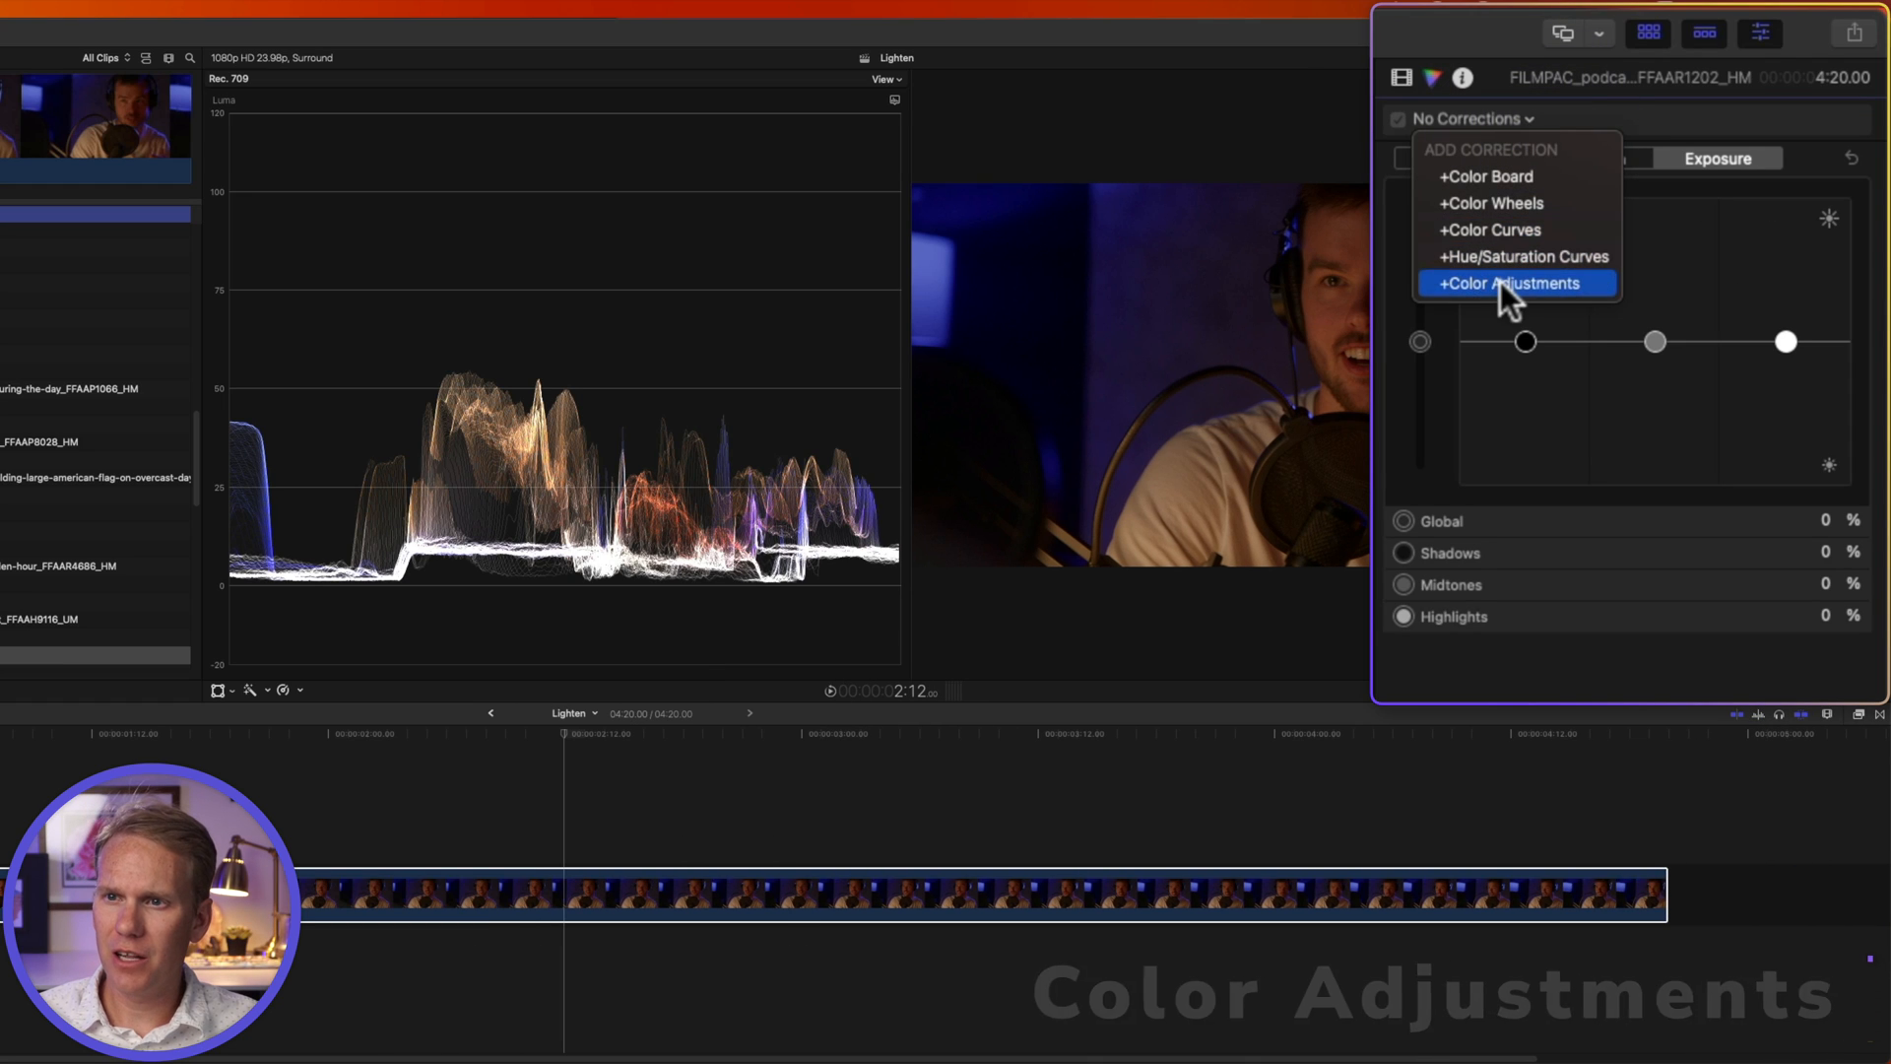
- Add Color Adjustments, test Exposure, then raise the Brightness and Highlights sliders
left_click(1513, 283)
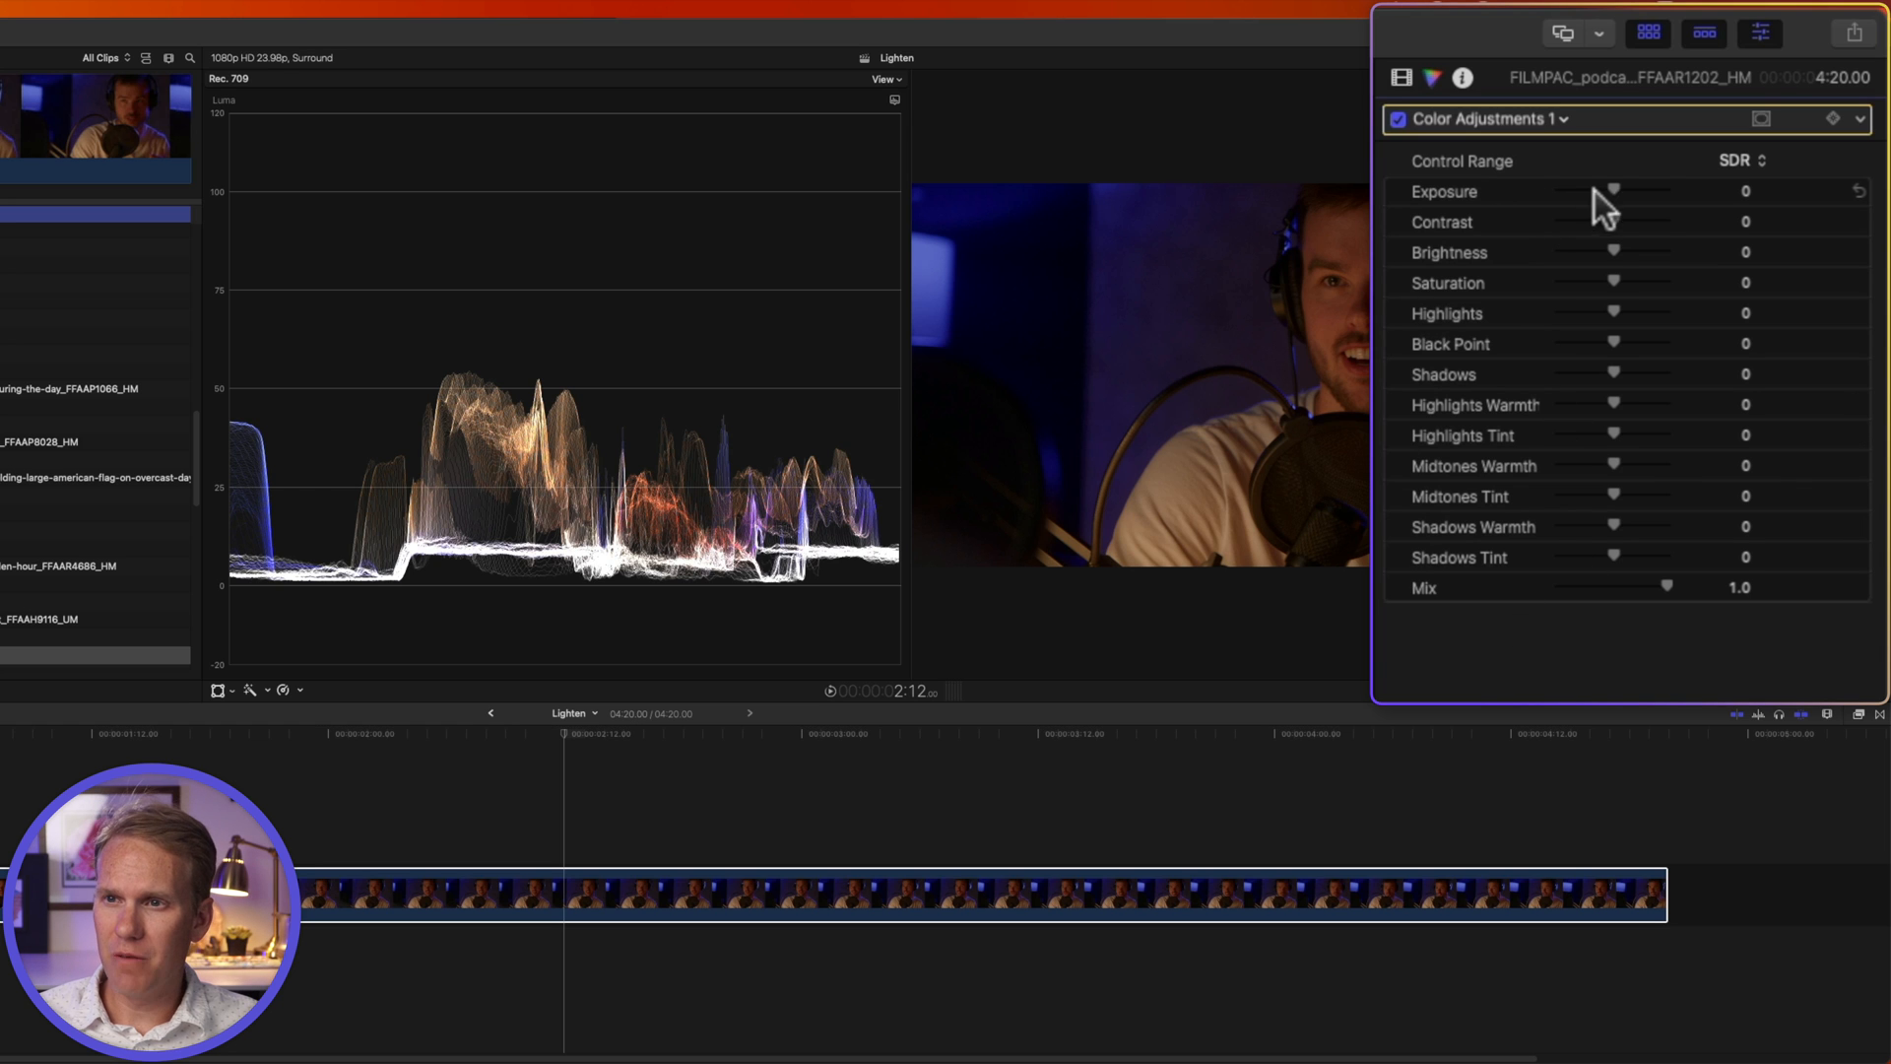
left_click_drag(1611, 192, 1634, 192)
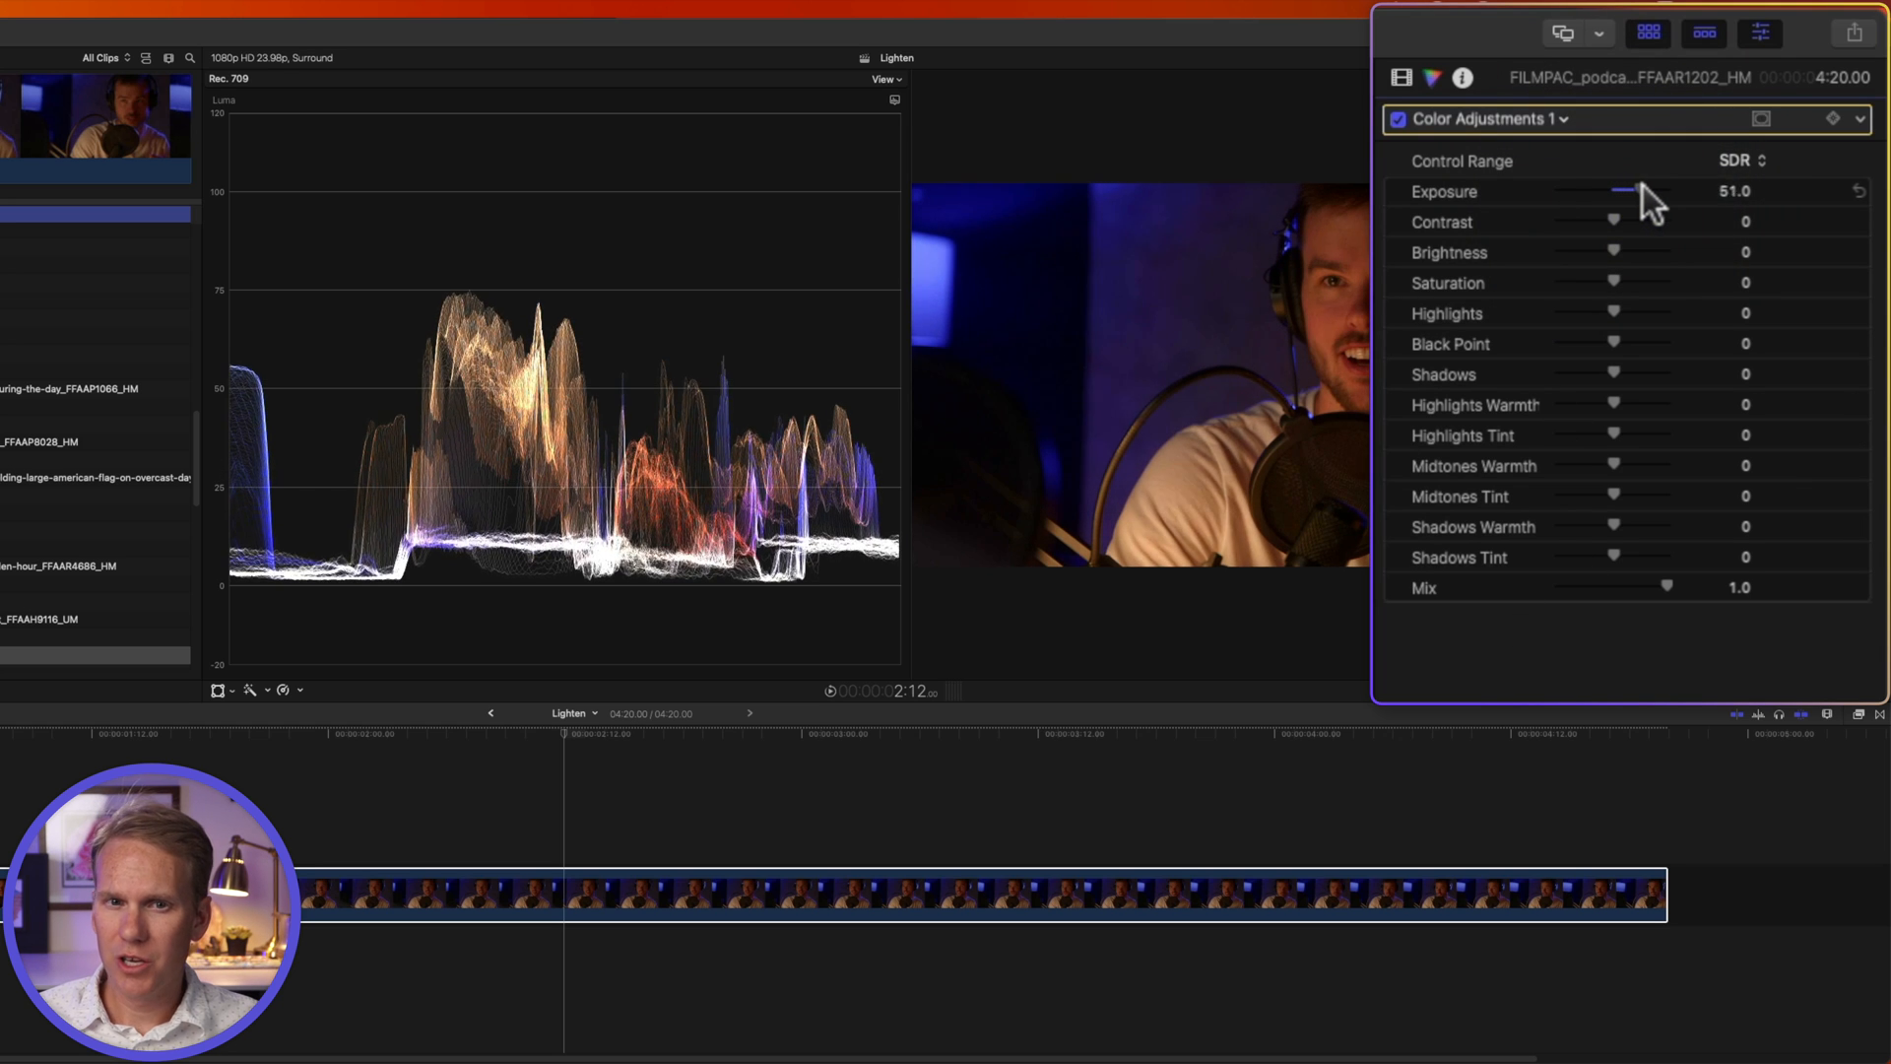
left_click_drag(1635, 190, 1662, 191)
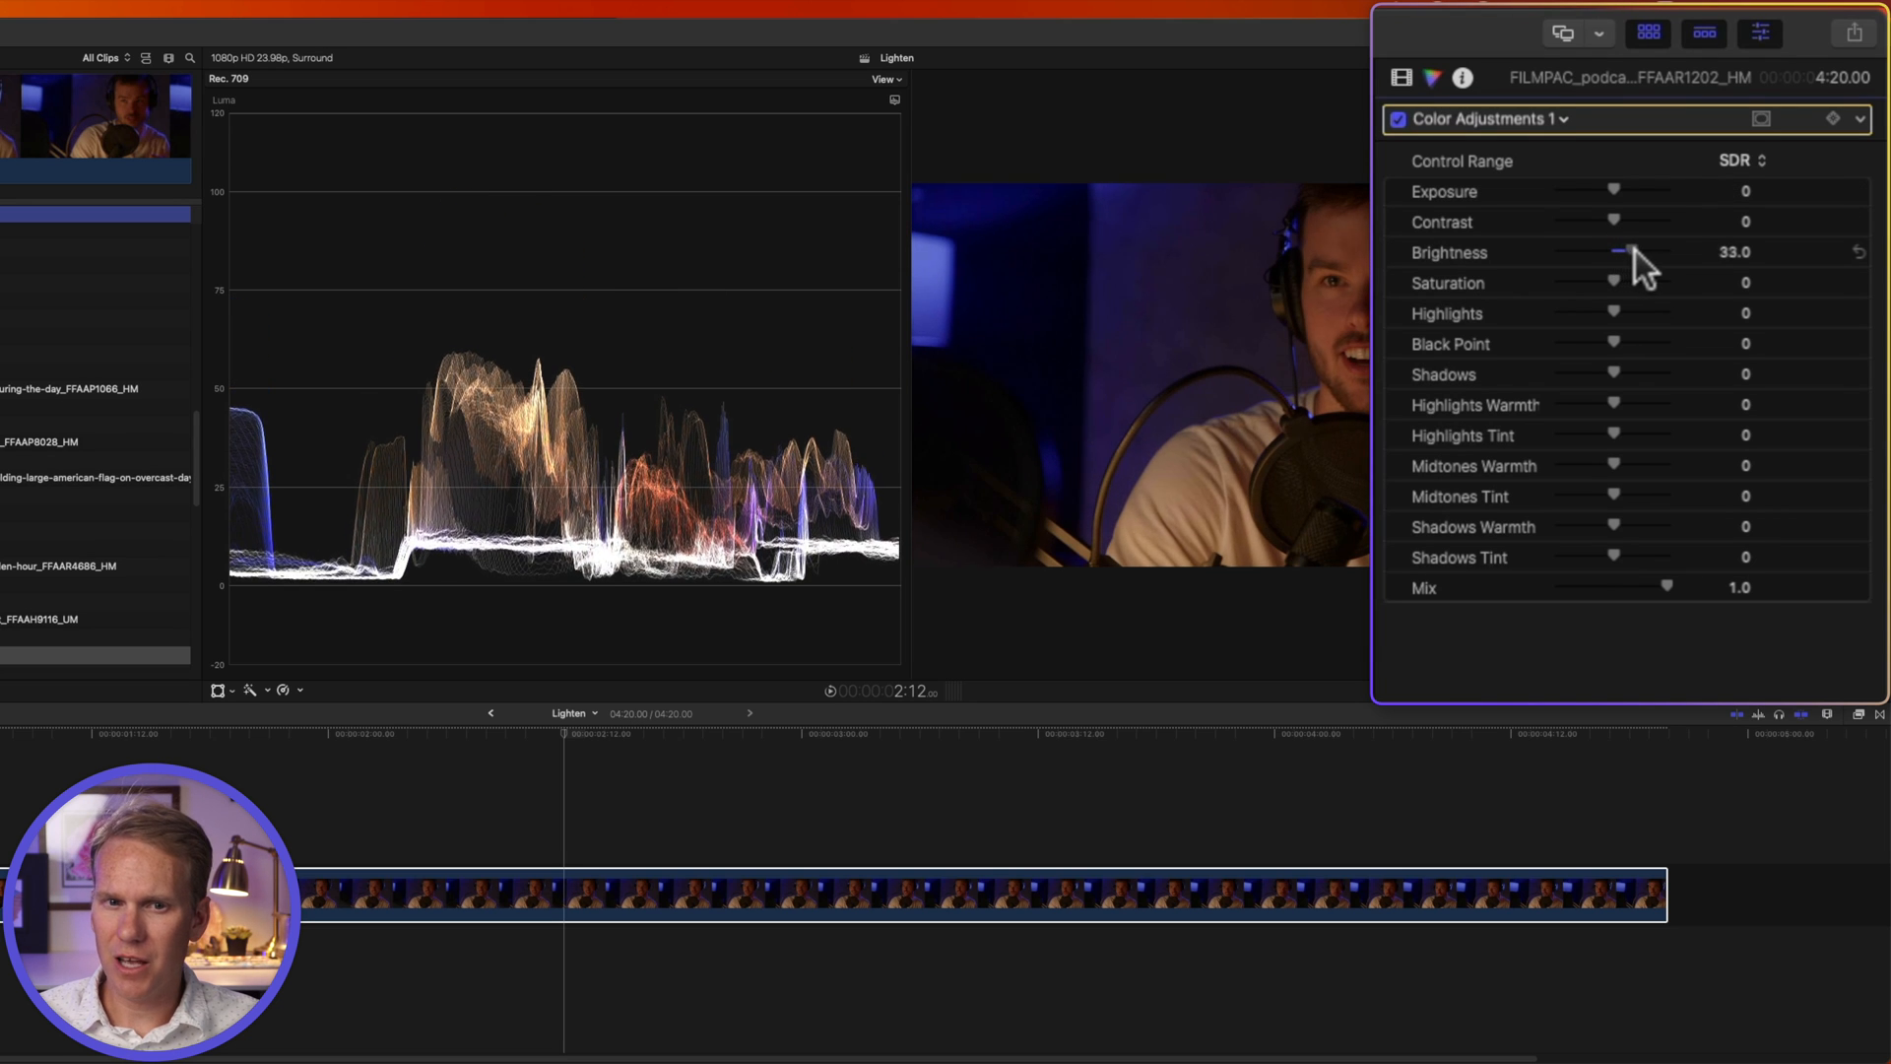
left_click_drag(1619, 253, 1662, 253)
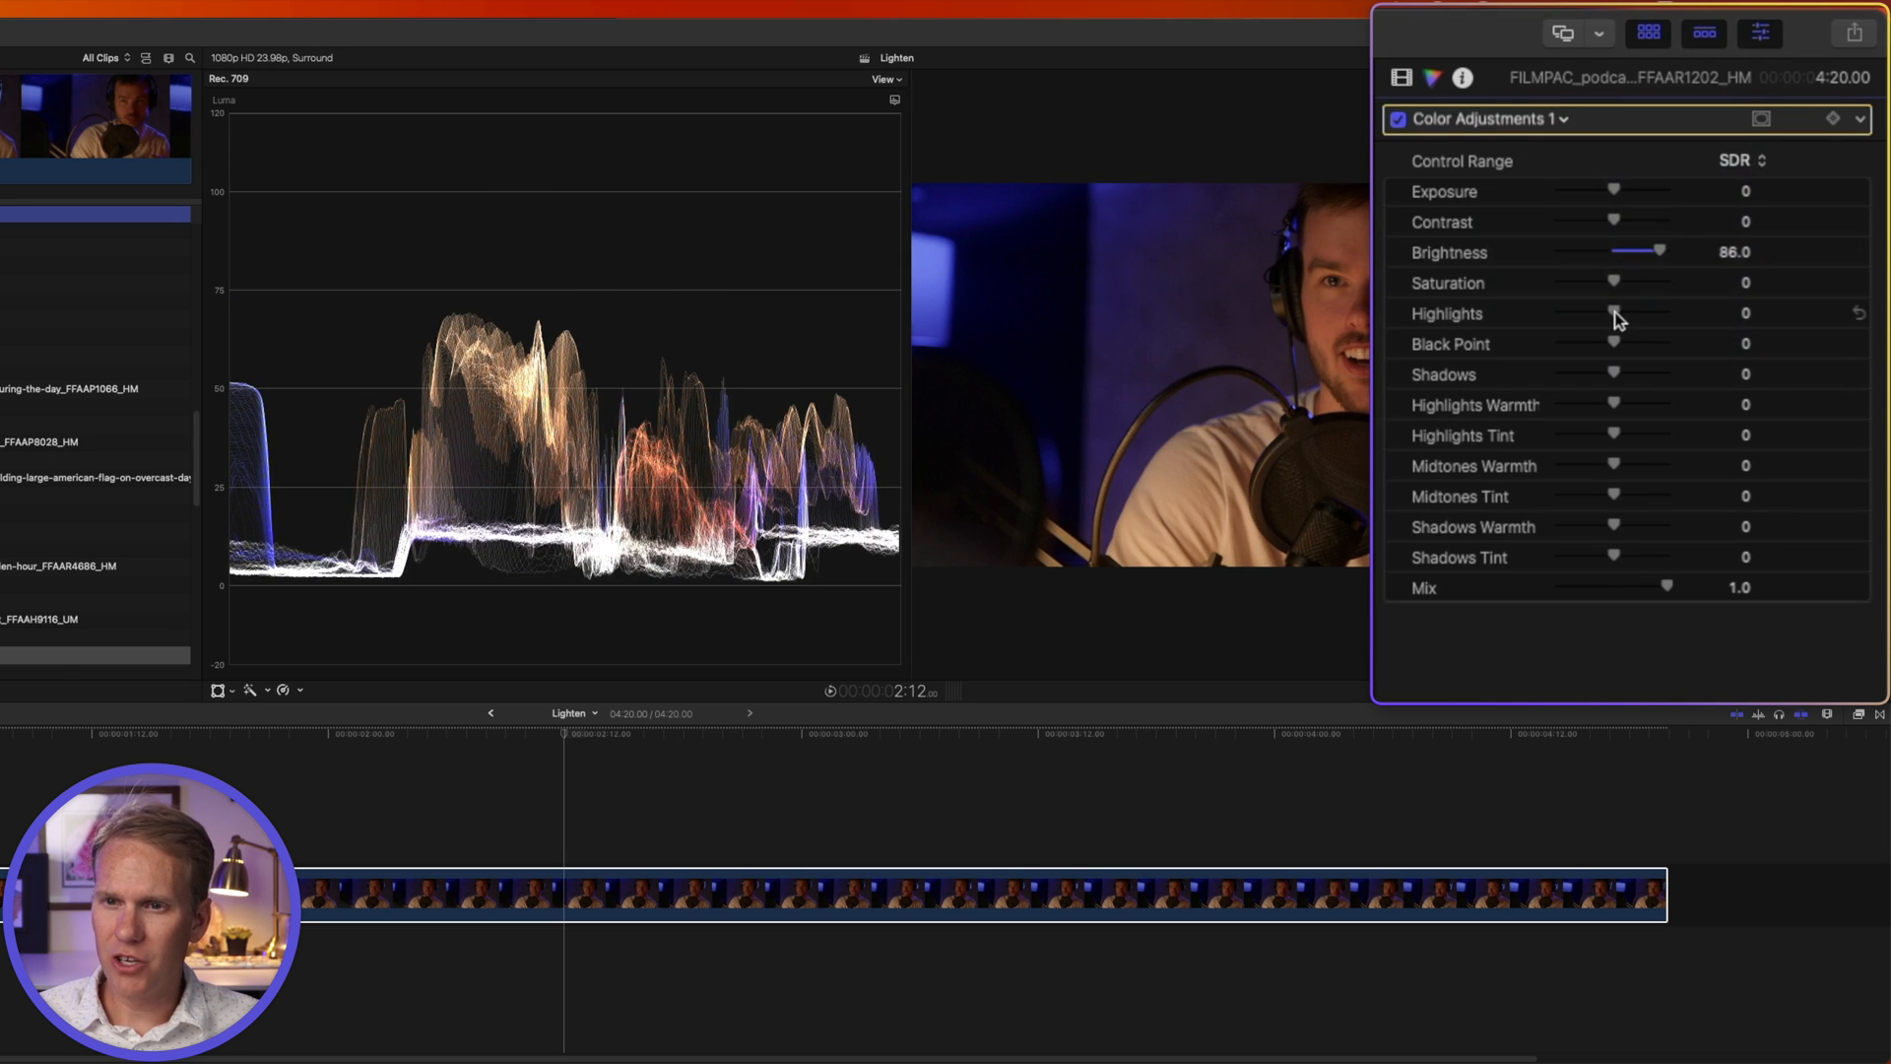
left_click_drag(1614, 314, 1653, 314)
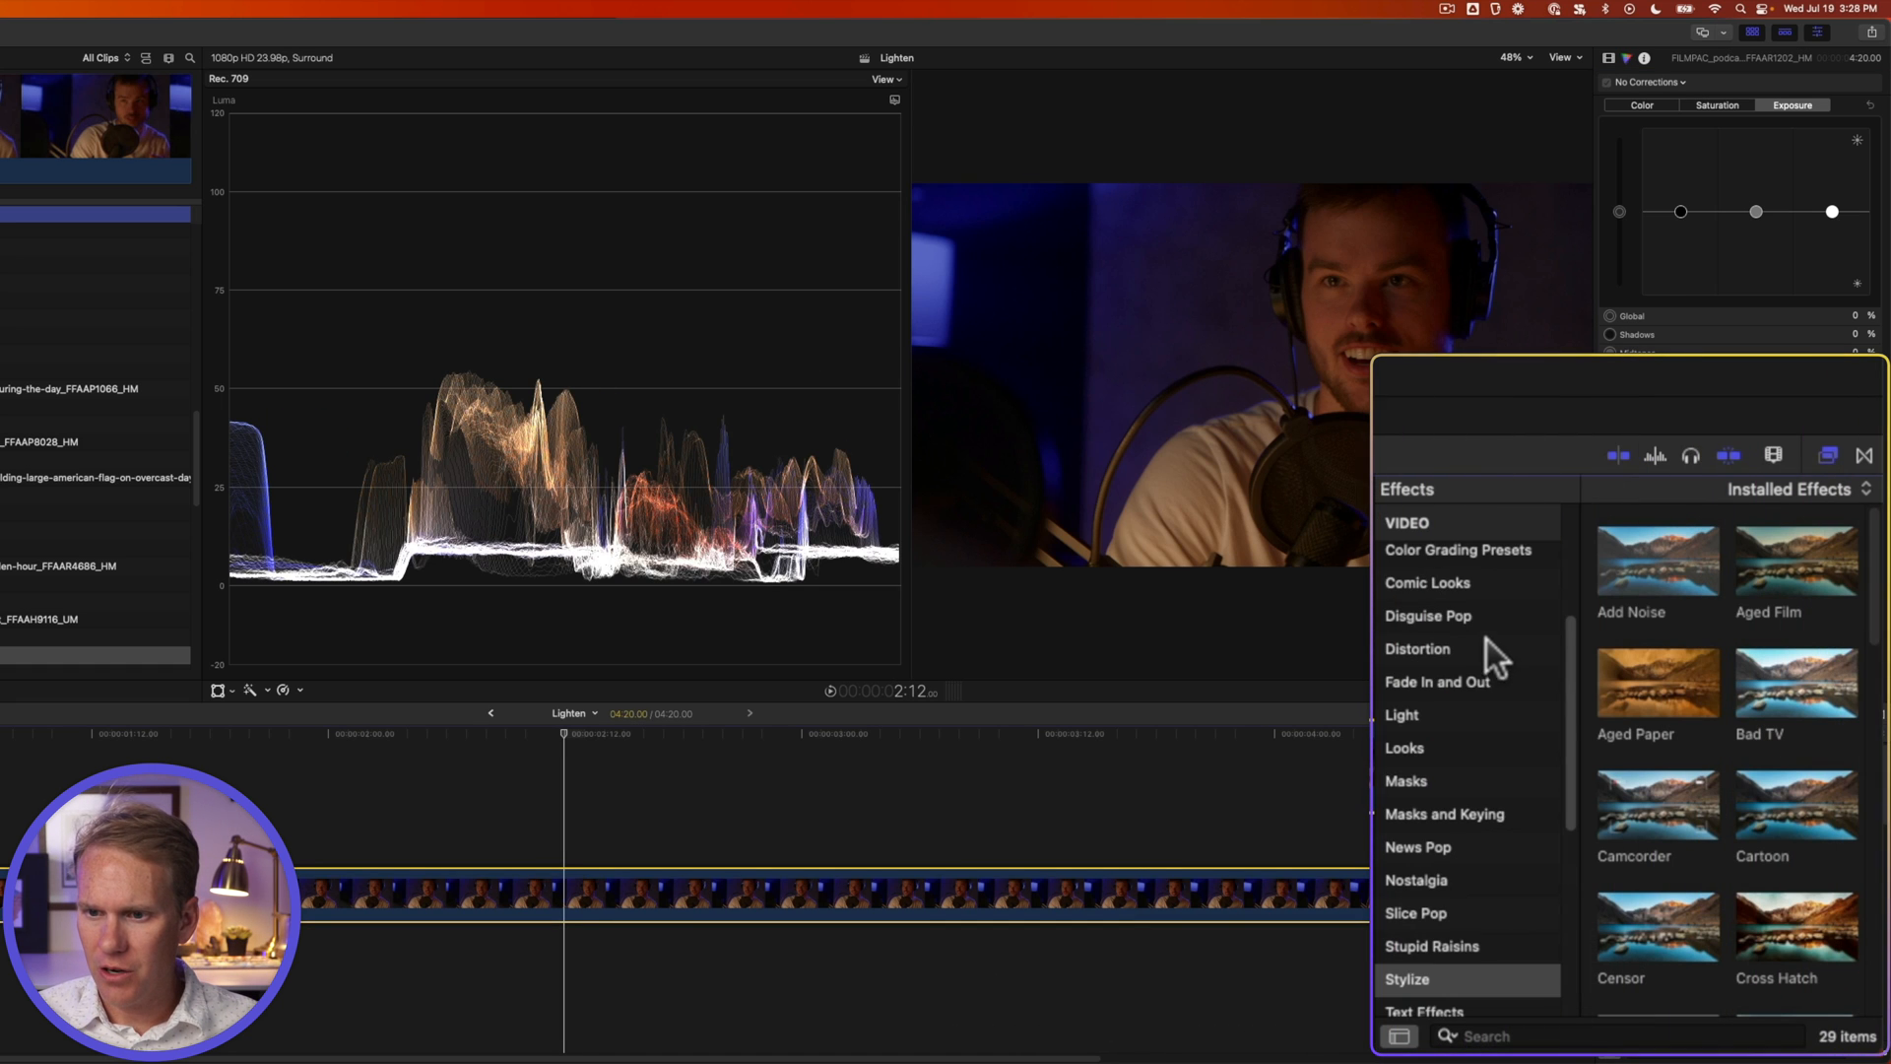
- Select the Color Board Presets category in the Effects browser
left_click(1452, 617)
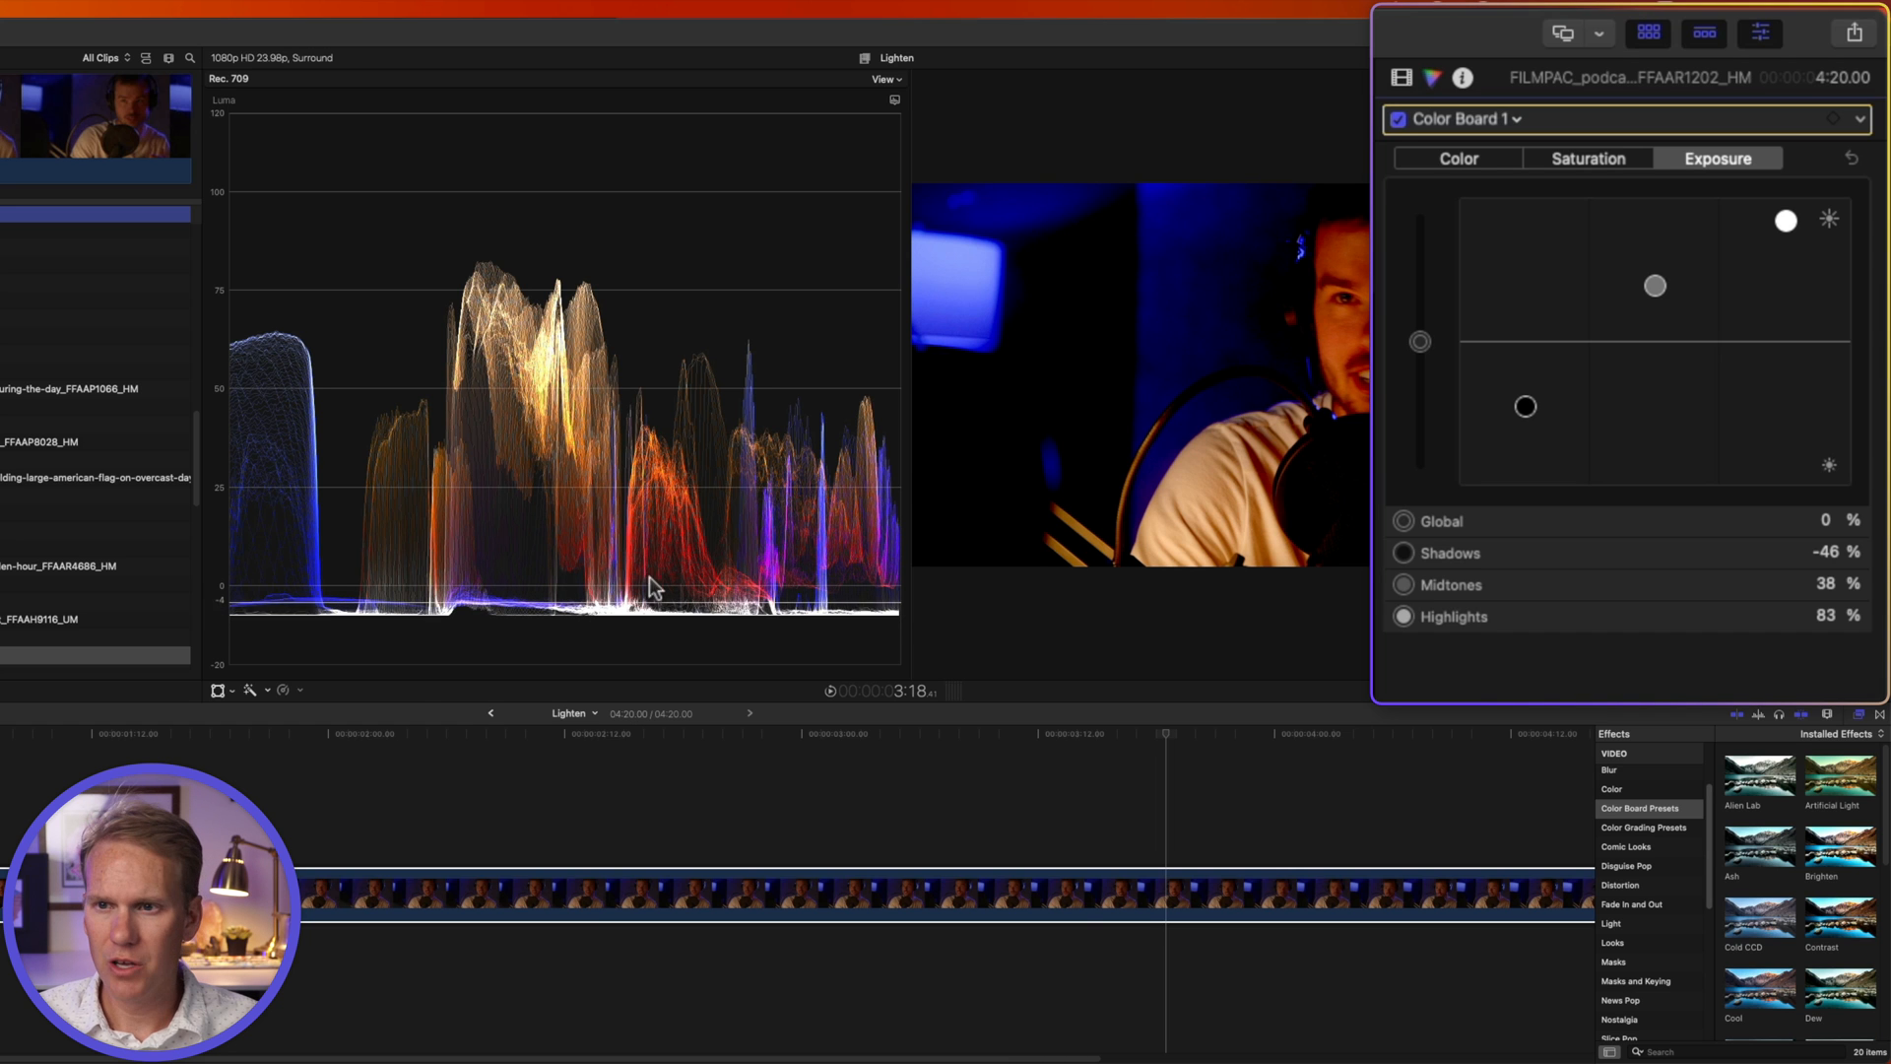
- Lift the Brighten preset's shadows to -8% and push highlights to 95%
left_click_drag(1524, 406, 1531, 386)
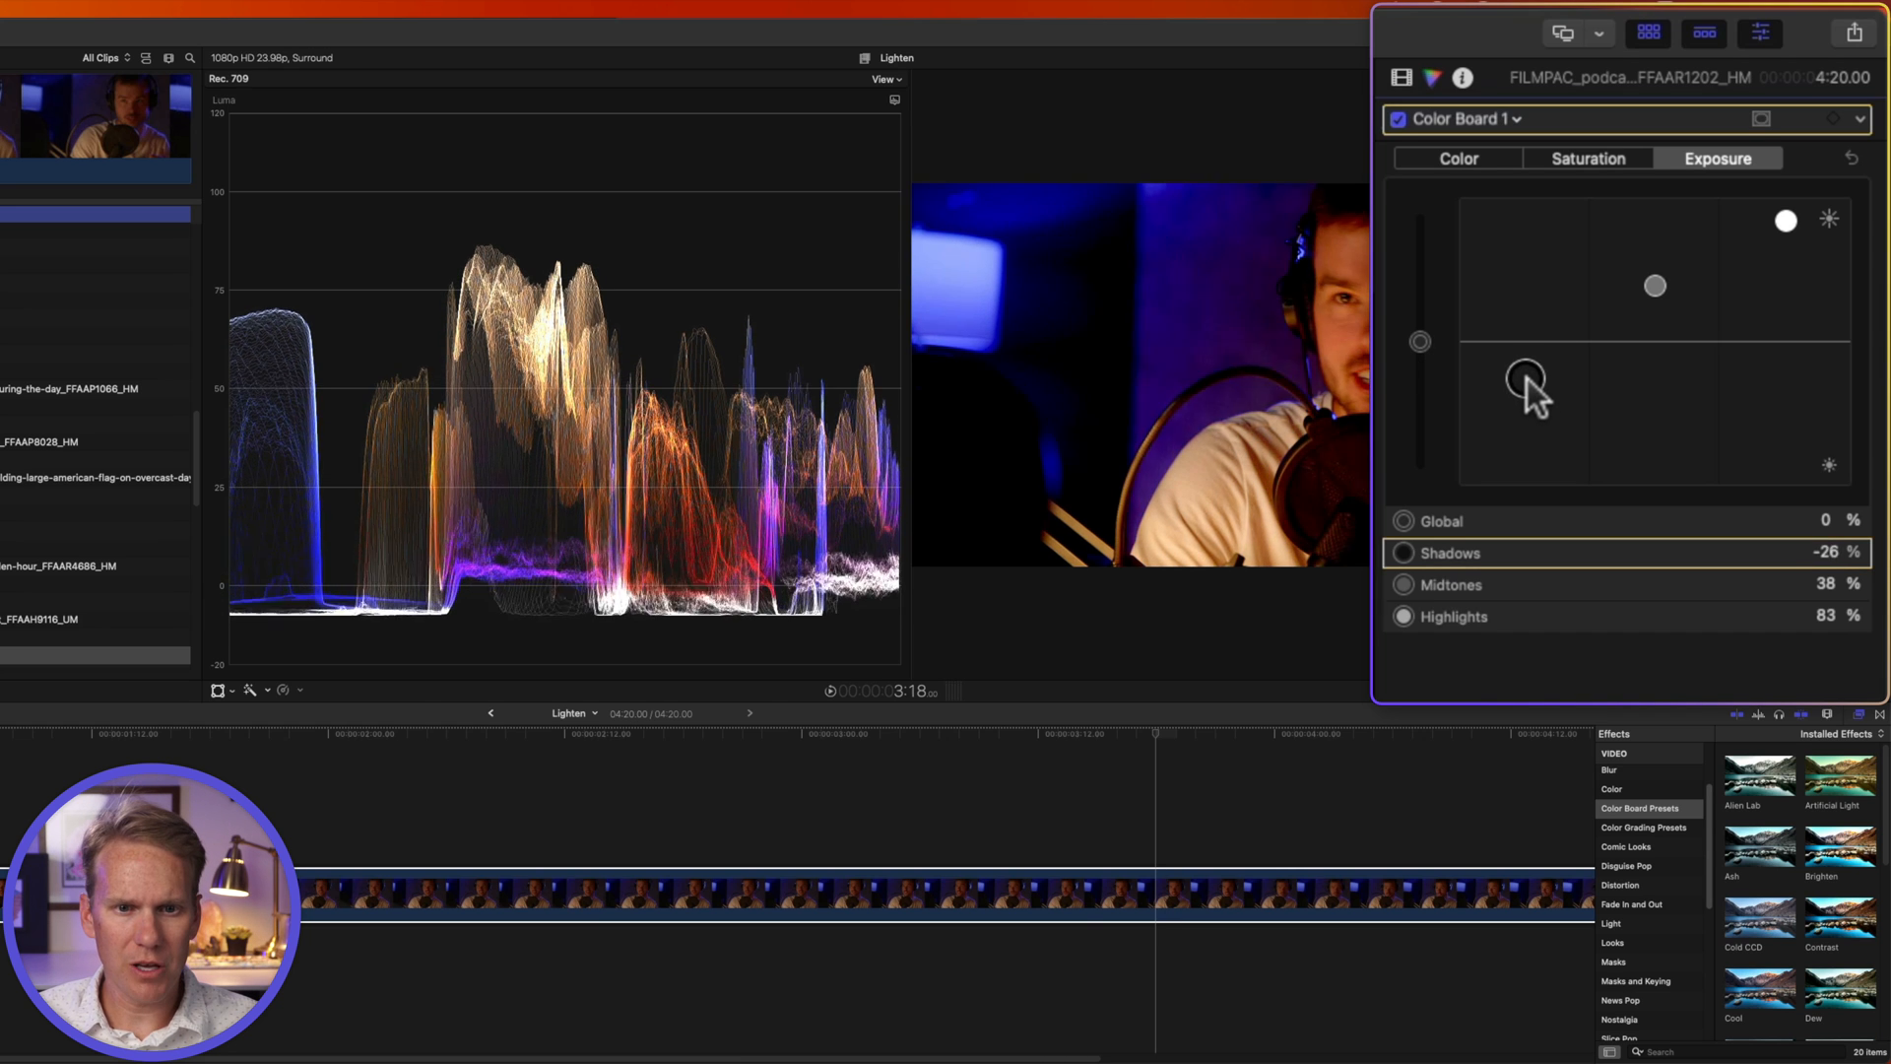
left_click_drag(1530, 383, 1529, 355)
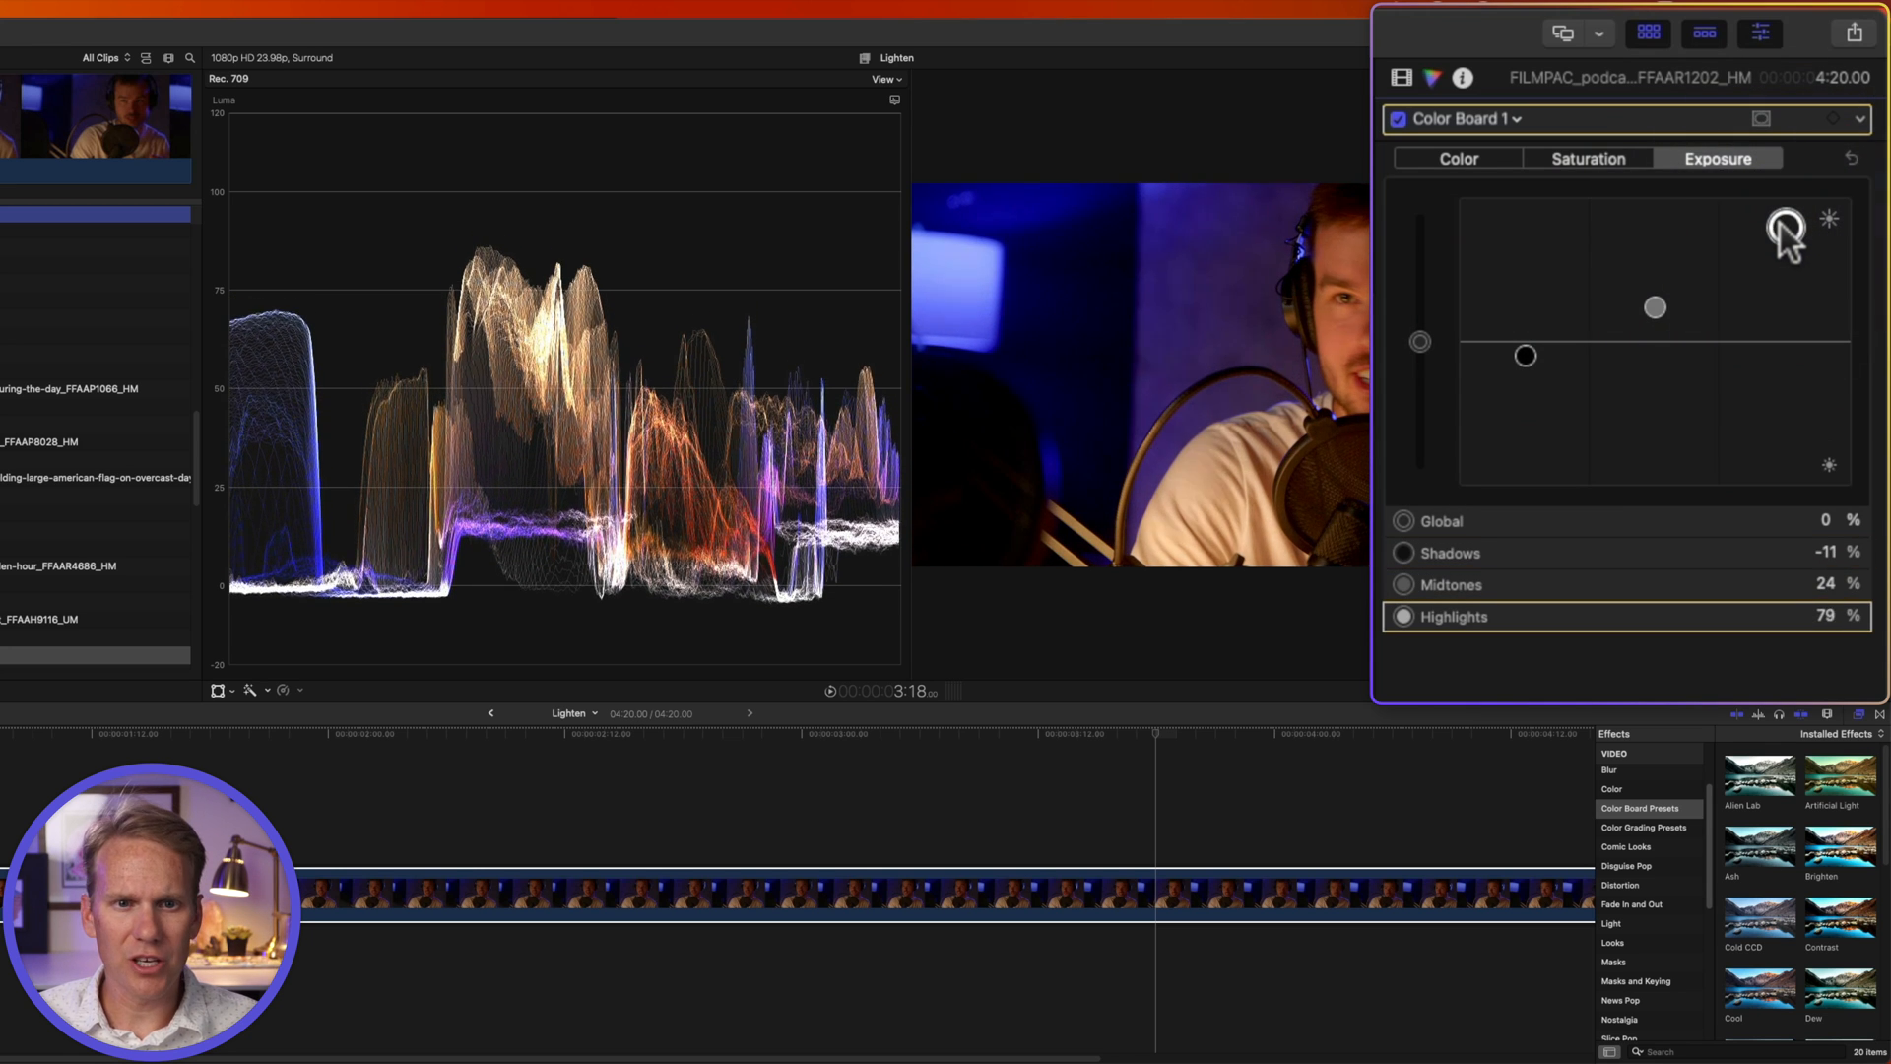
left_click_drag(1785, 217, 1785, 204)
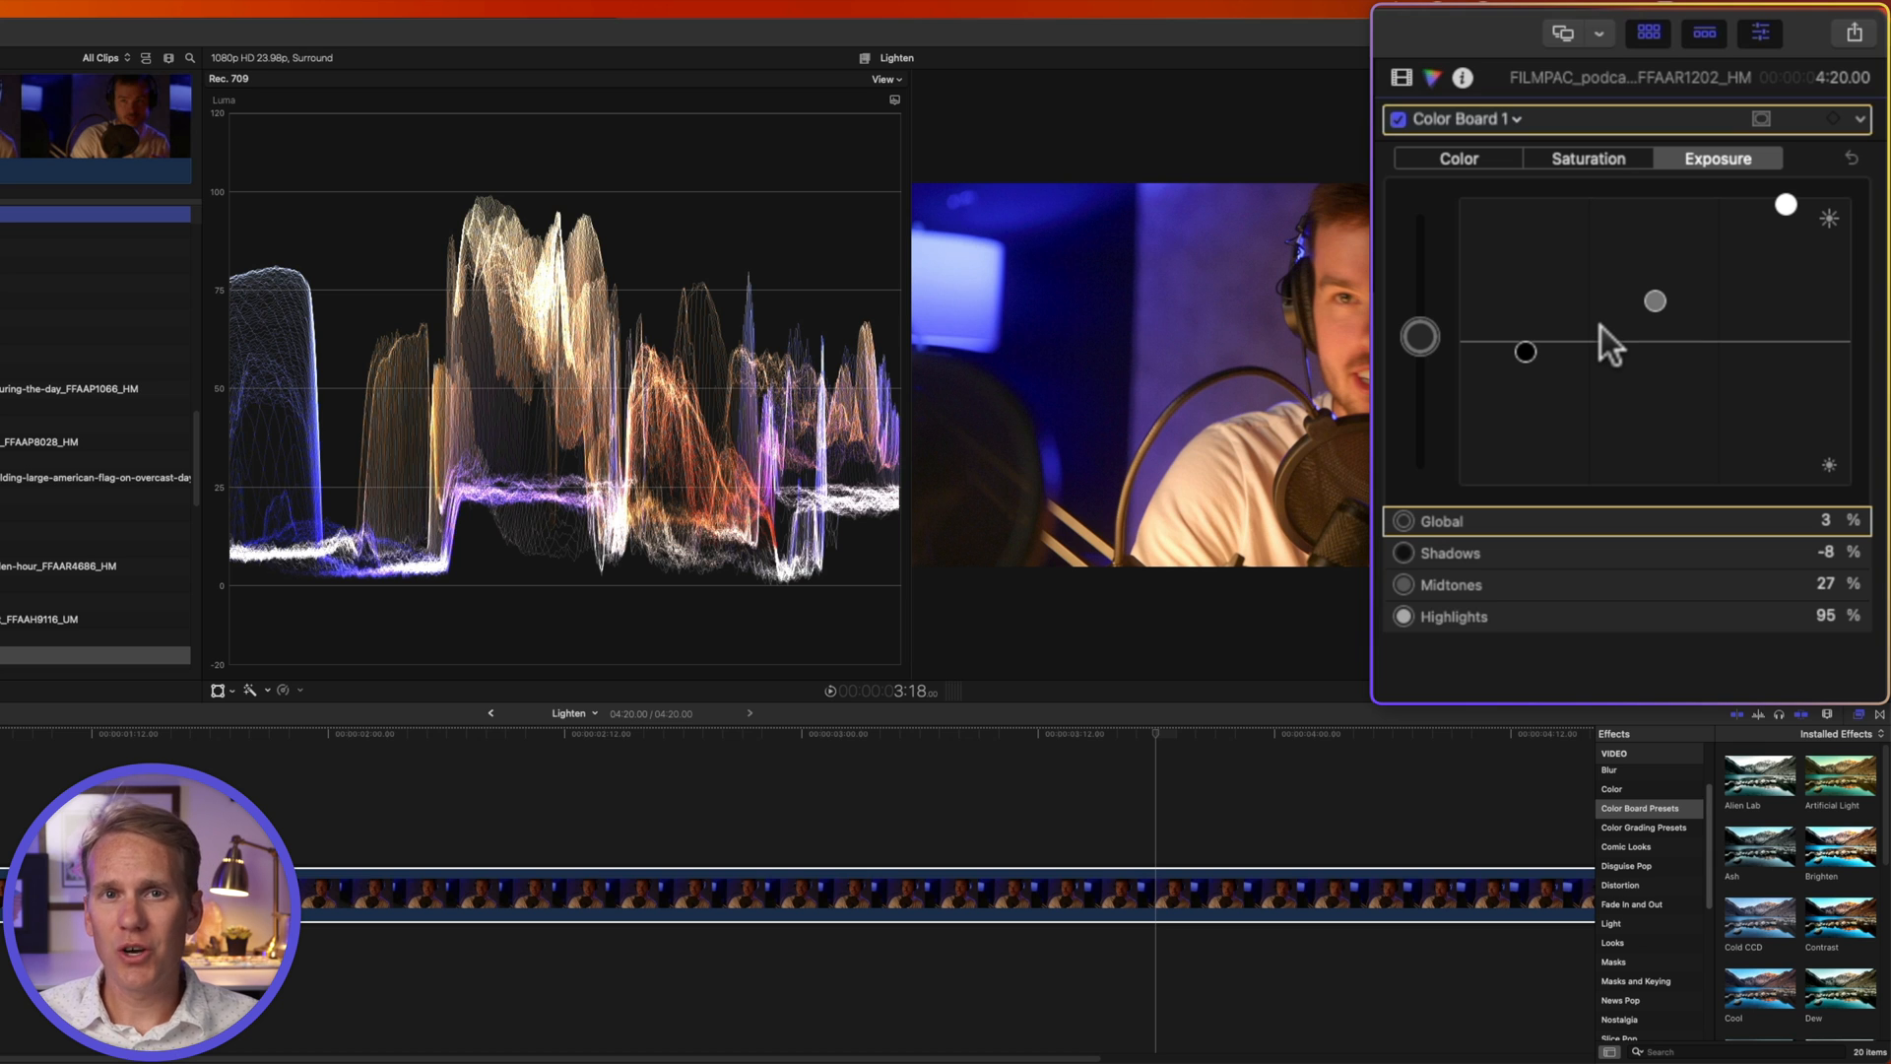